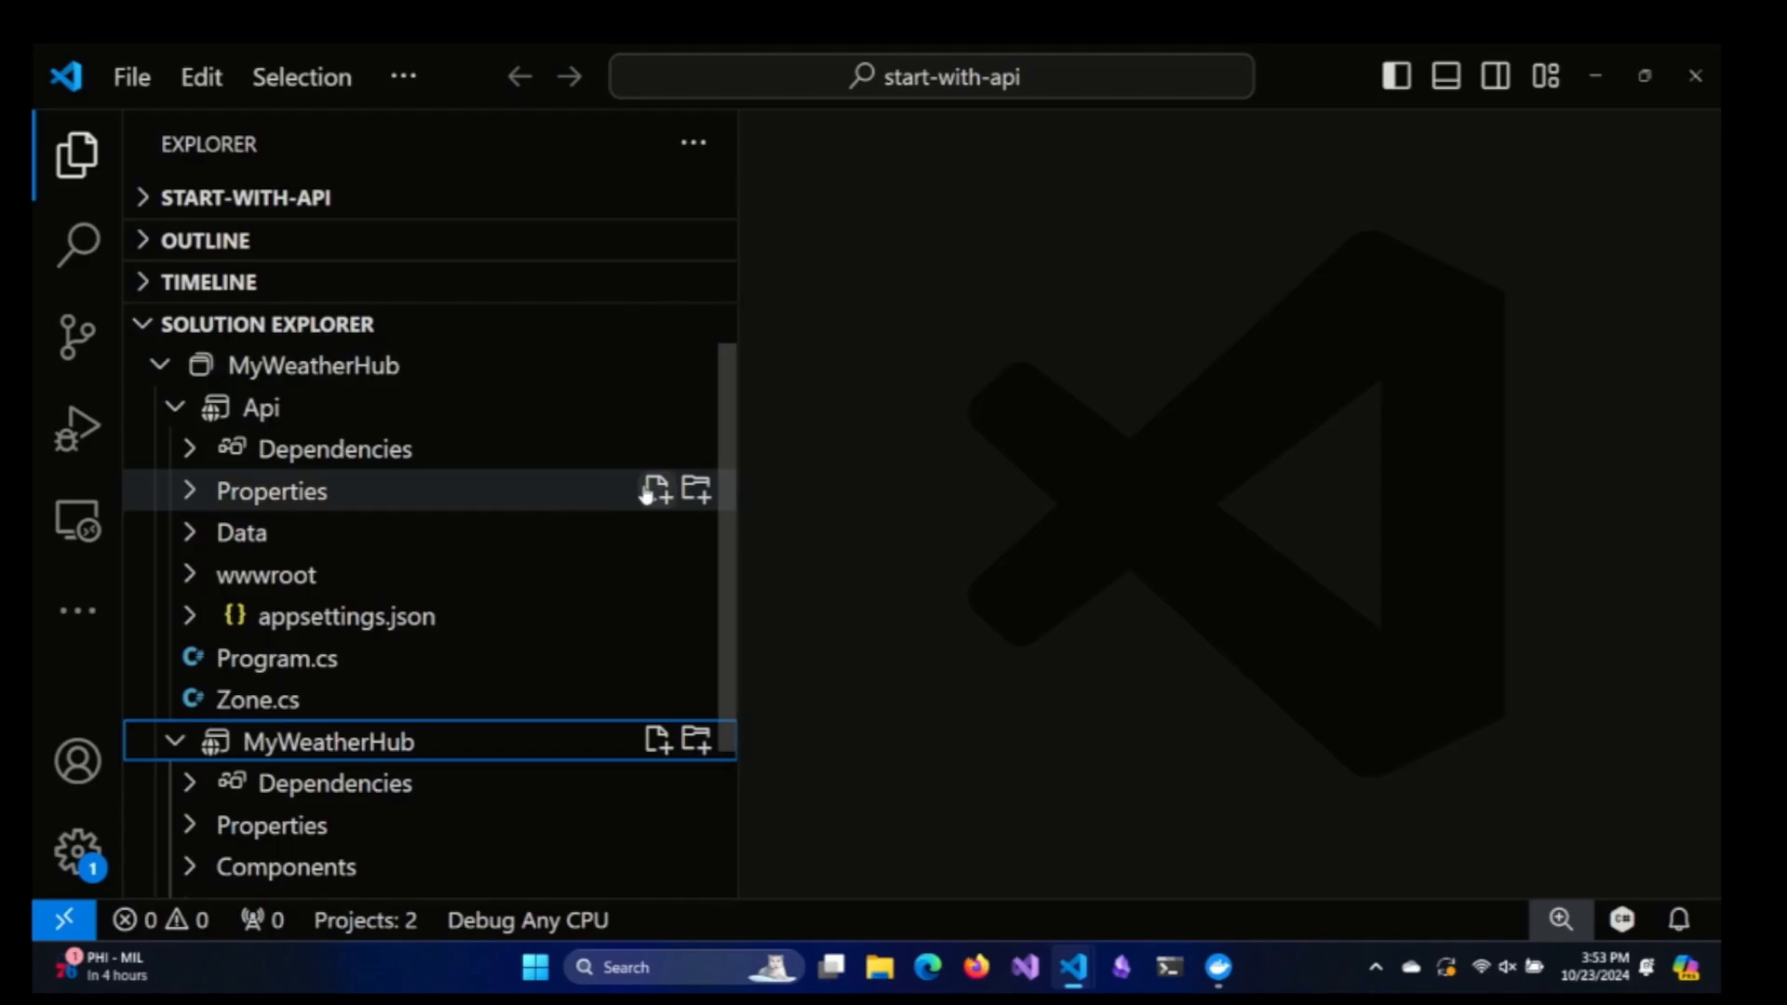
mouse_move(936, 372)
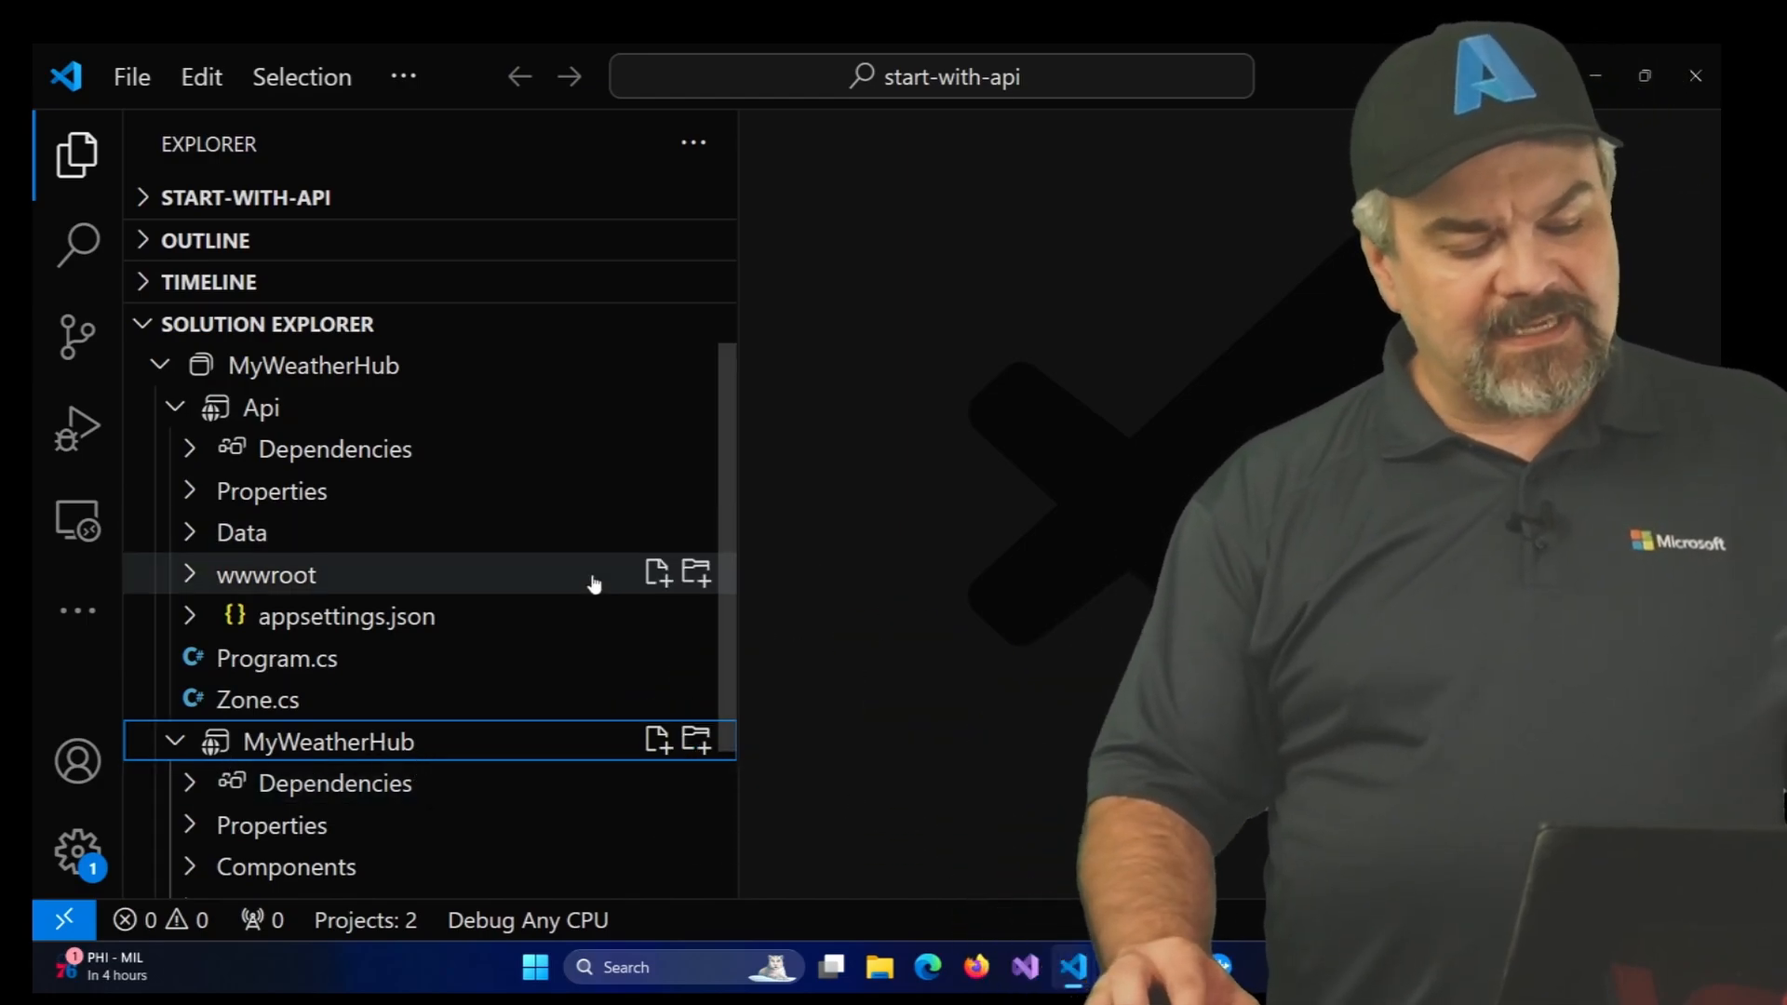
mouse_move(569, 532)
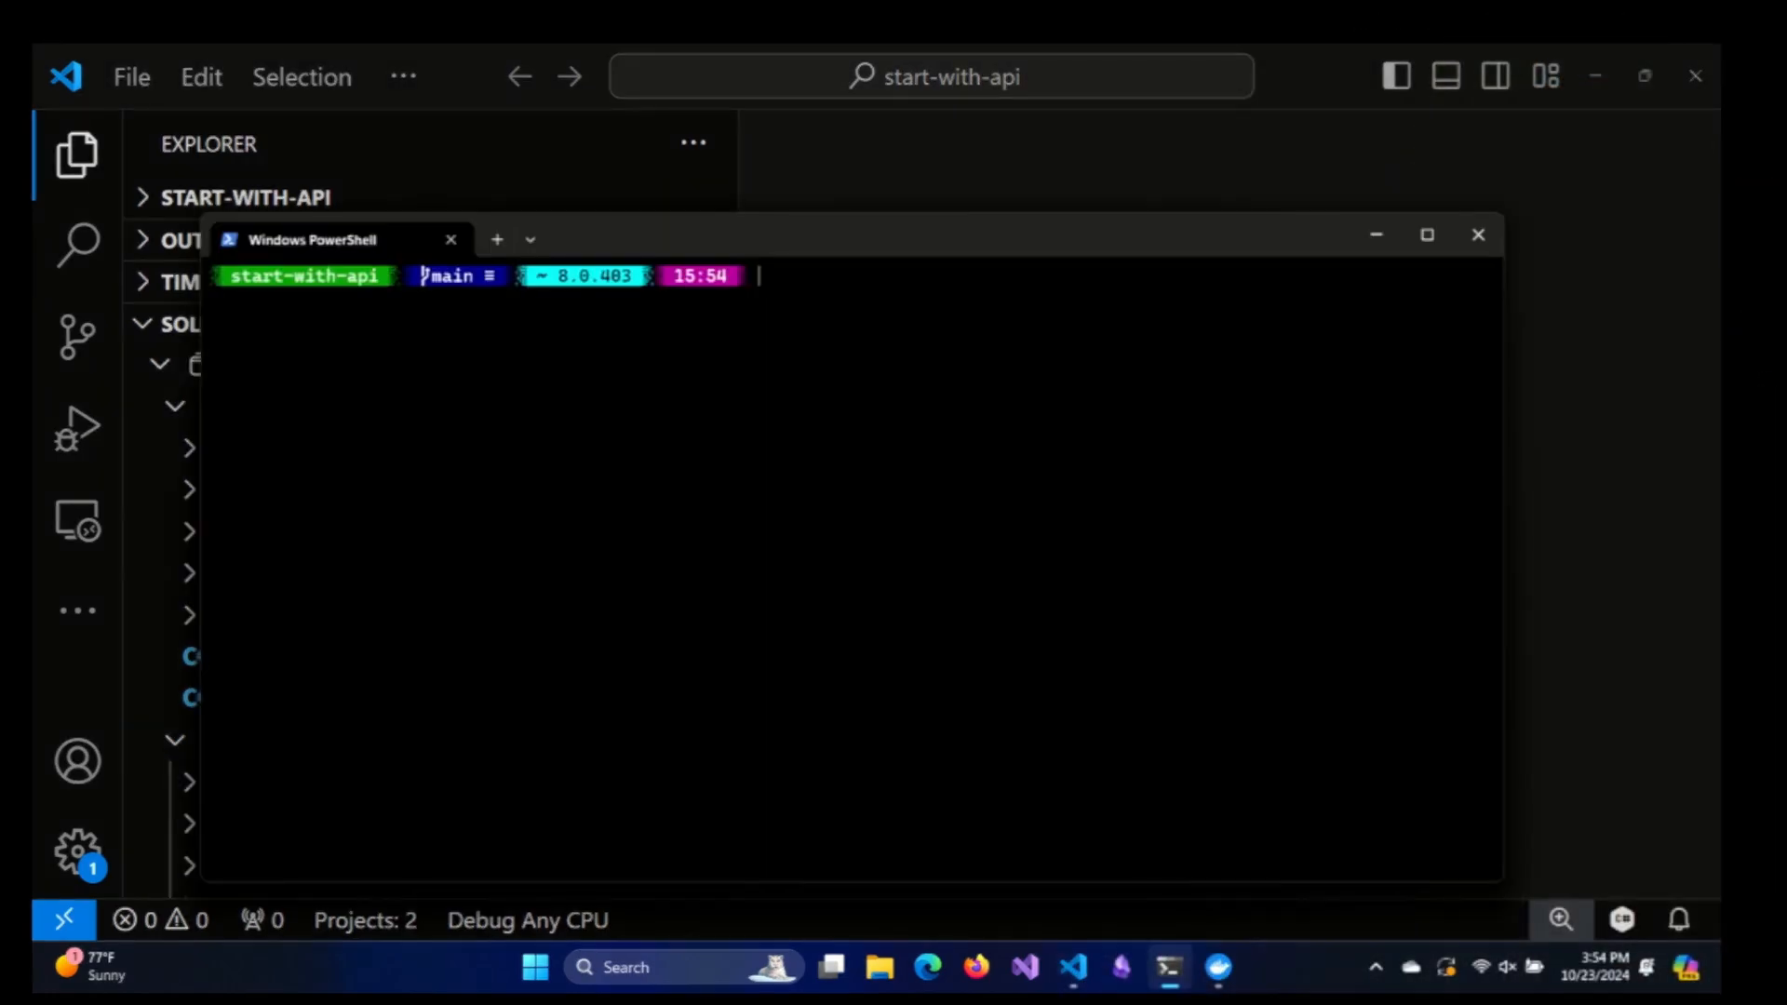
Run the Api project with dotnet run from the Api folder, serving localhost:5271
type("ls")
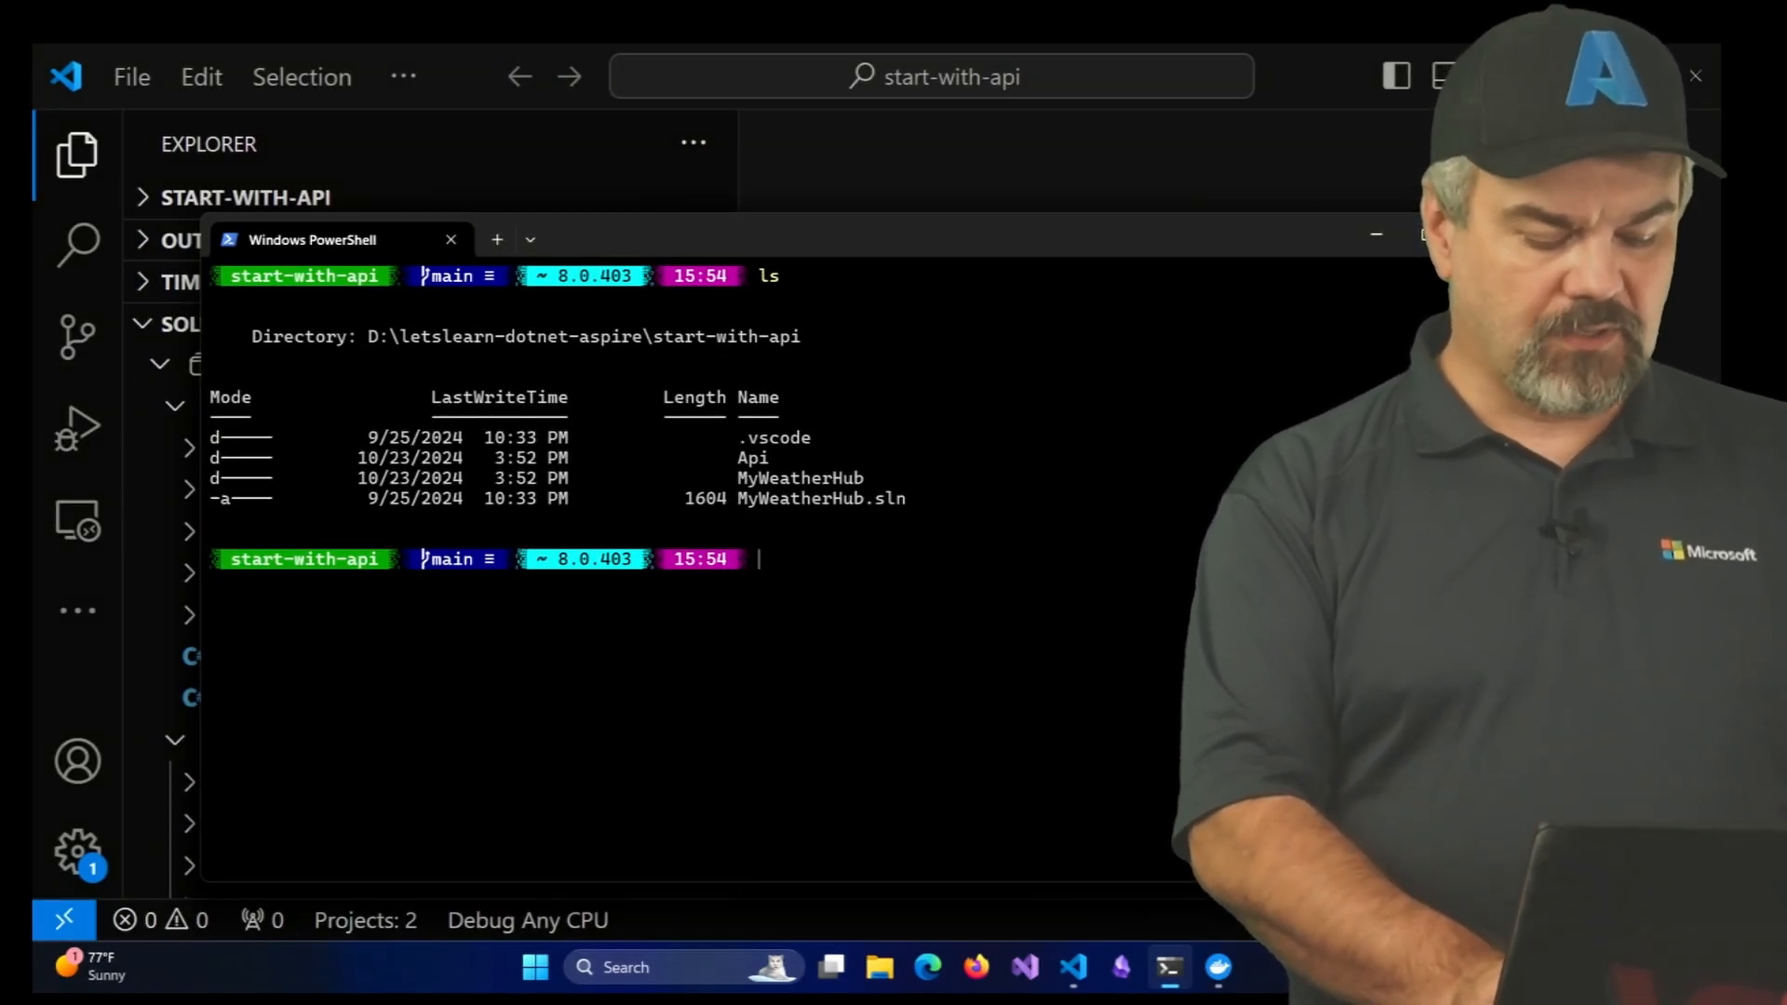
type("cd .\\Api\\")
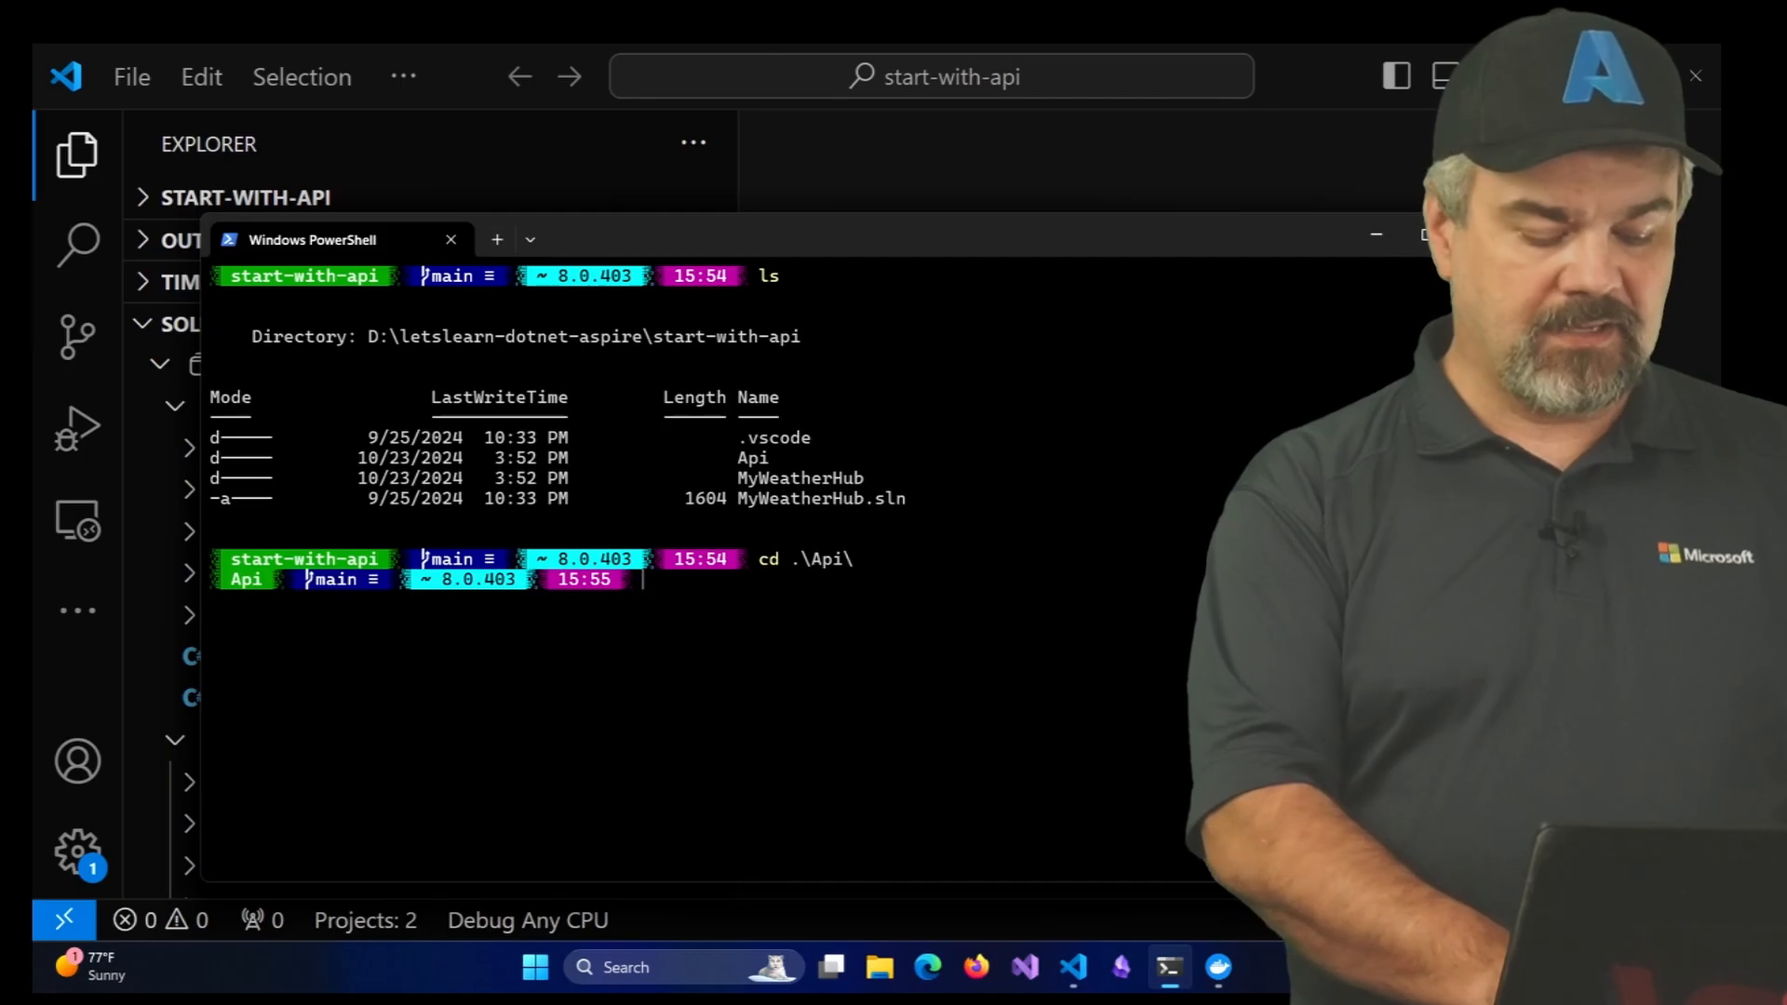
type("dotnet run")
type("d:")
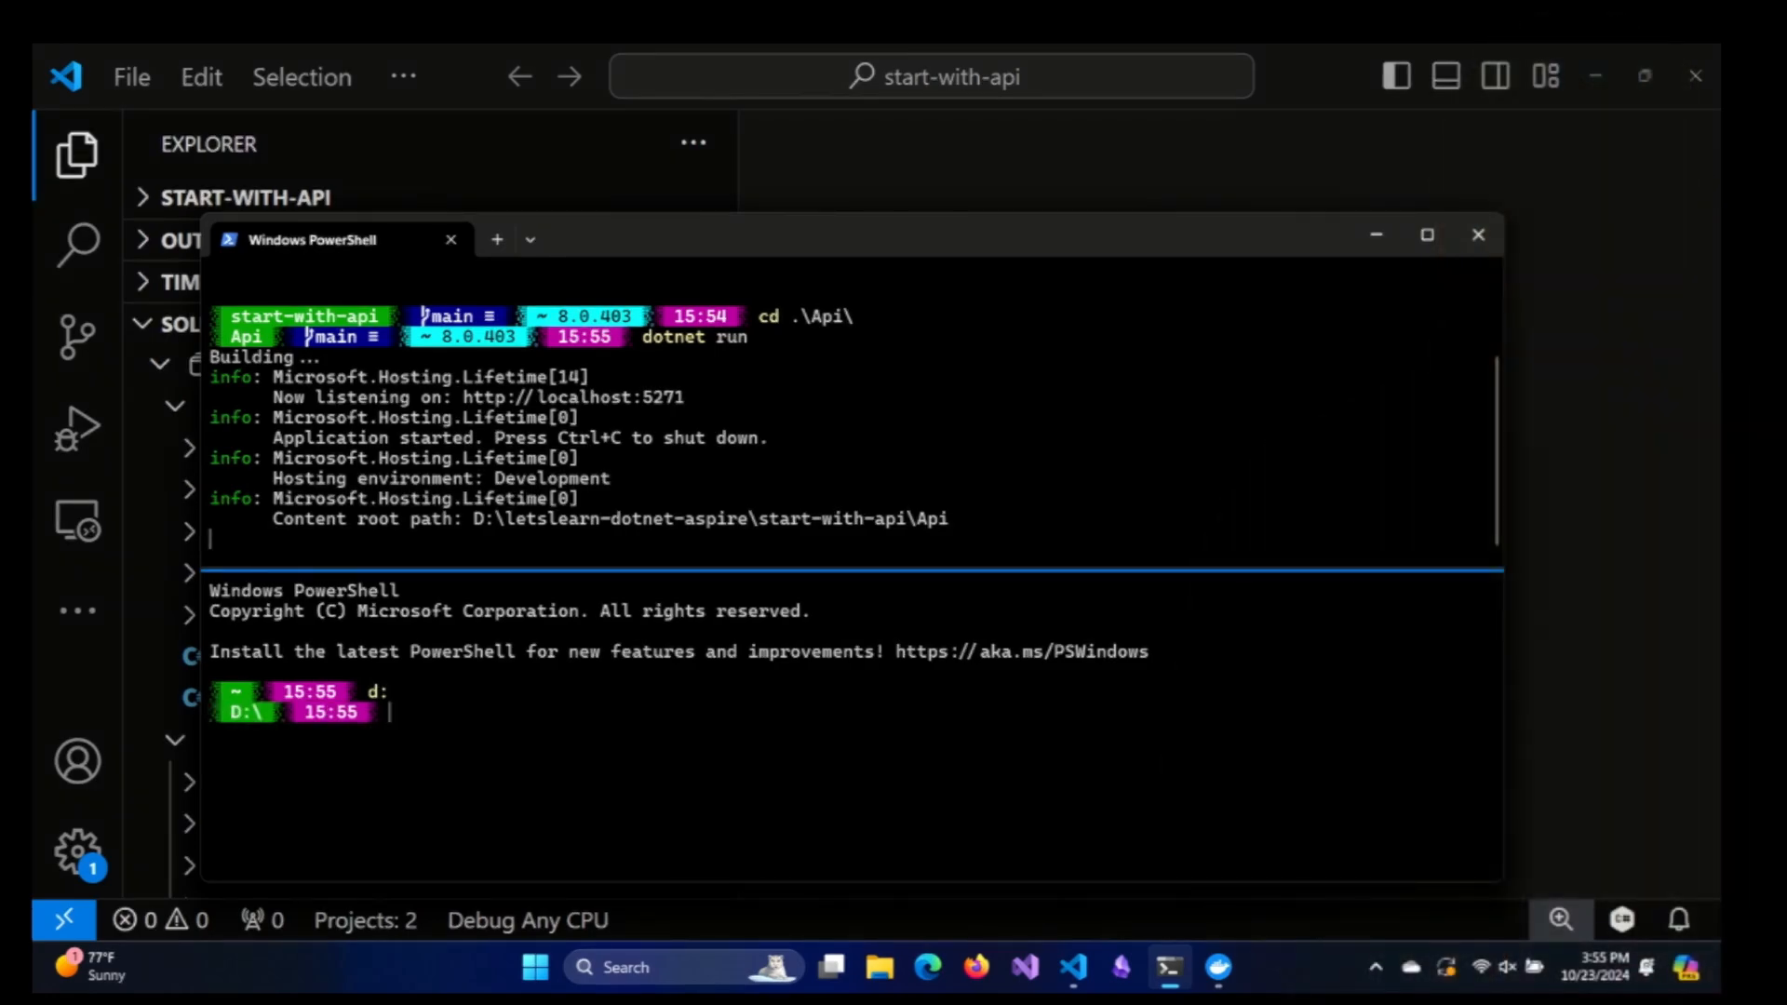
In a second pane, start MyWeatherHub with dotnet run
type("cd w")
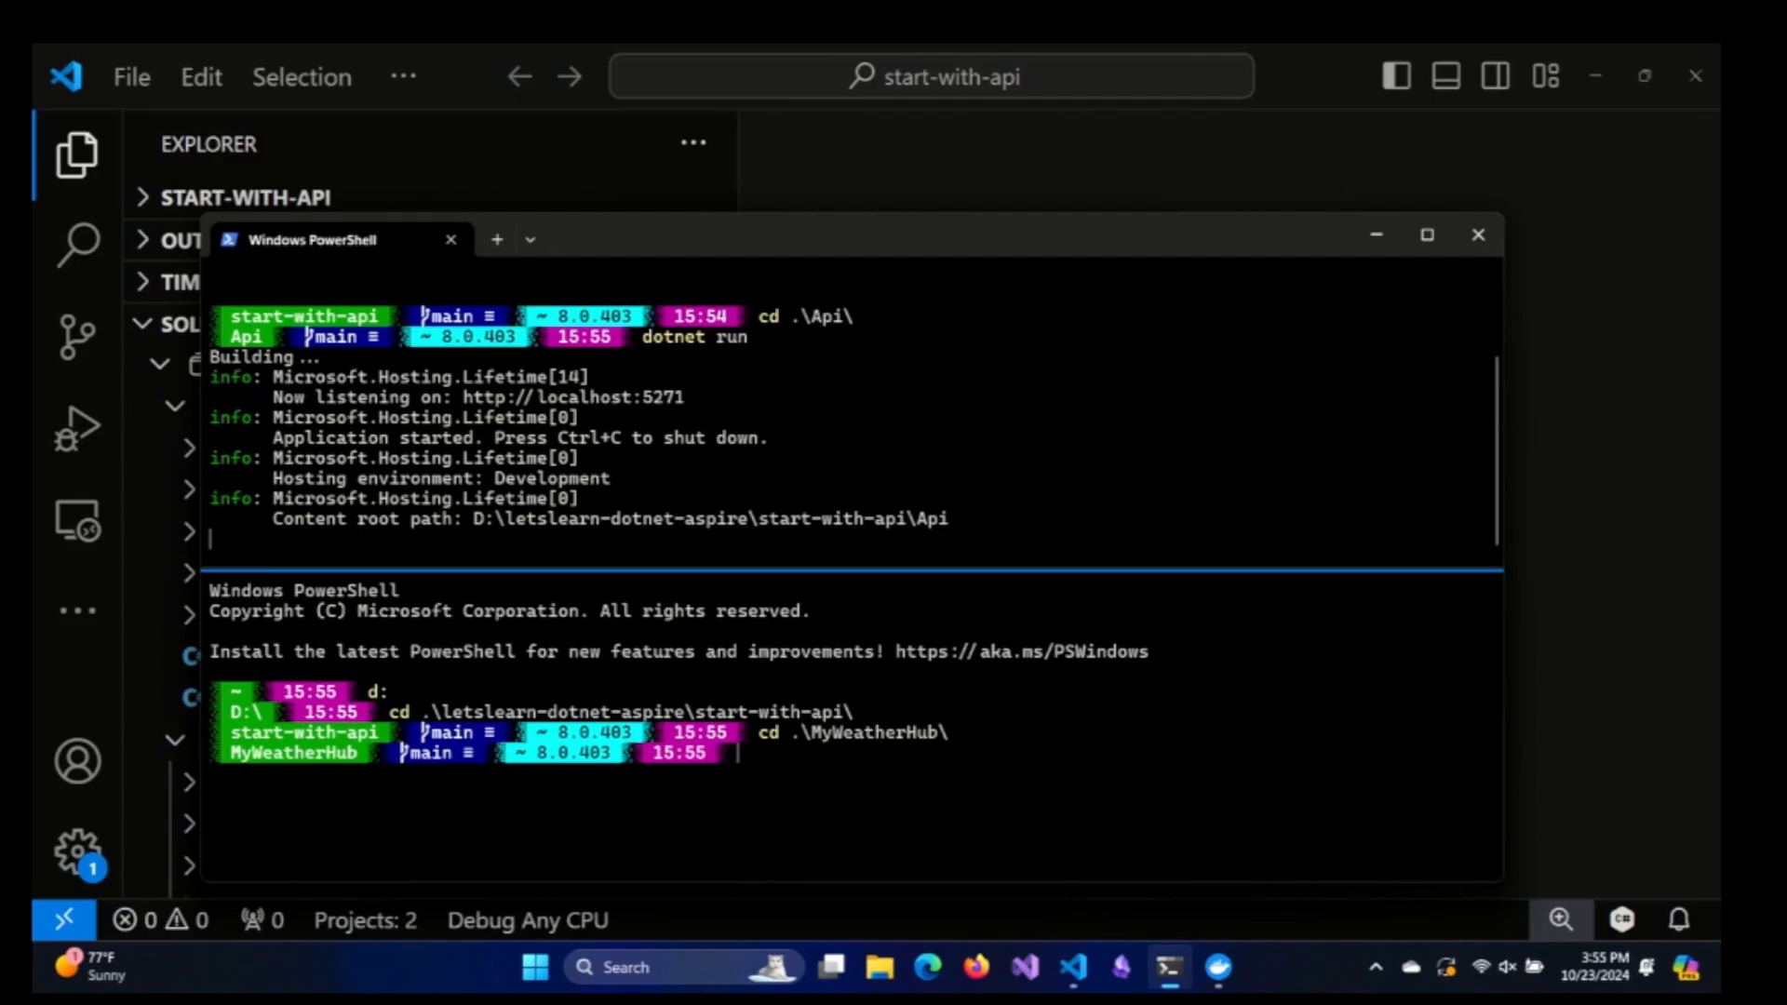
type("dotnet run")
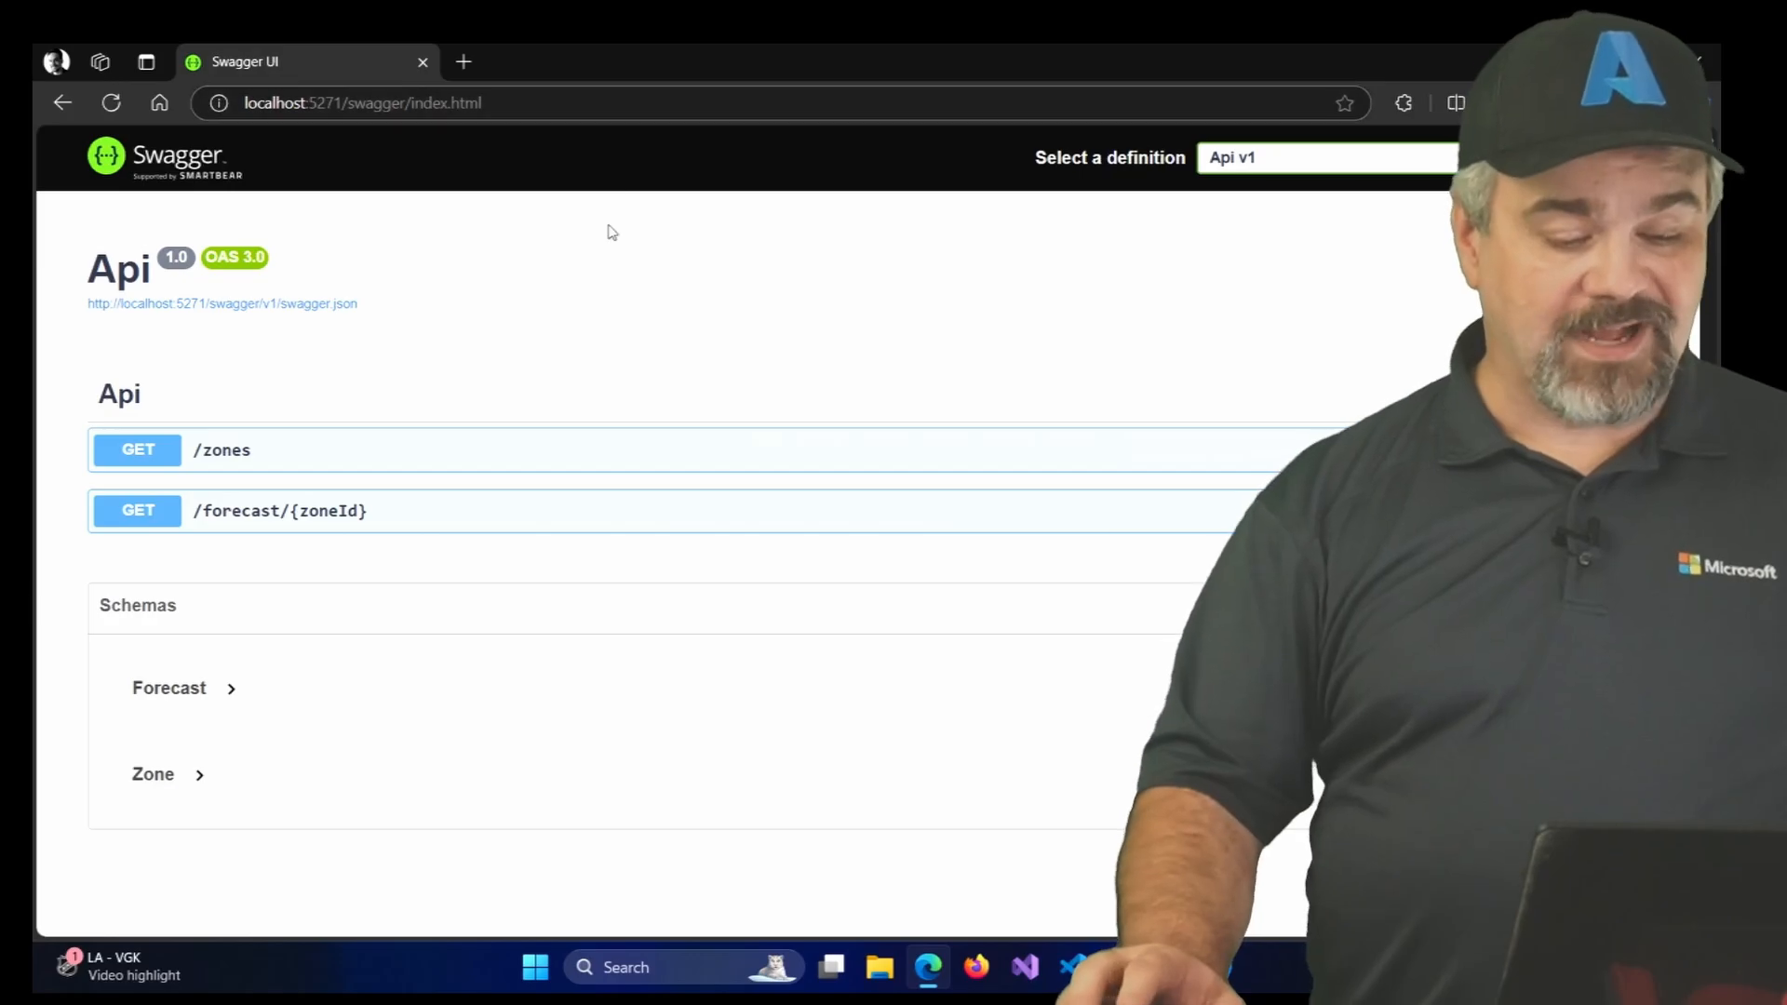
Return from the Swagger page to the Api's Program.cs in the editor
key("ctrl+plus")
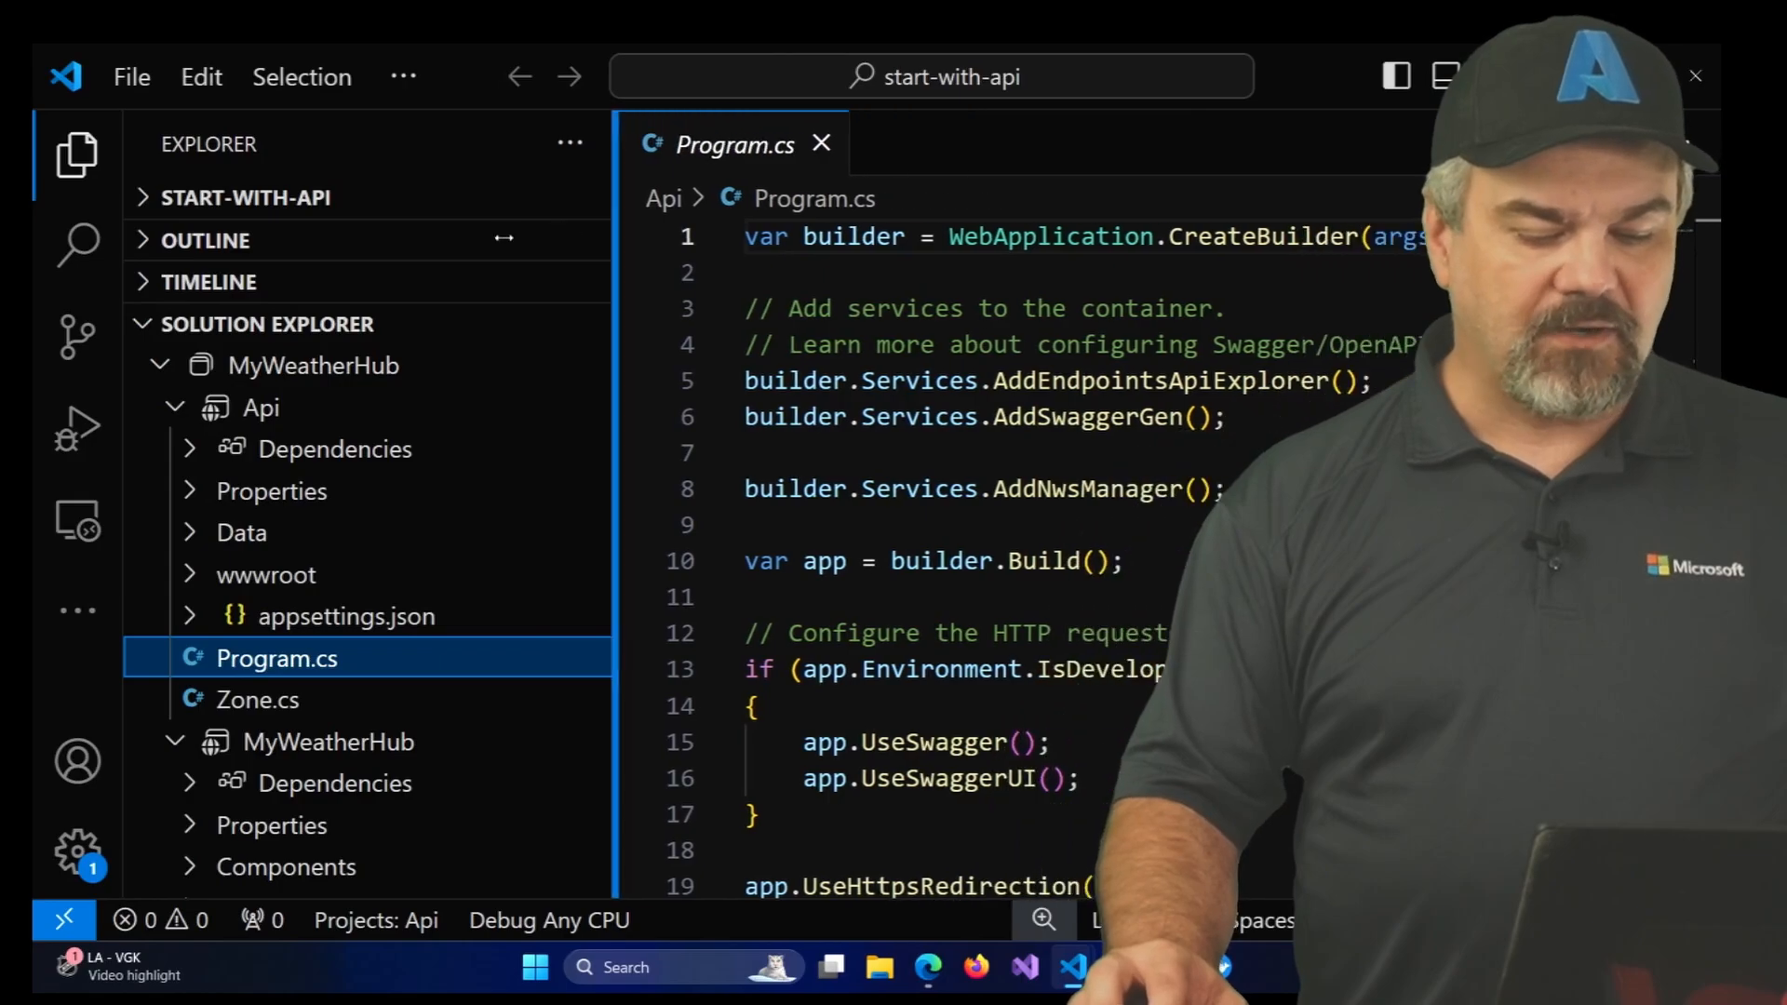
Review AddNwsManager and MapApiEndpoints in NwsManager.cs, then bring the terminal forward
left_click(76, 155)
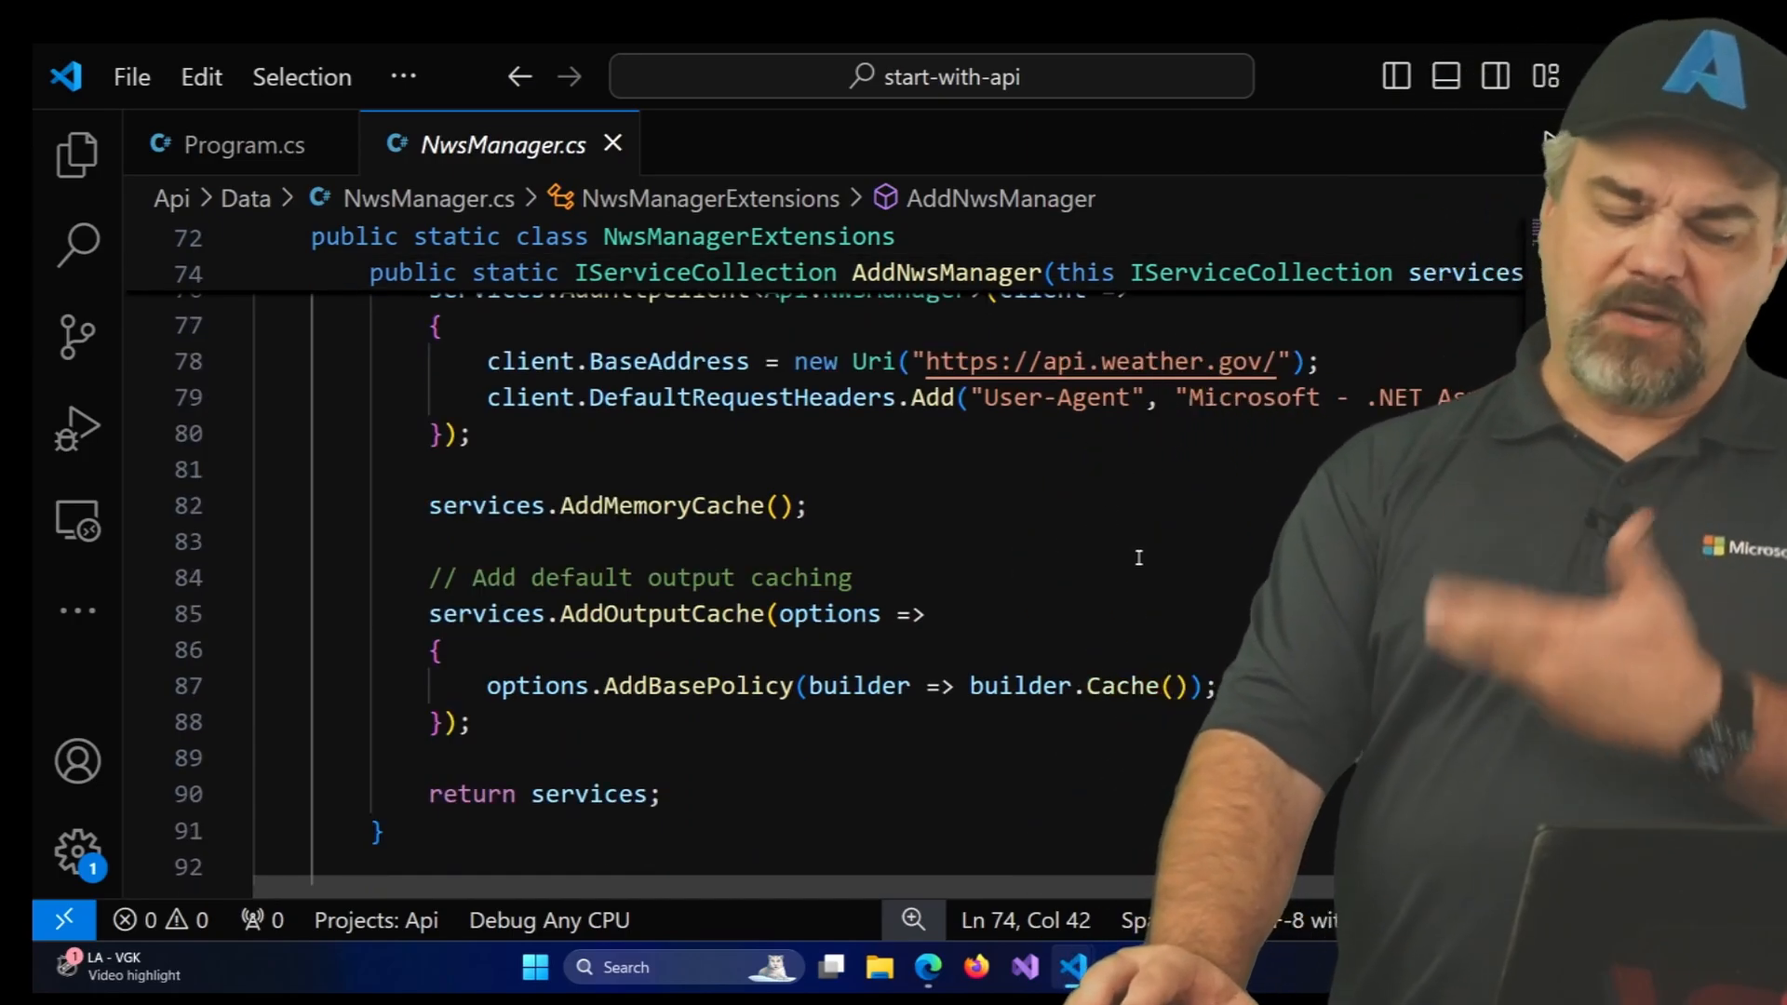
scroll("down", 3)
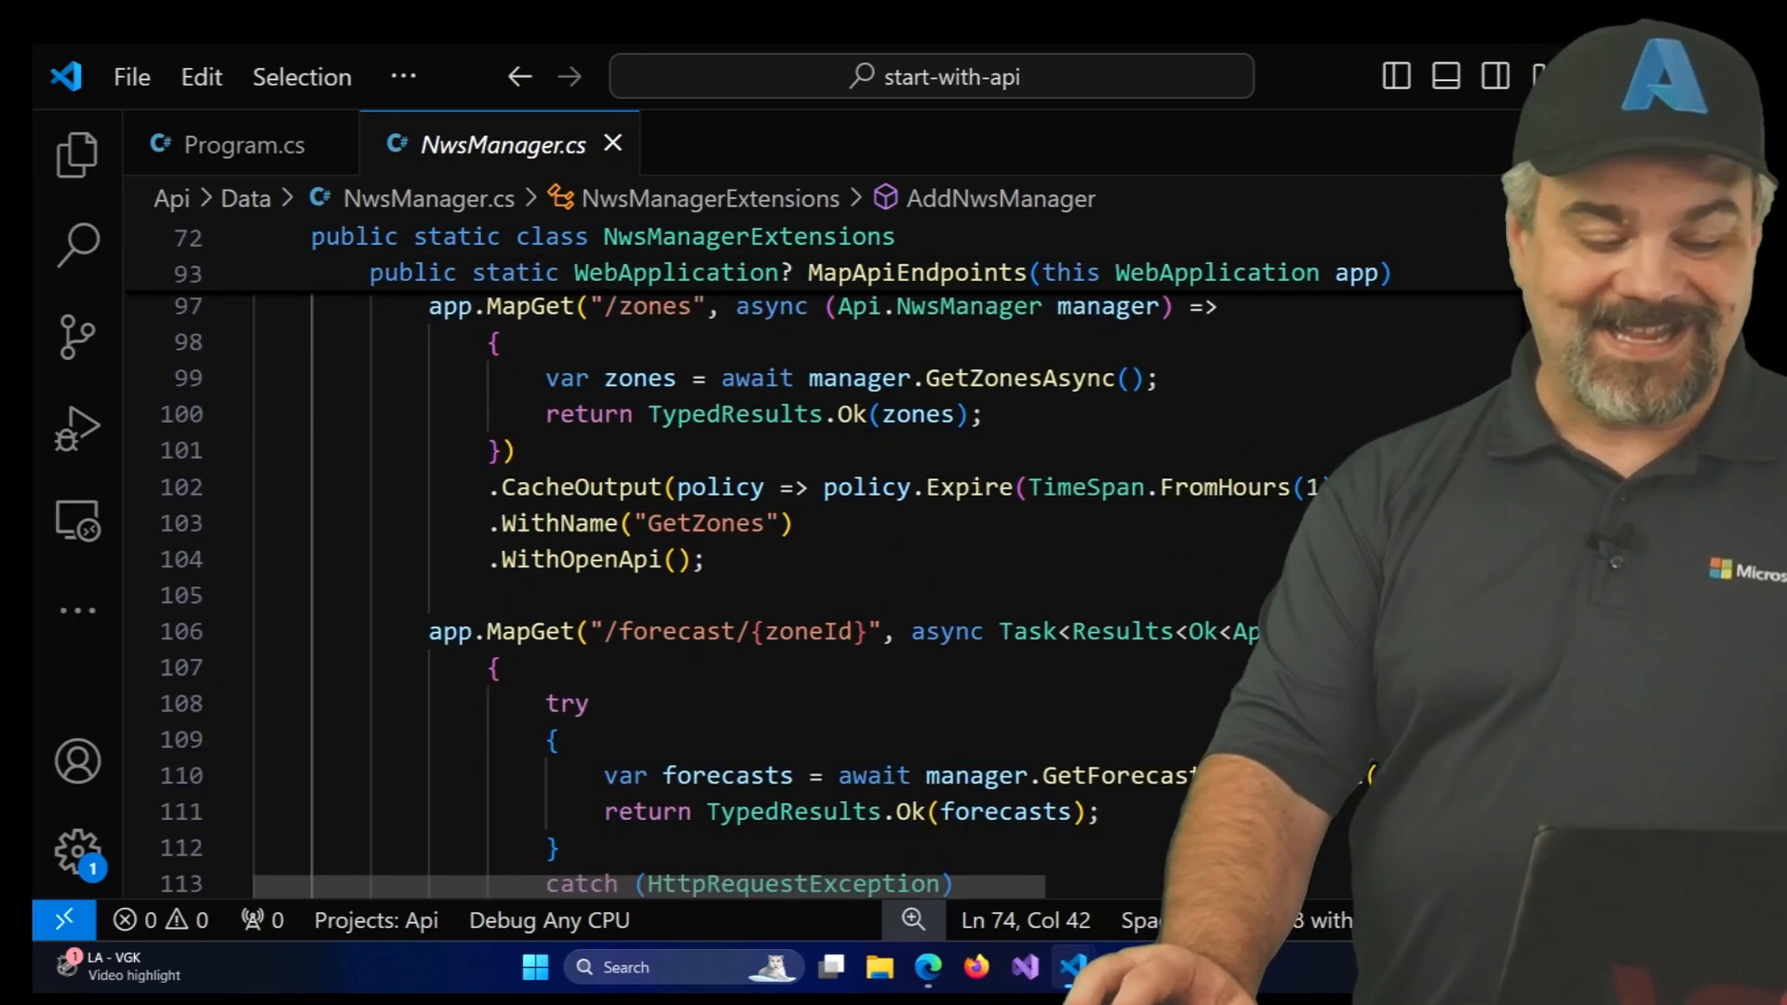
scroll("down", 3)
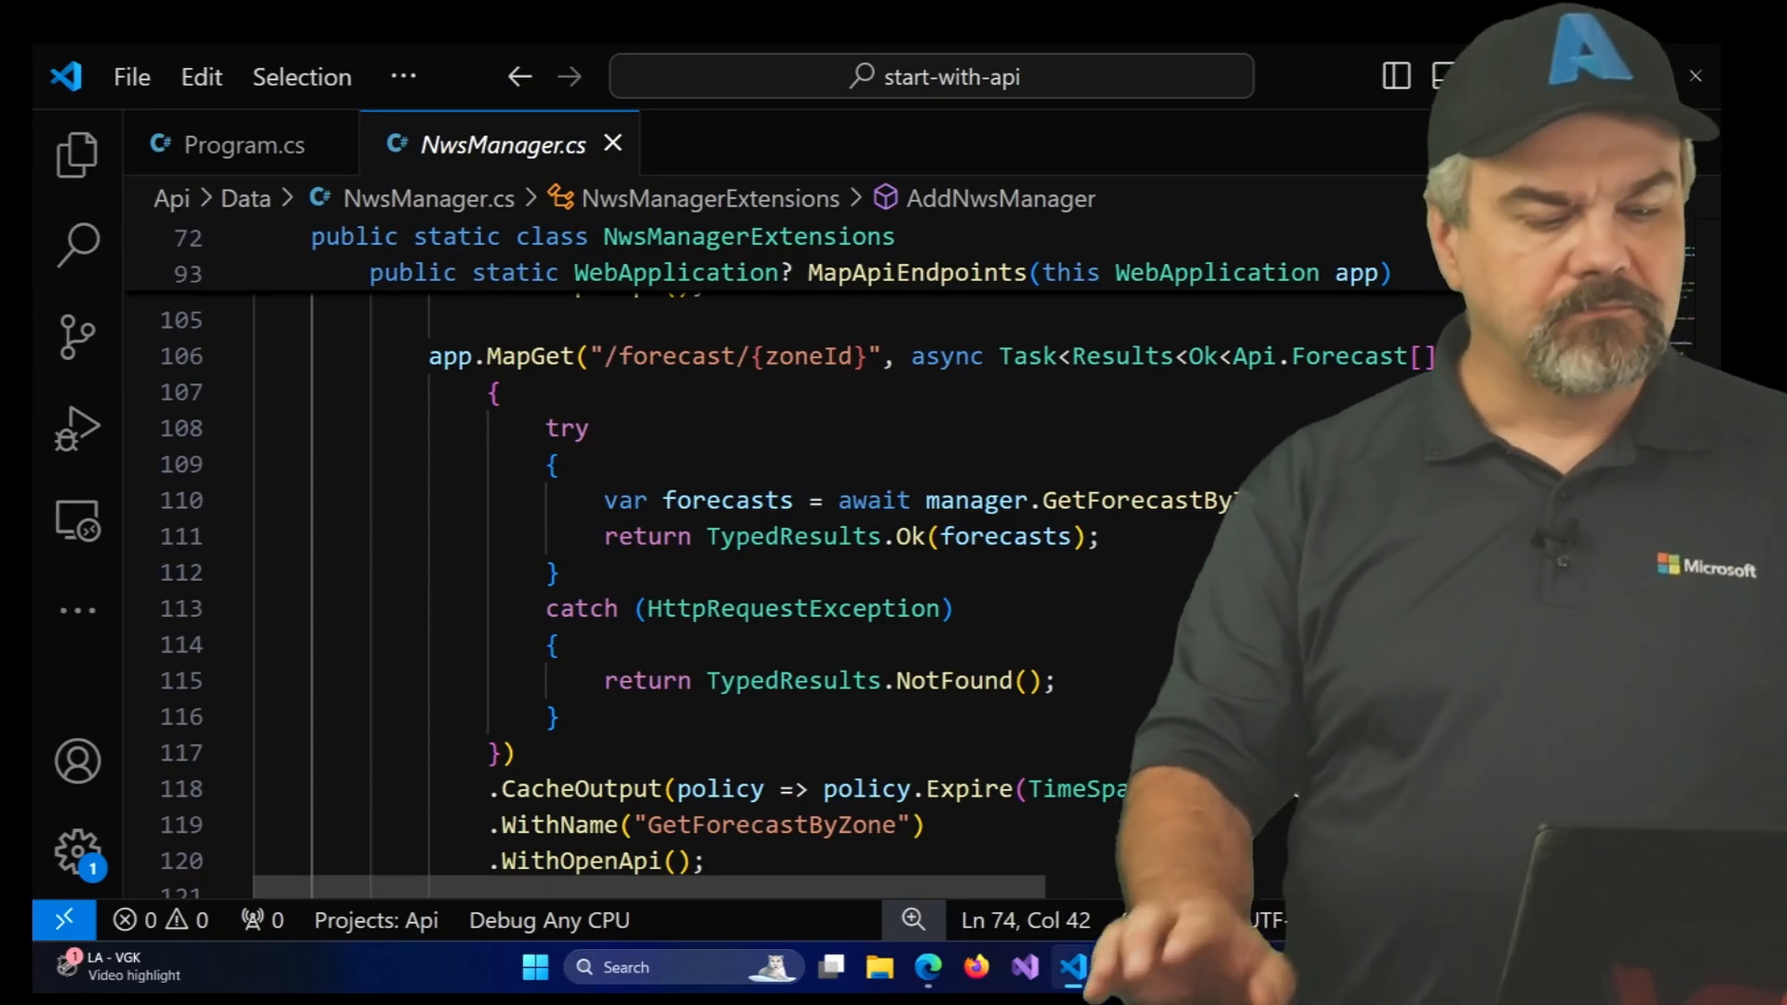
left_click(240, 145)
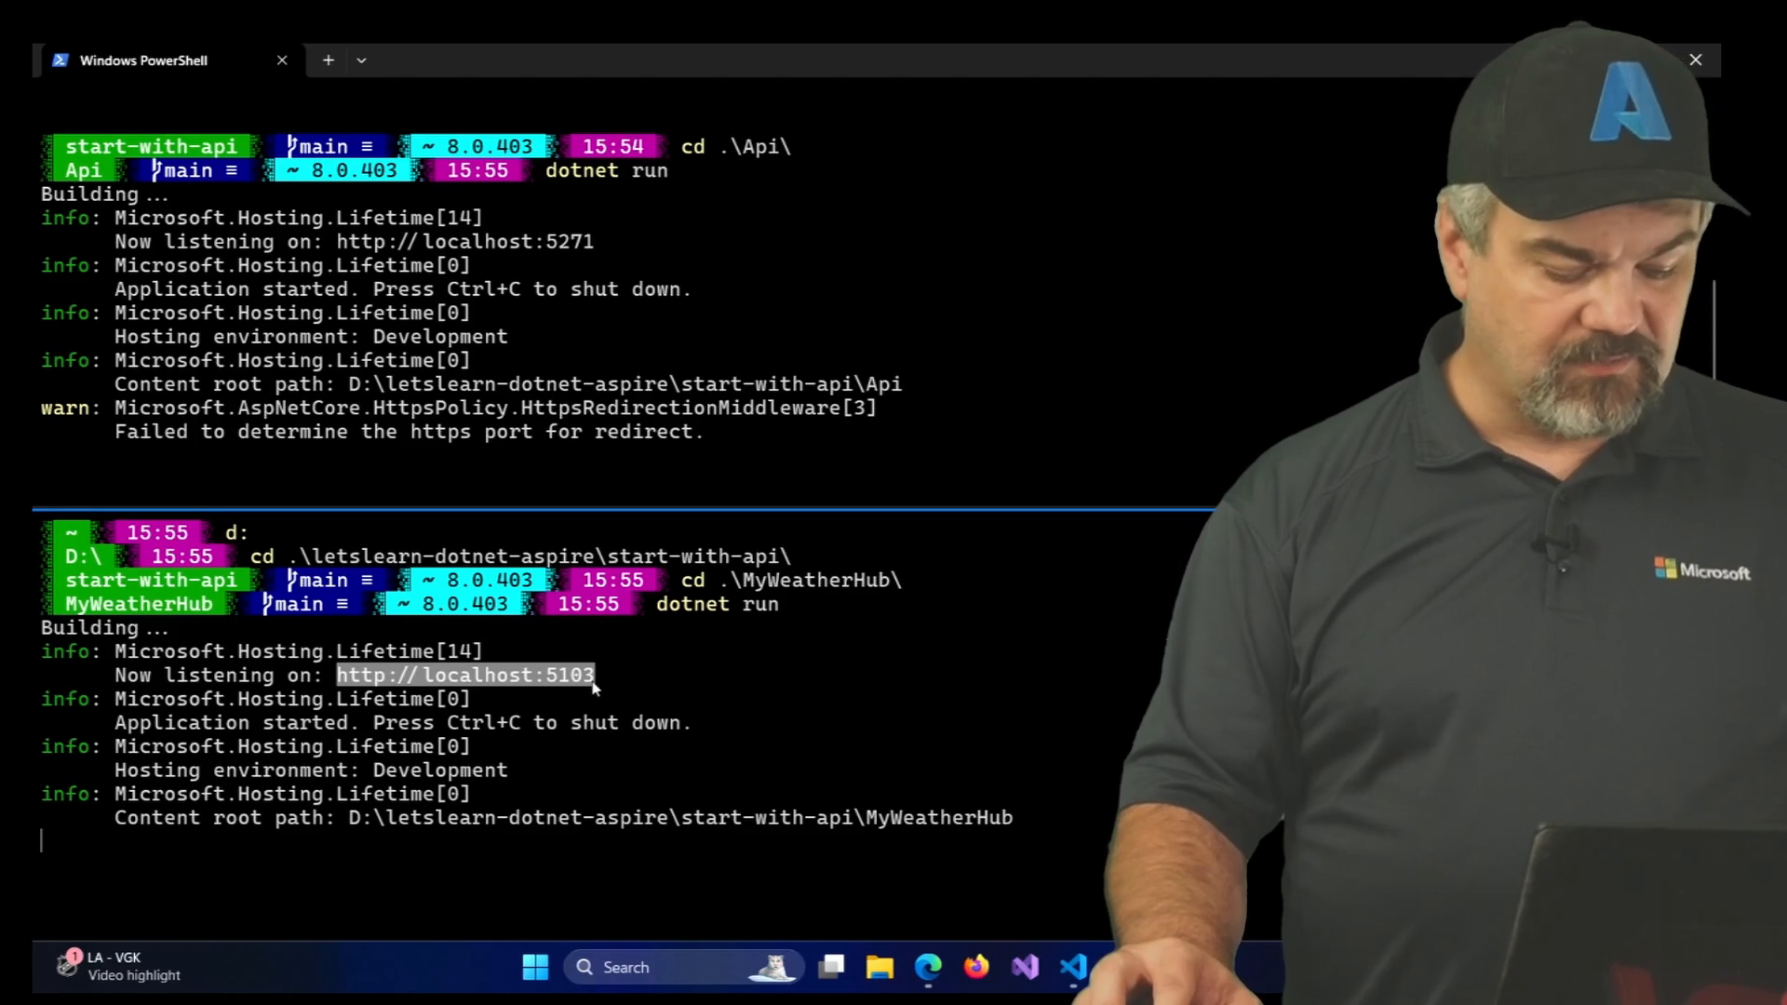
Load MyWeatherHub at localhost:5103 in a new browser tab
left_click(927, 968)
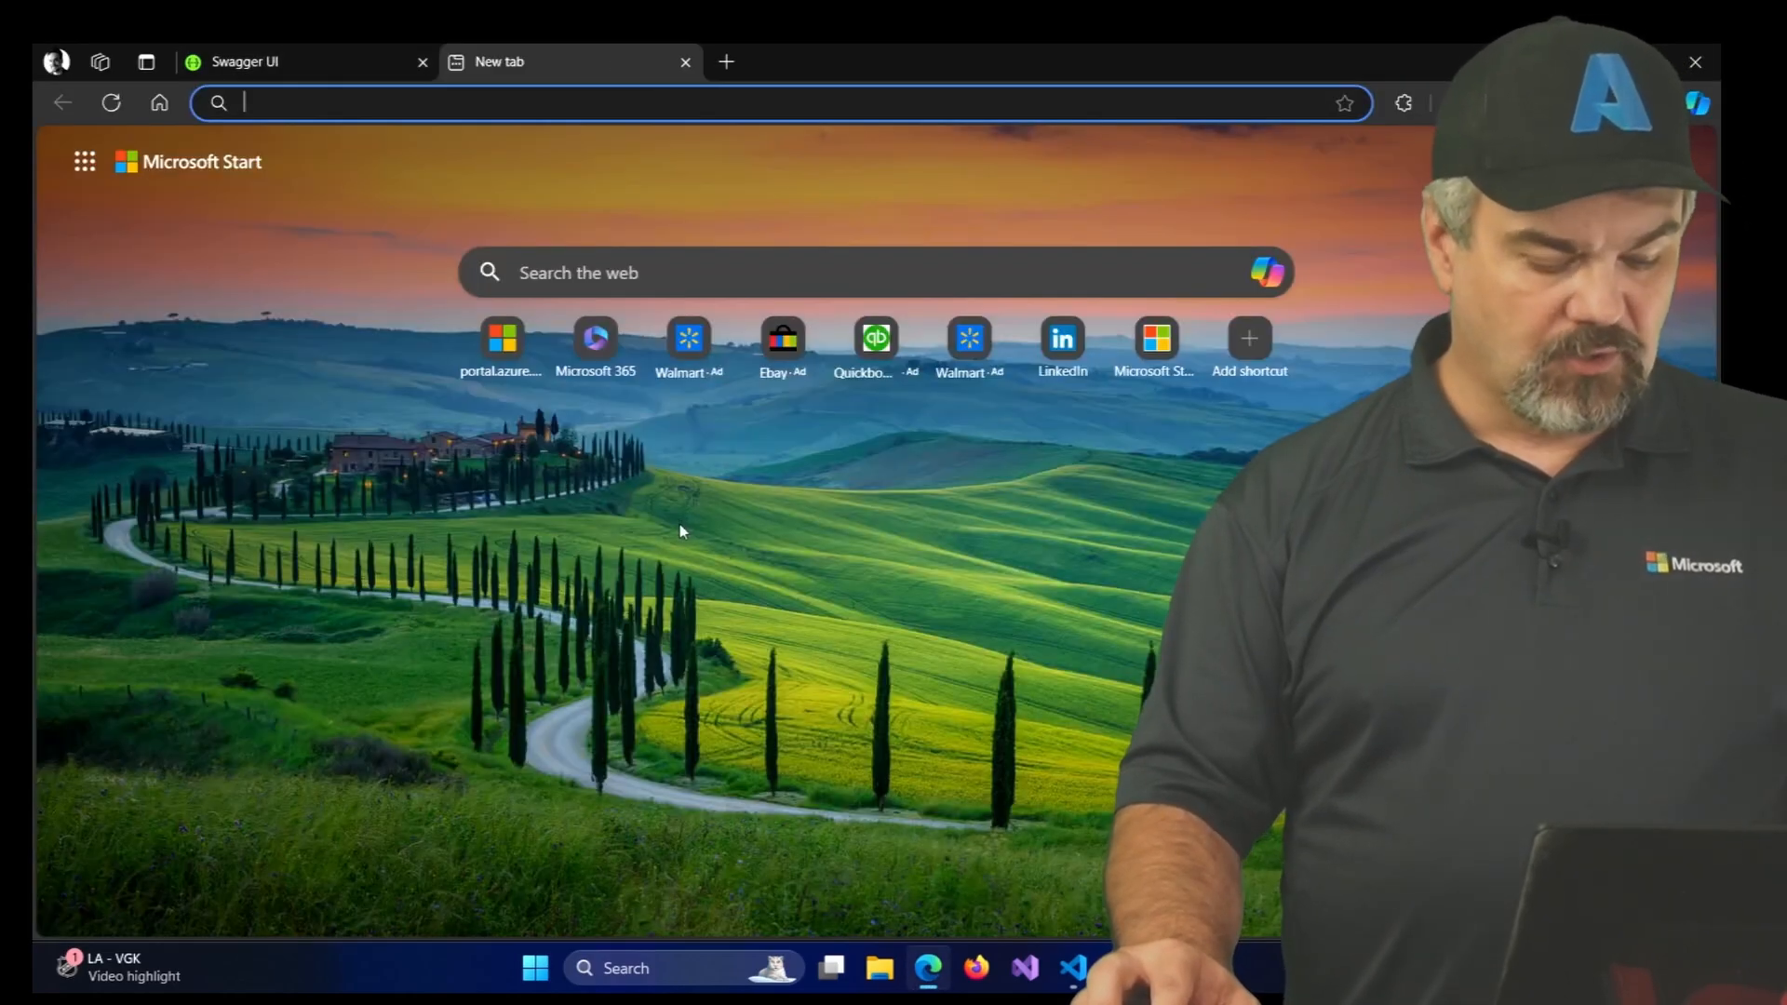
type("localhost:5103")
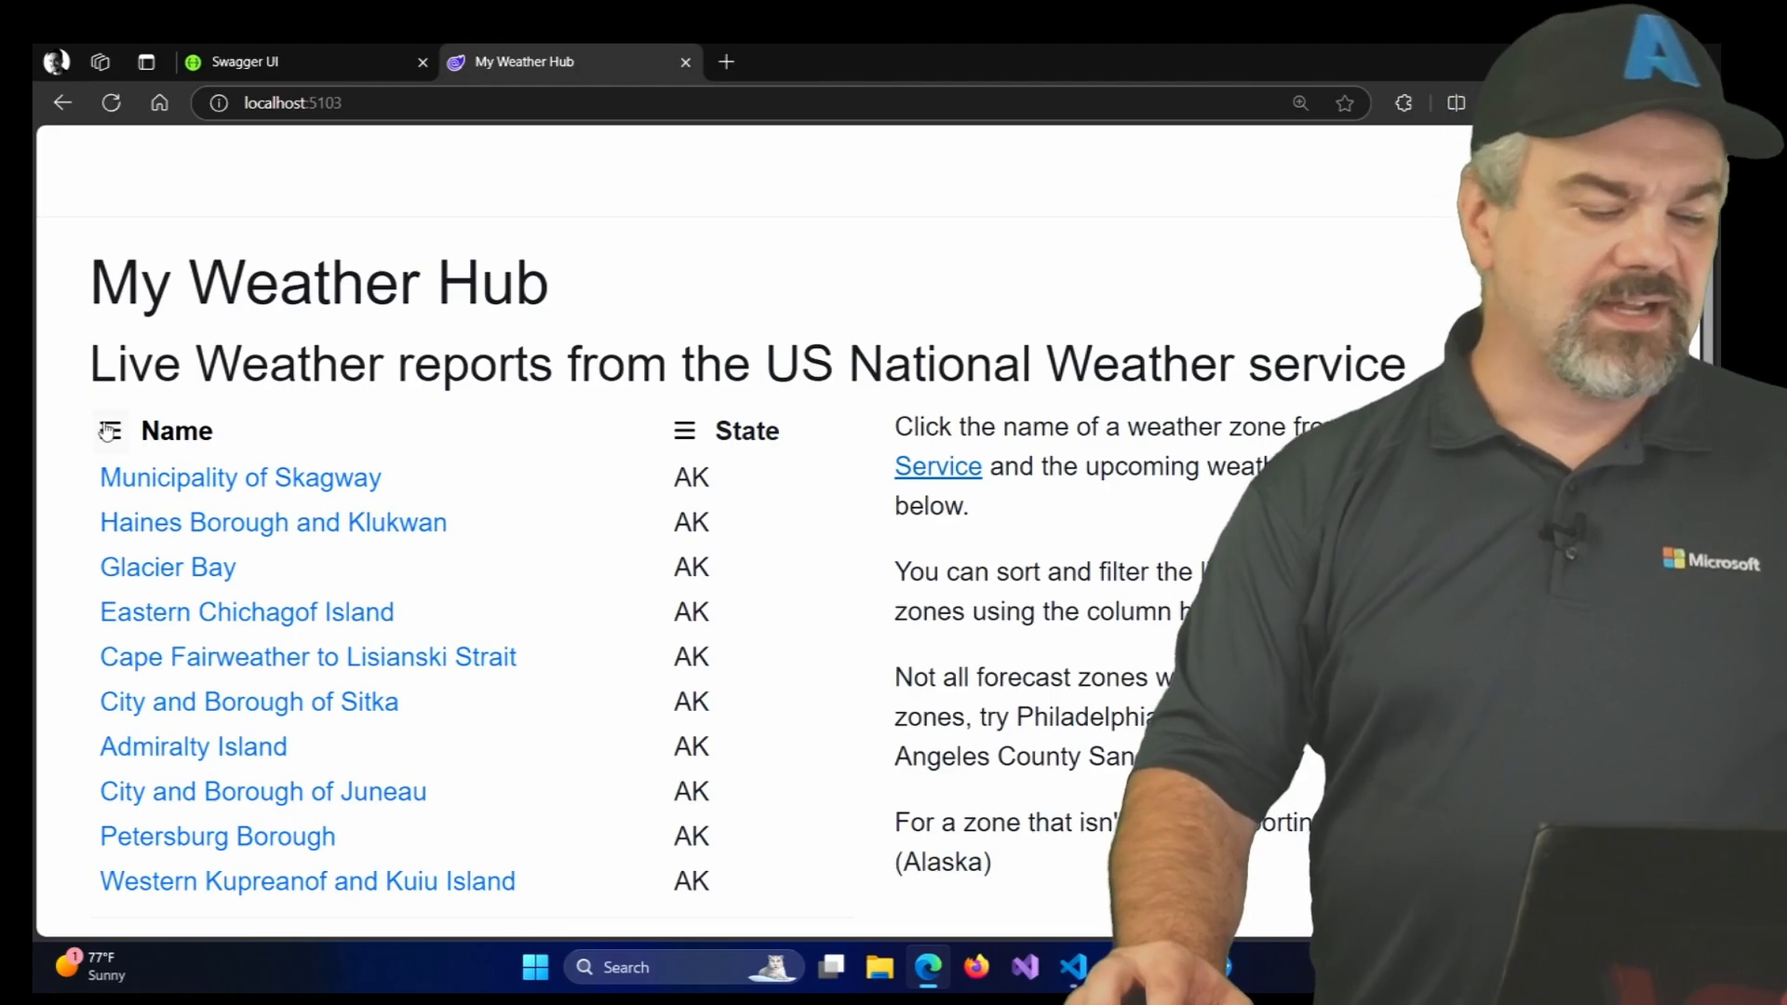
Filter zone names by 'phila' and show the Philadelphia, PA (PAZ071) forecast
left_click(109, 430)
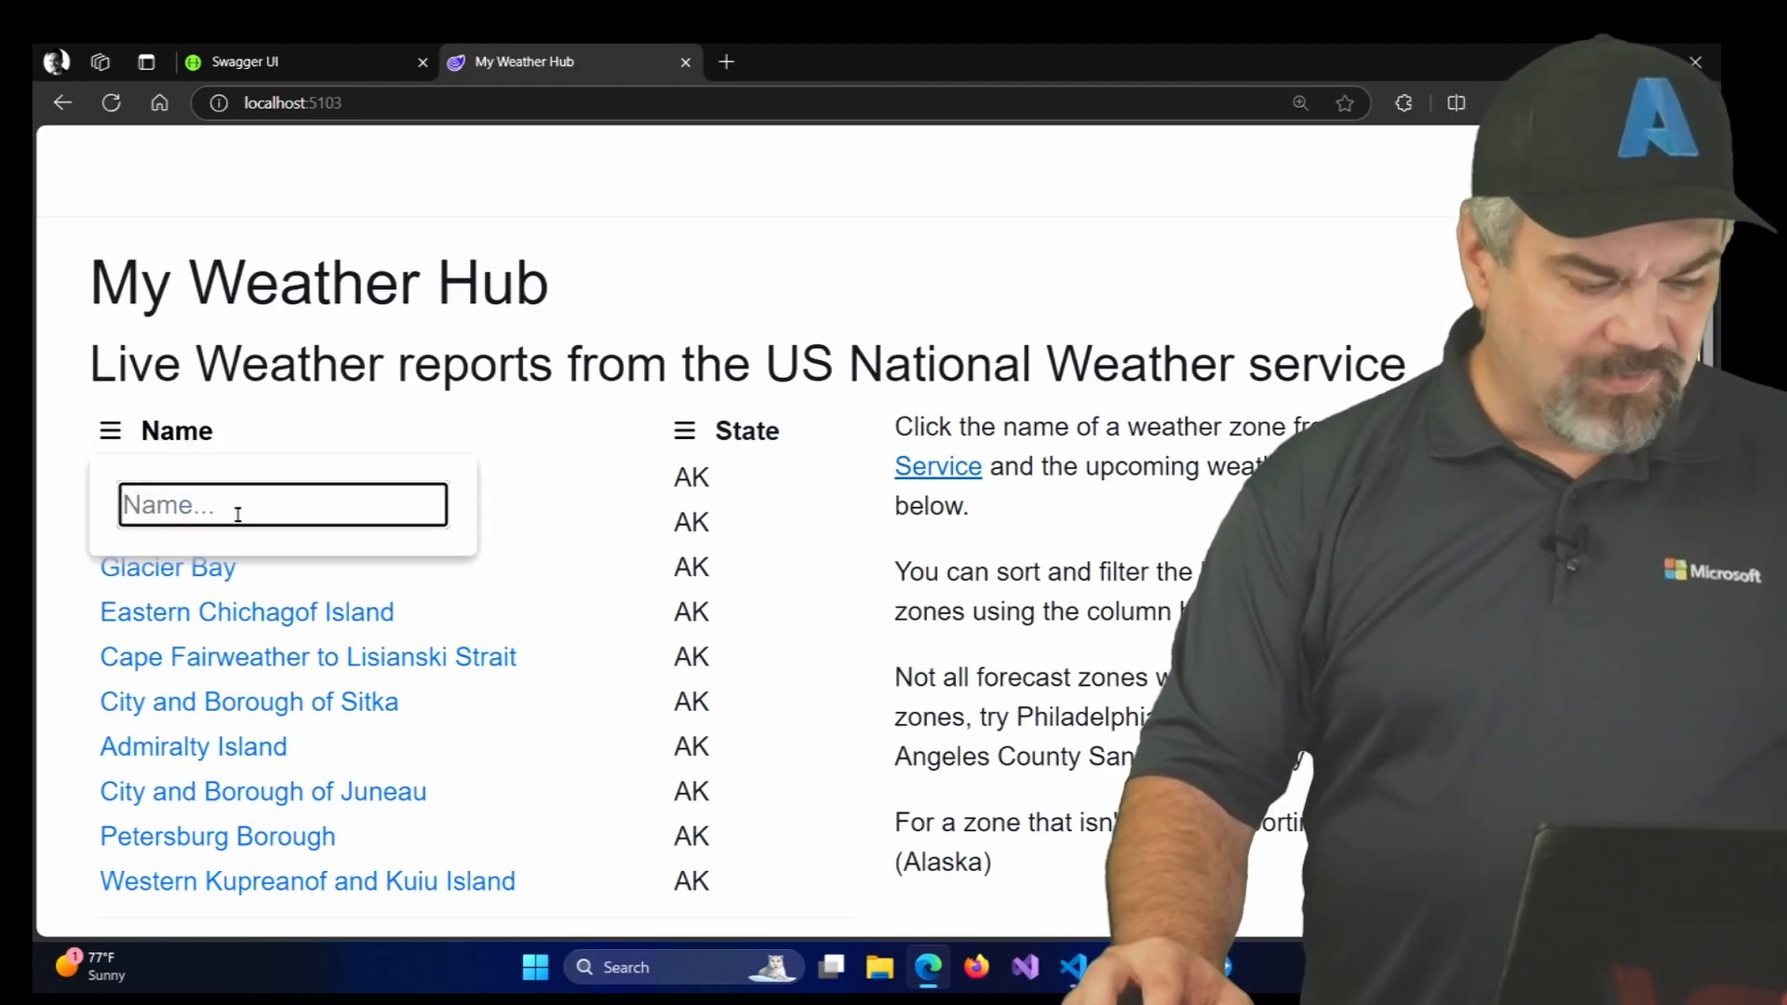
type("phila")
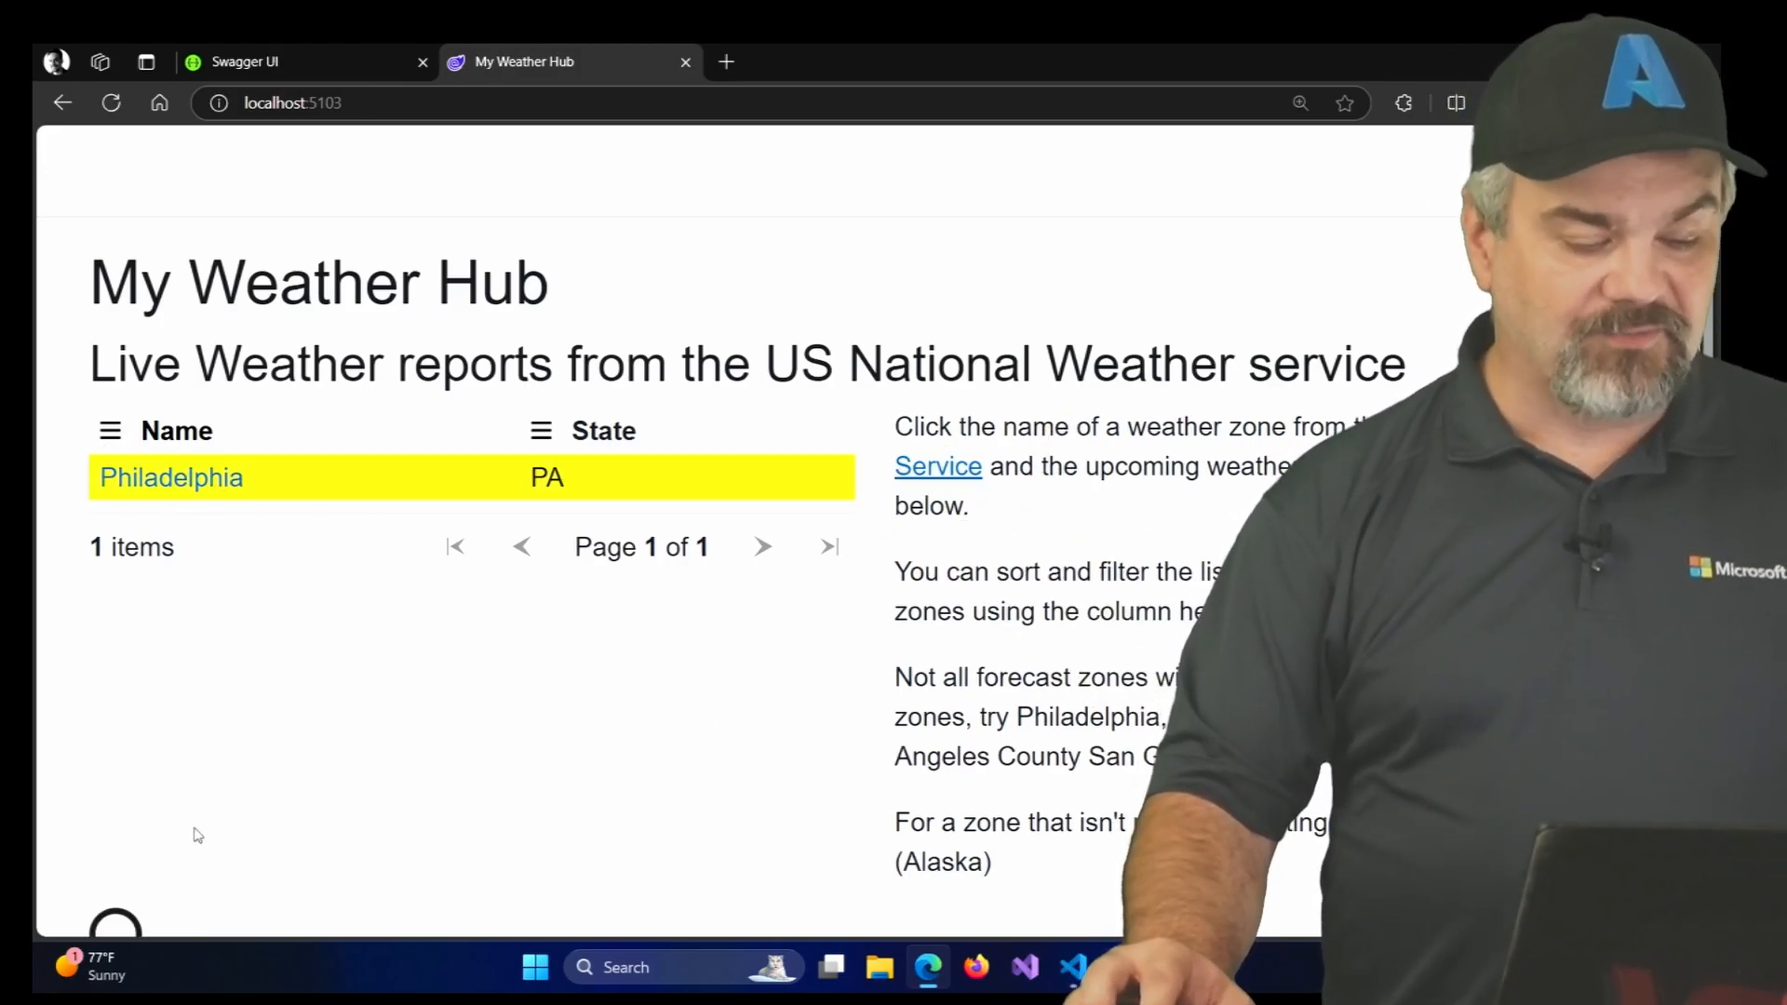
left_click(170, 478)
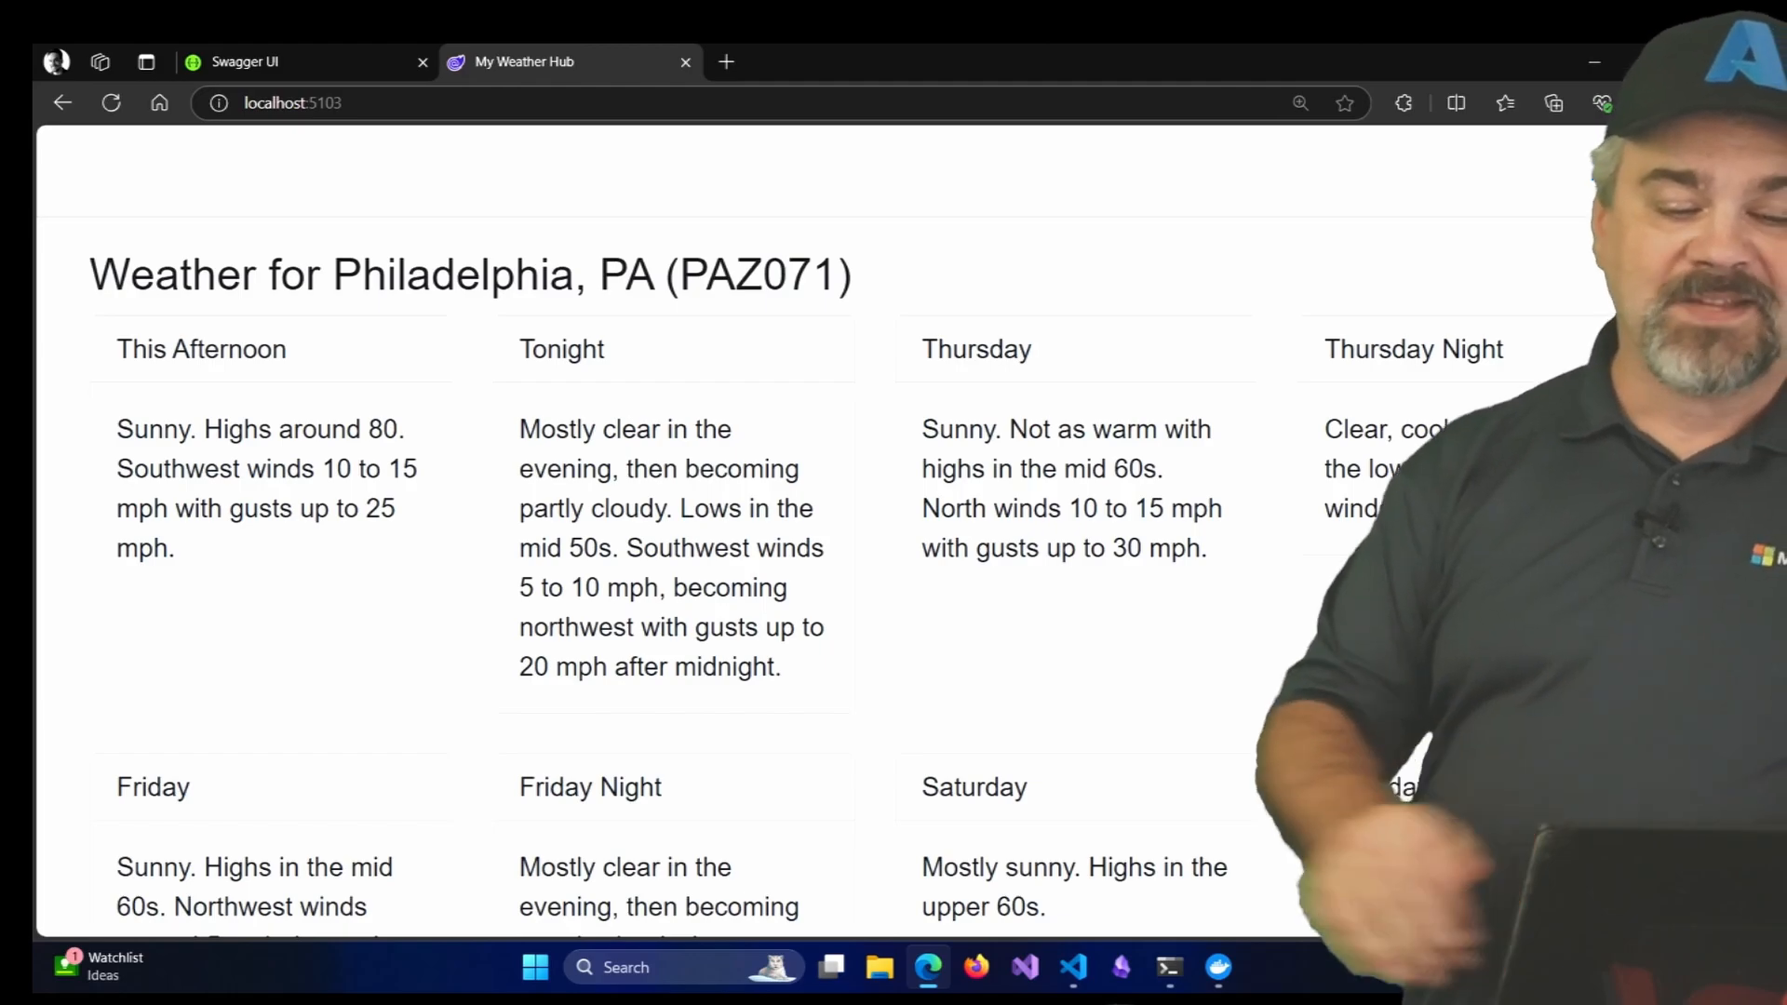
Page through the forecast zone list to reach the Alabama zones
scroll("down", 3)
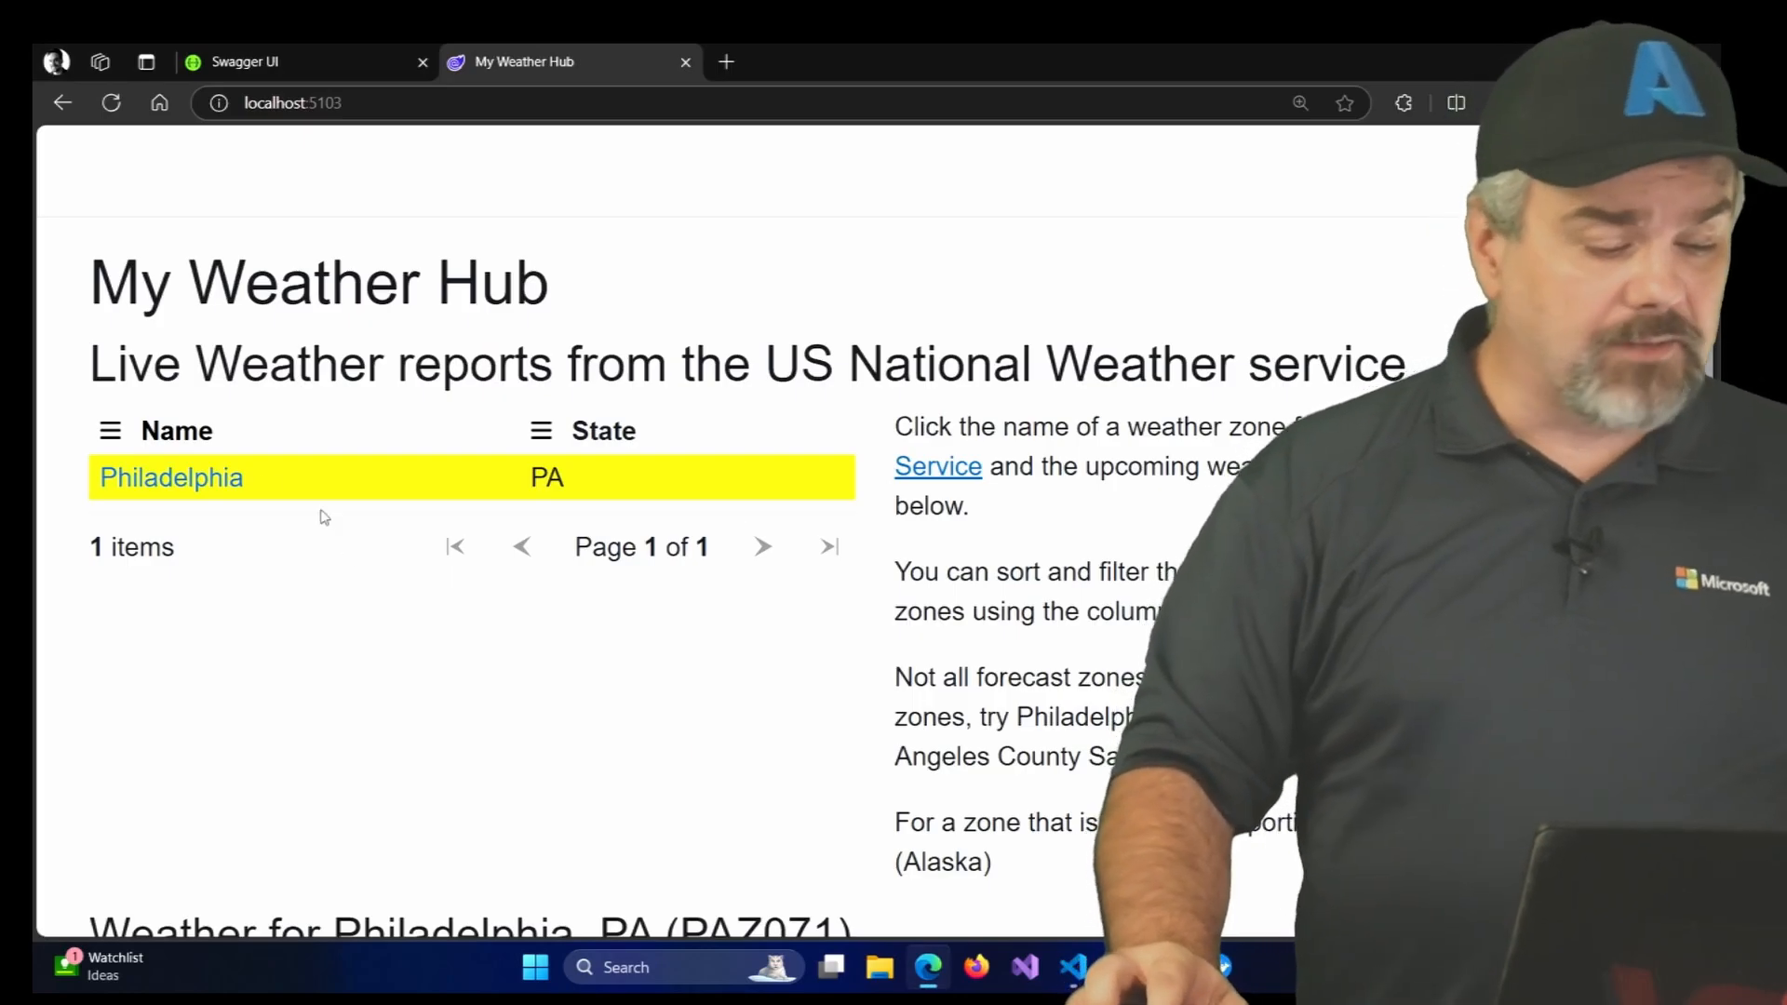
left_click(110, 430)
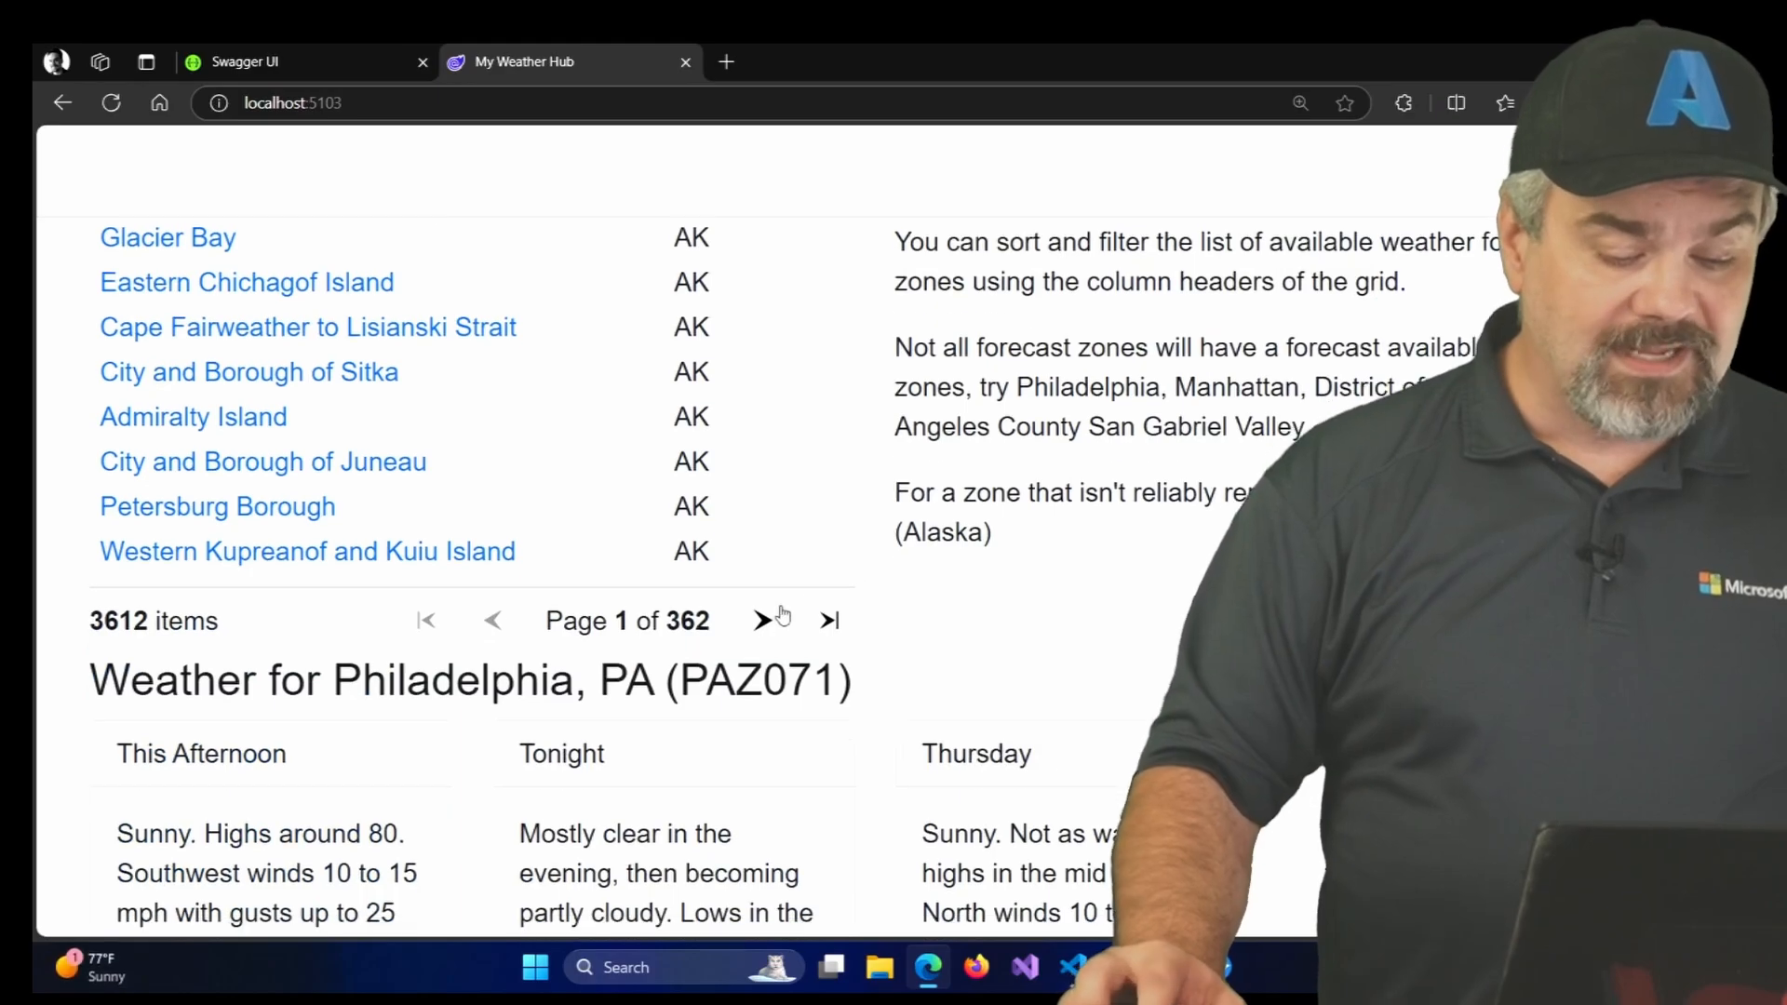
left_click(759, 618)
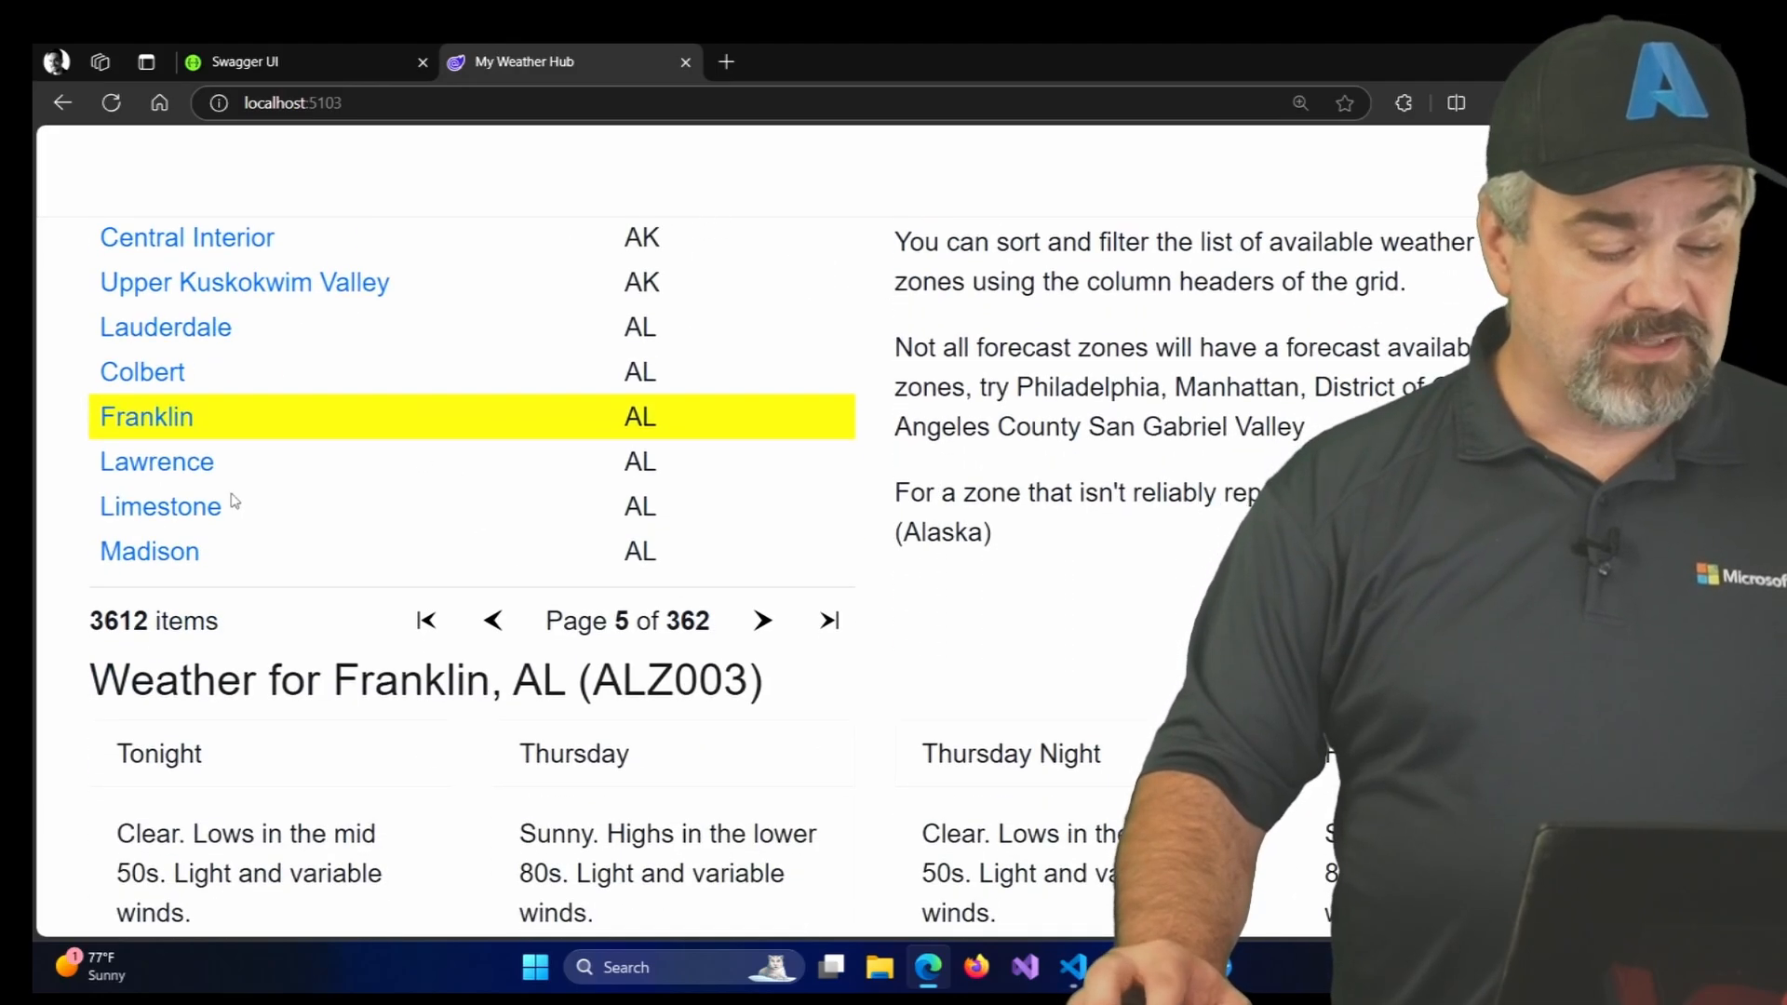
View forecasts for Lawrence and Madison, AL, retrying Lawrence after its initial failure
left_click(157, 462)
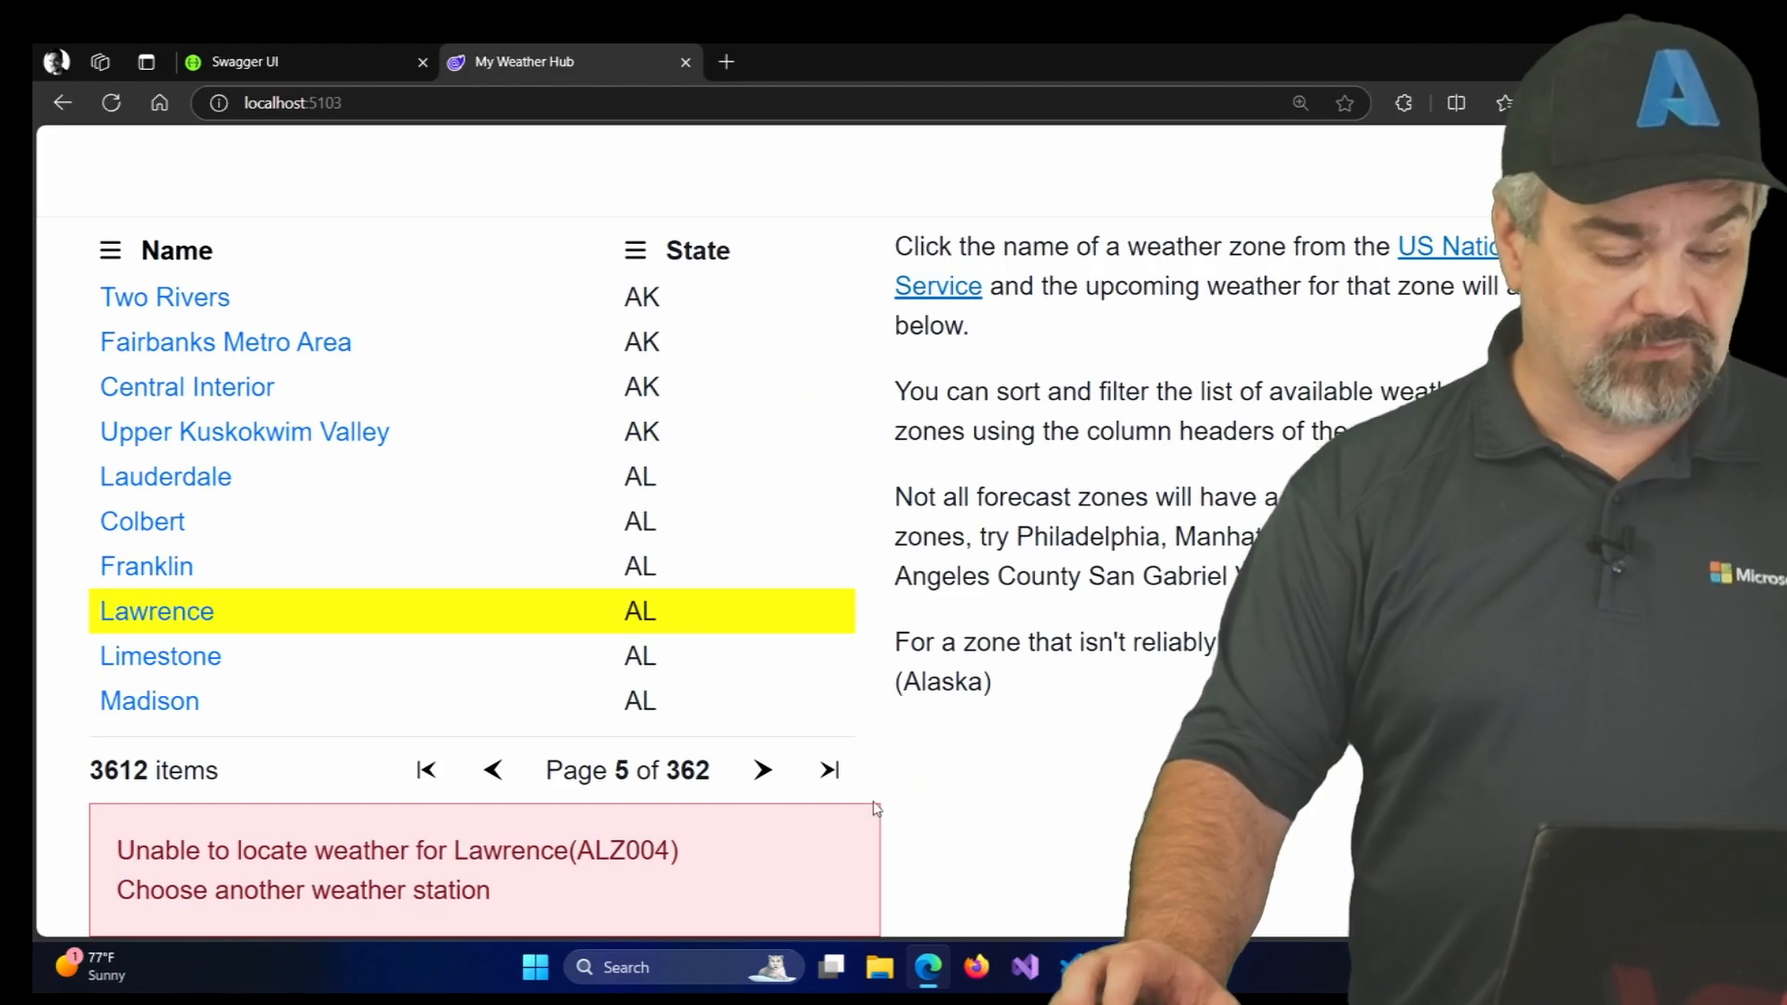
left_click(149, 700)
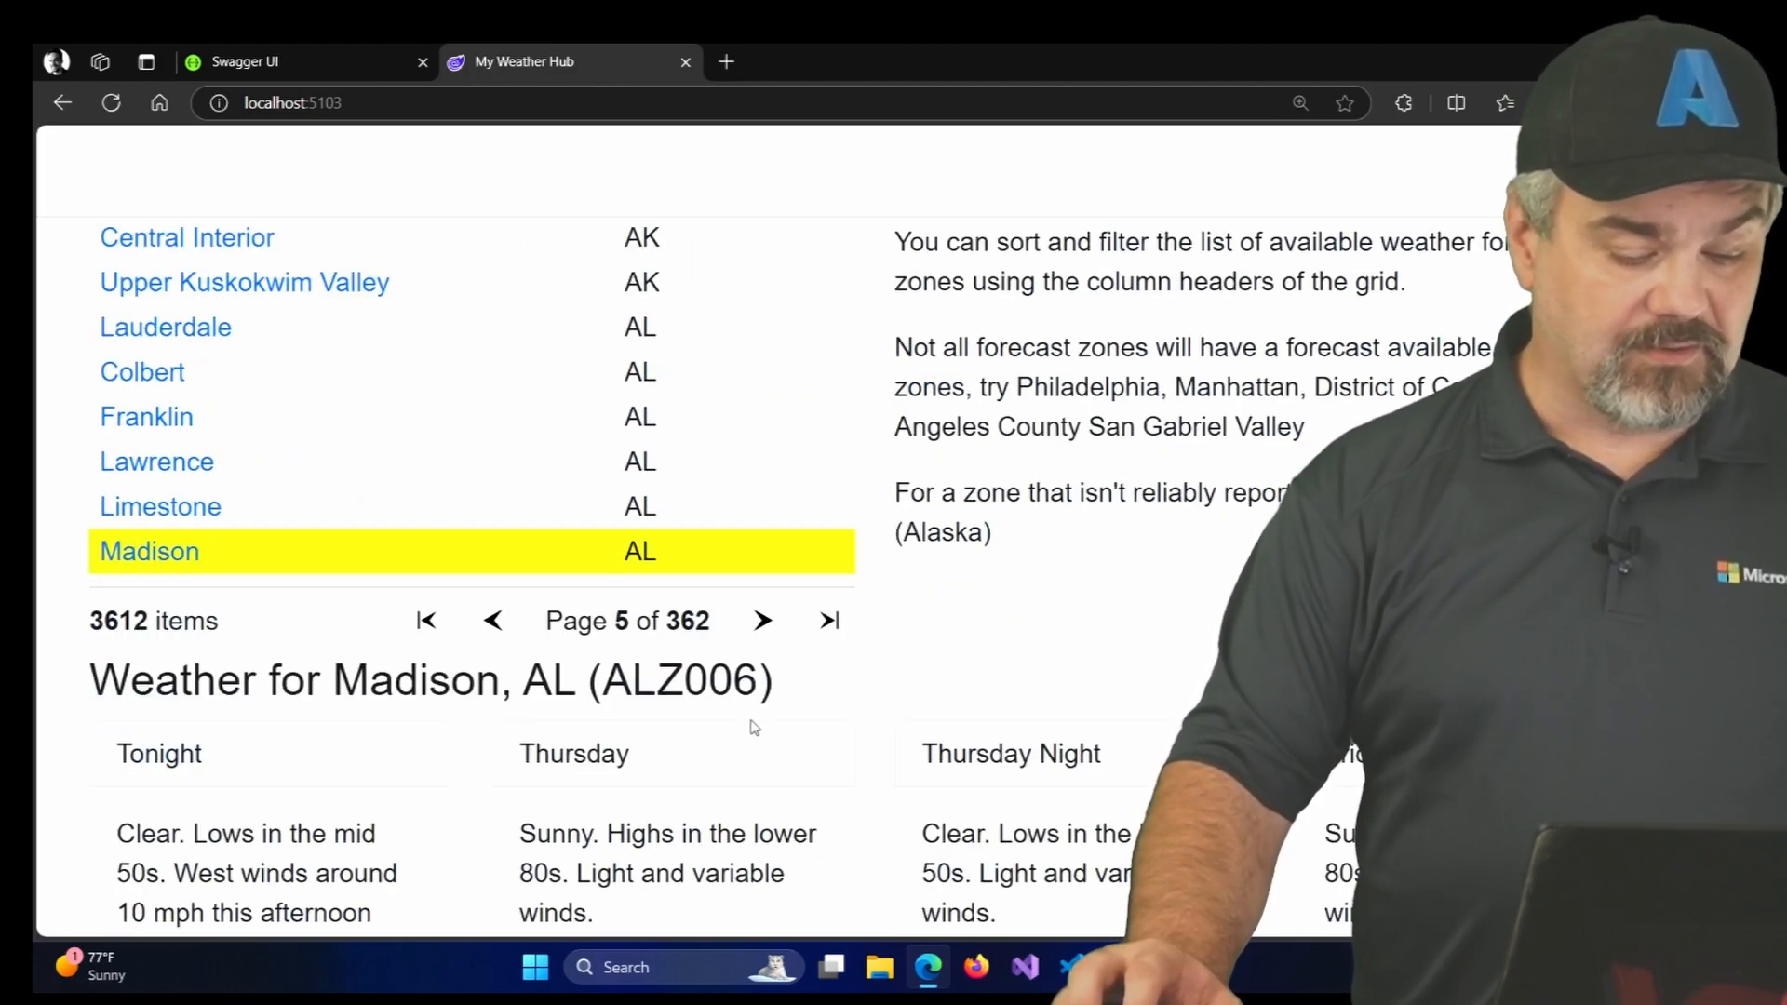
left_click(157, 461)
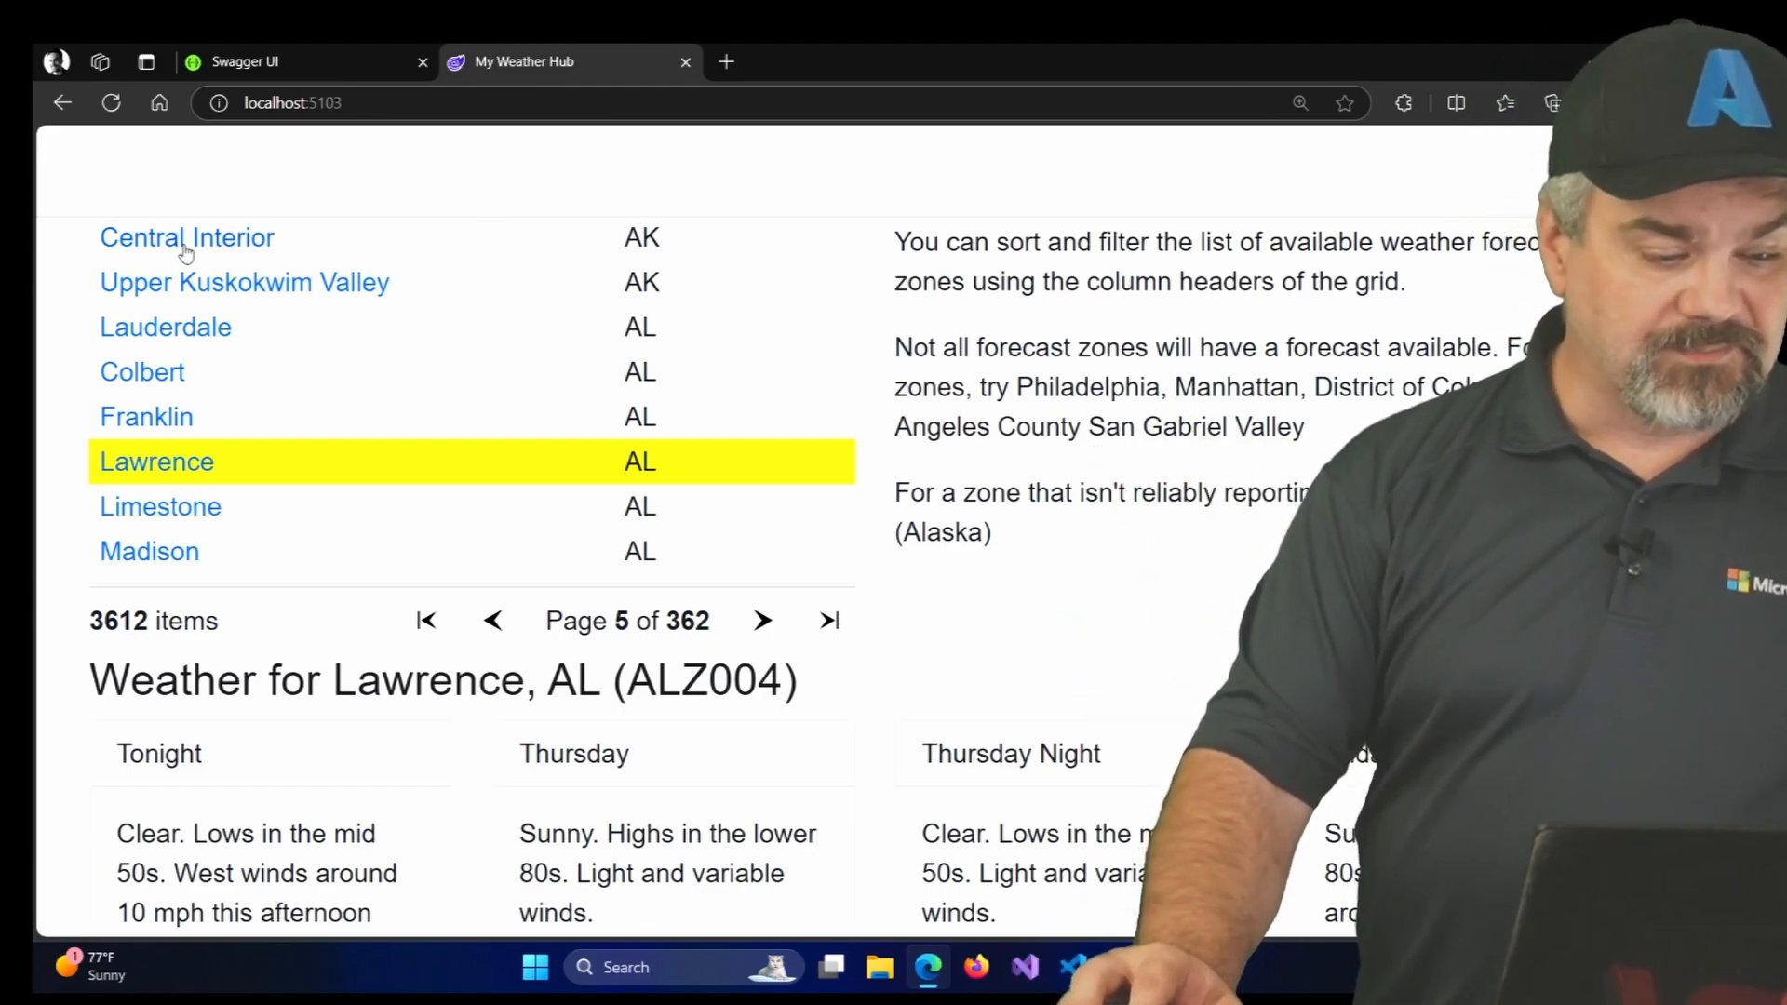
left_click(244, 281)
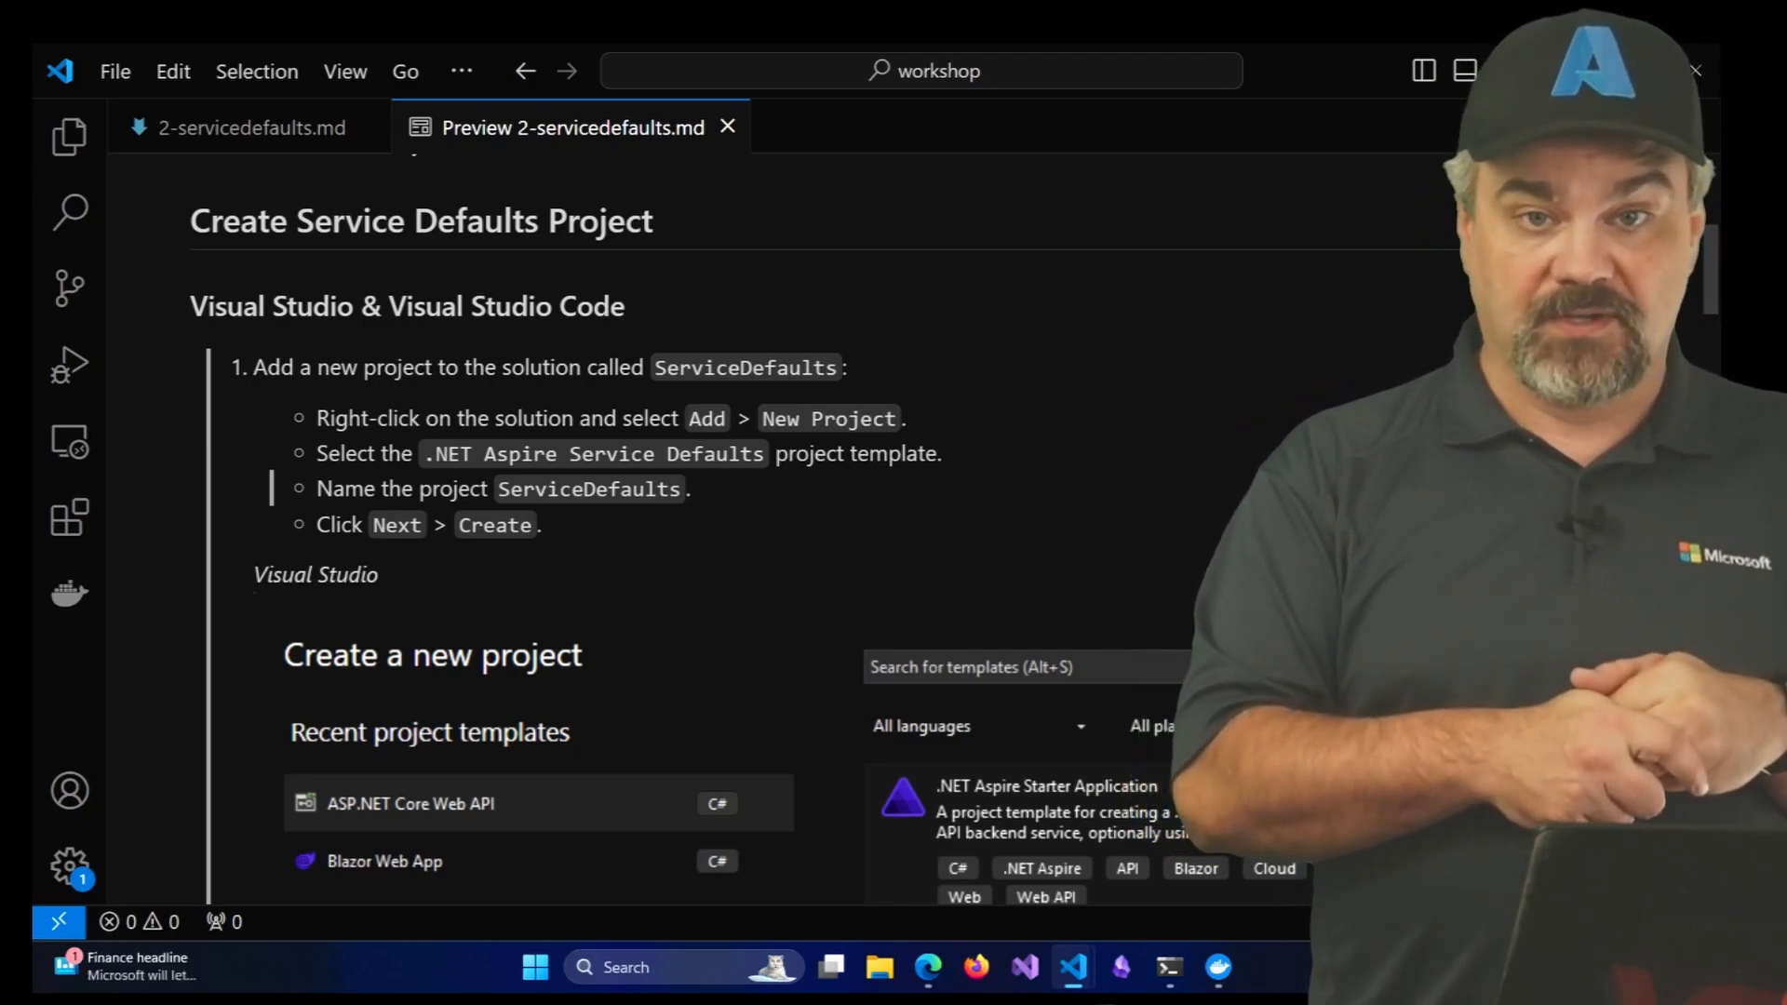
Copy the dotnet new aspire-servicedefaults command from 2-servicedefaults.md
scroll("down", 3)
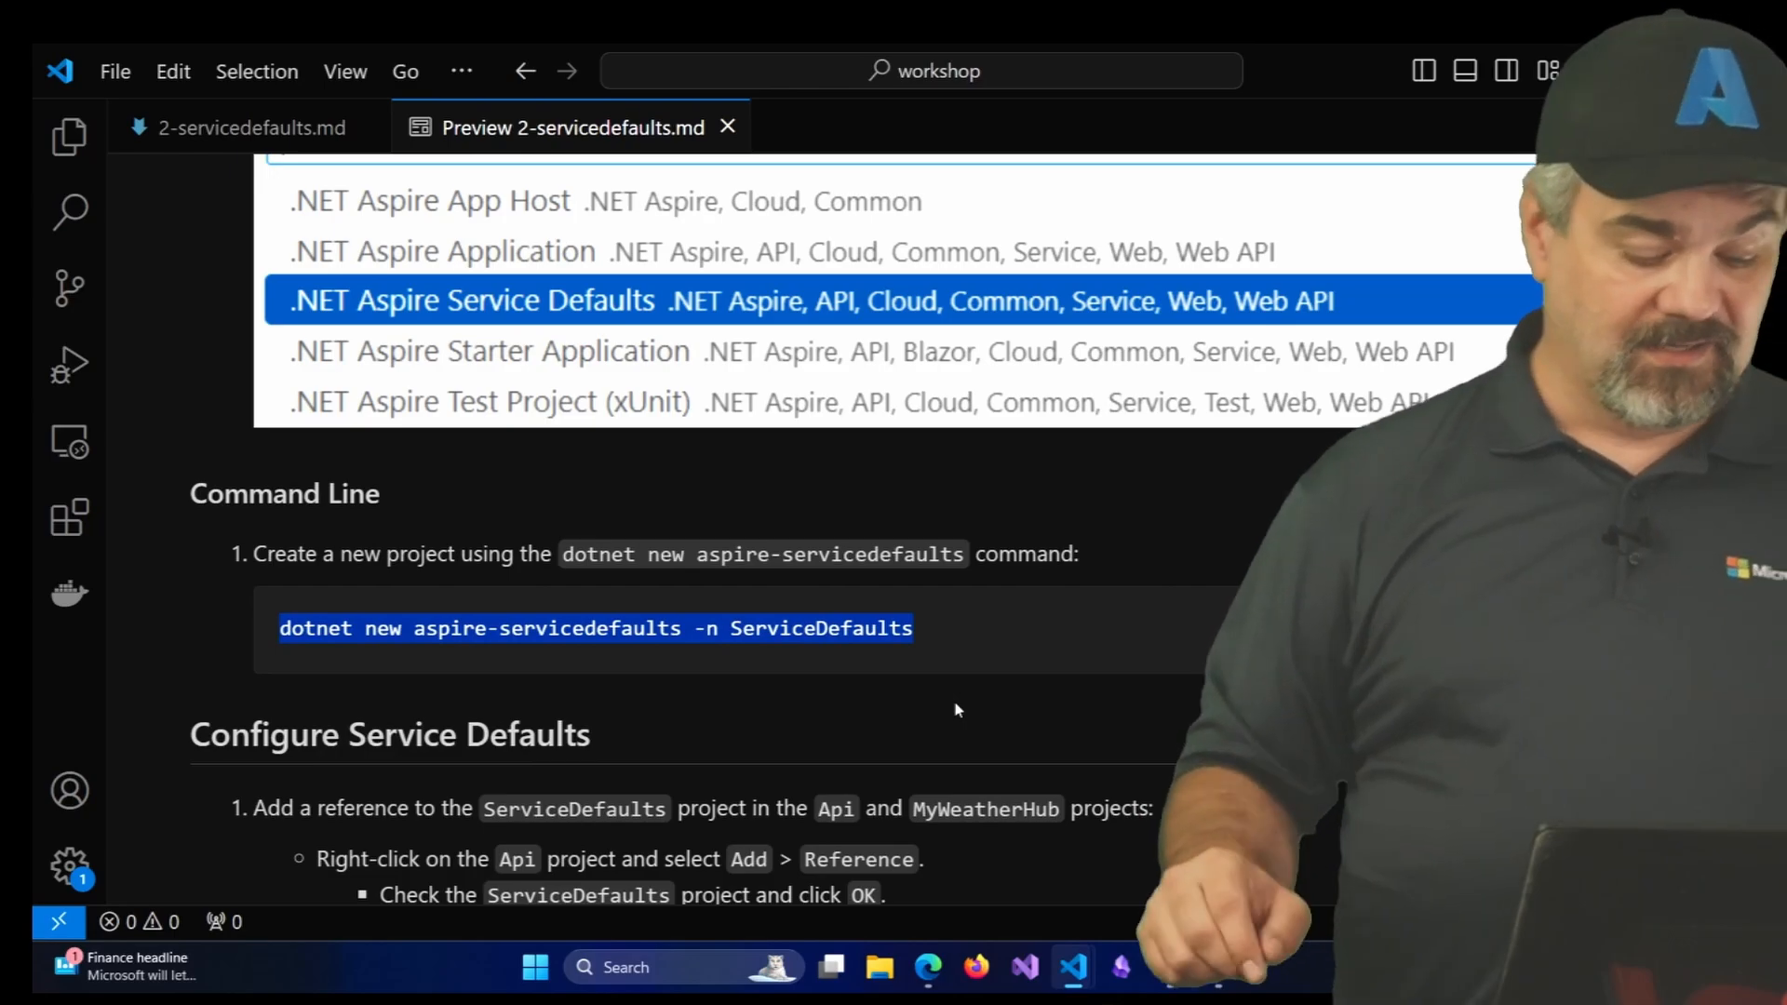
key("alt+tab")
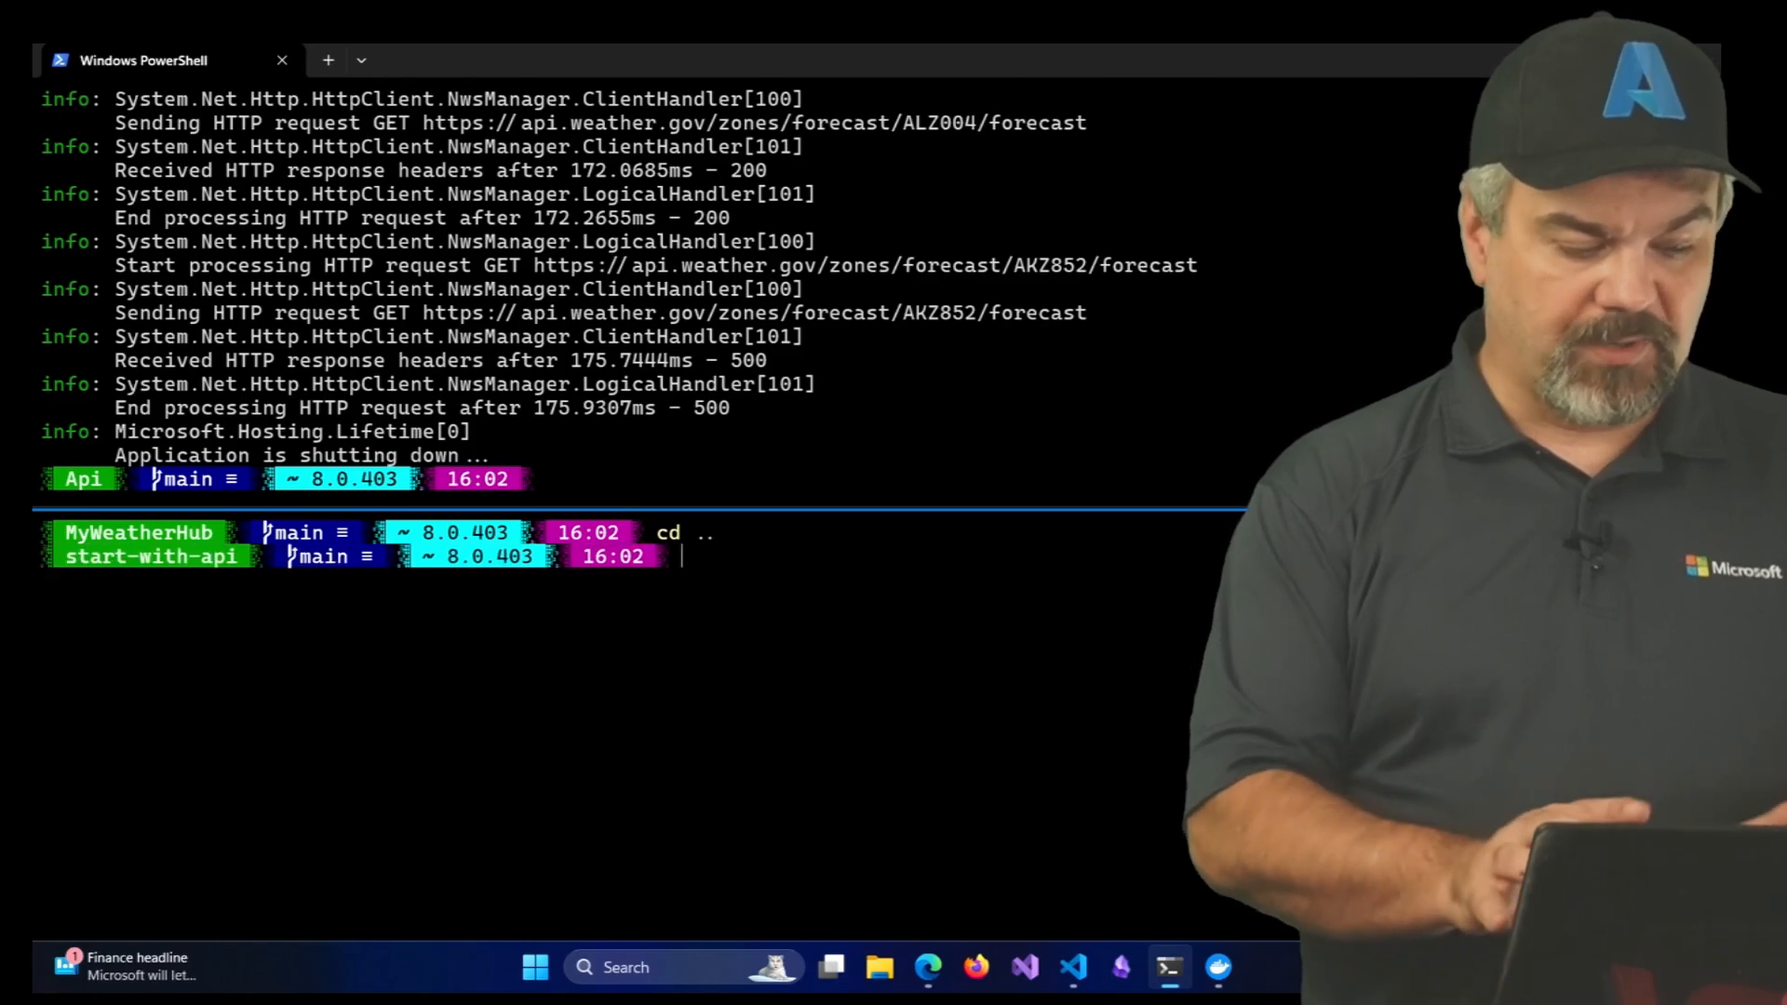
Create ServiceDefaults with dotnet new aspire-servicedefaults and add it to the solution
type("dotnet new aspire-servicedefaults -n ServiceDefaults")
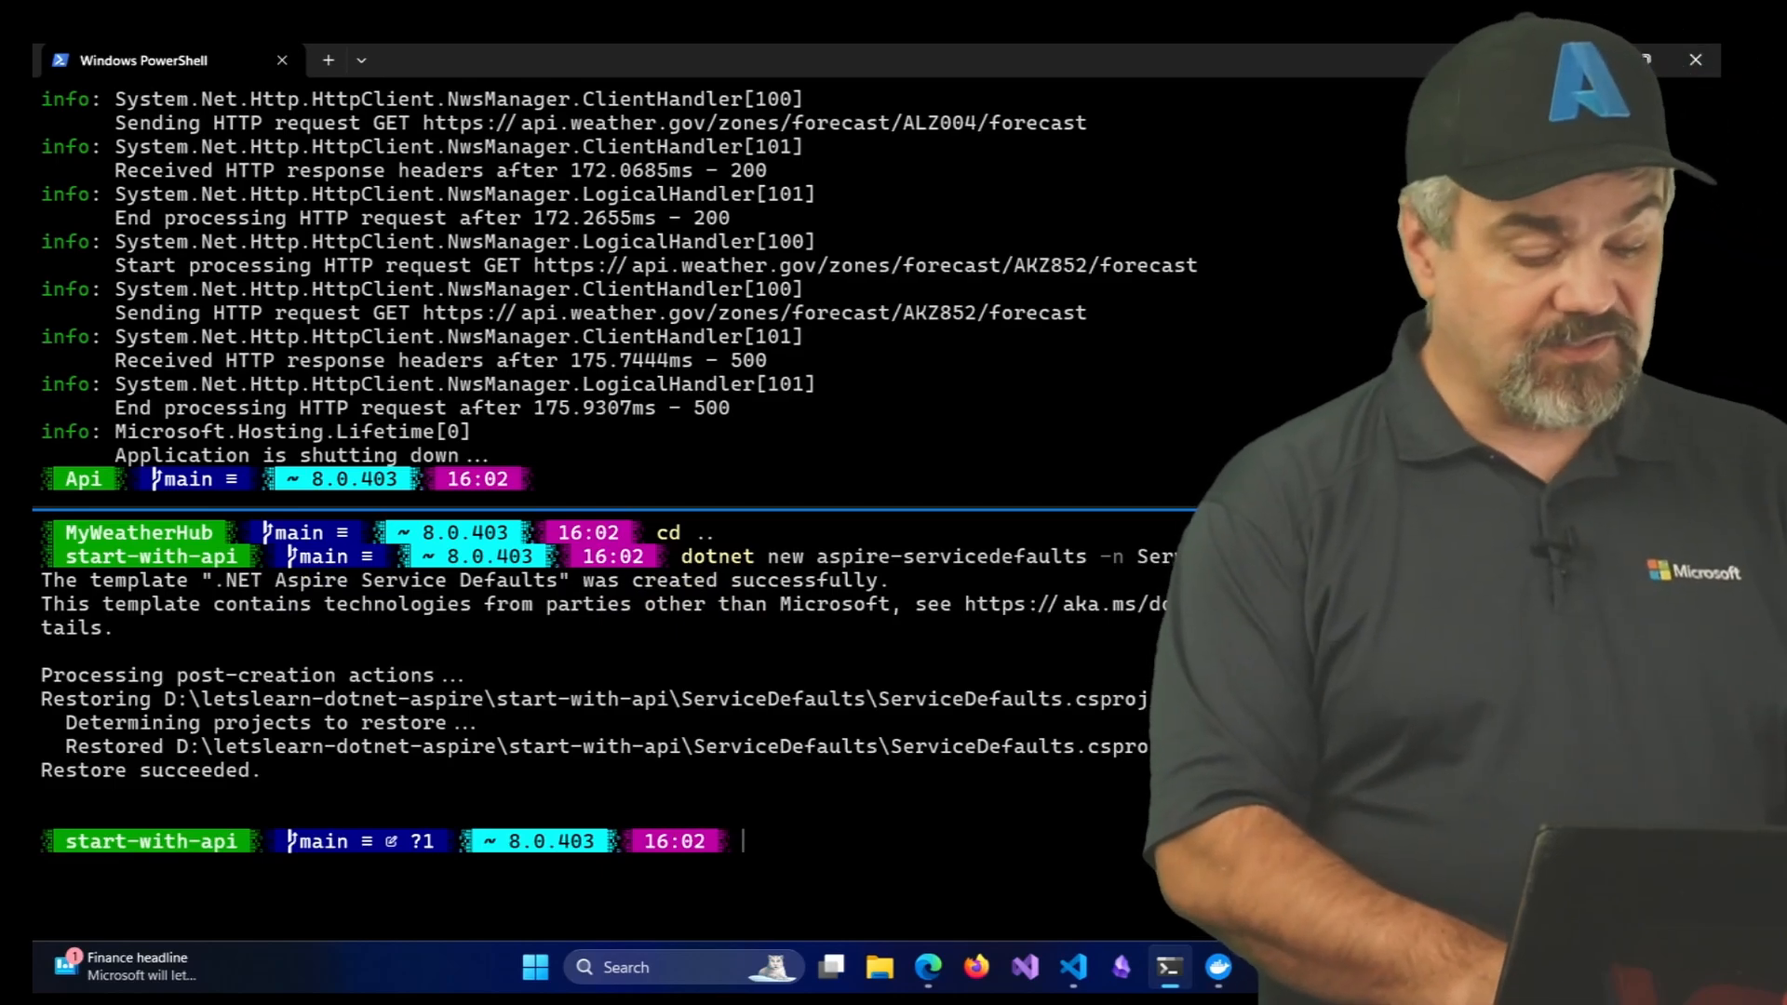
type("dotnet sln")
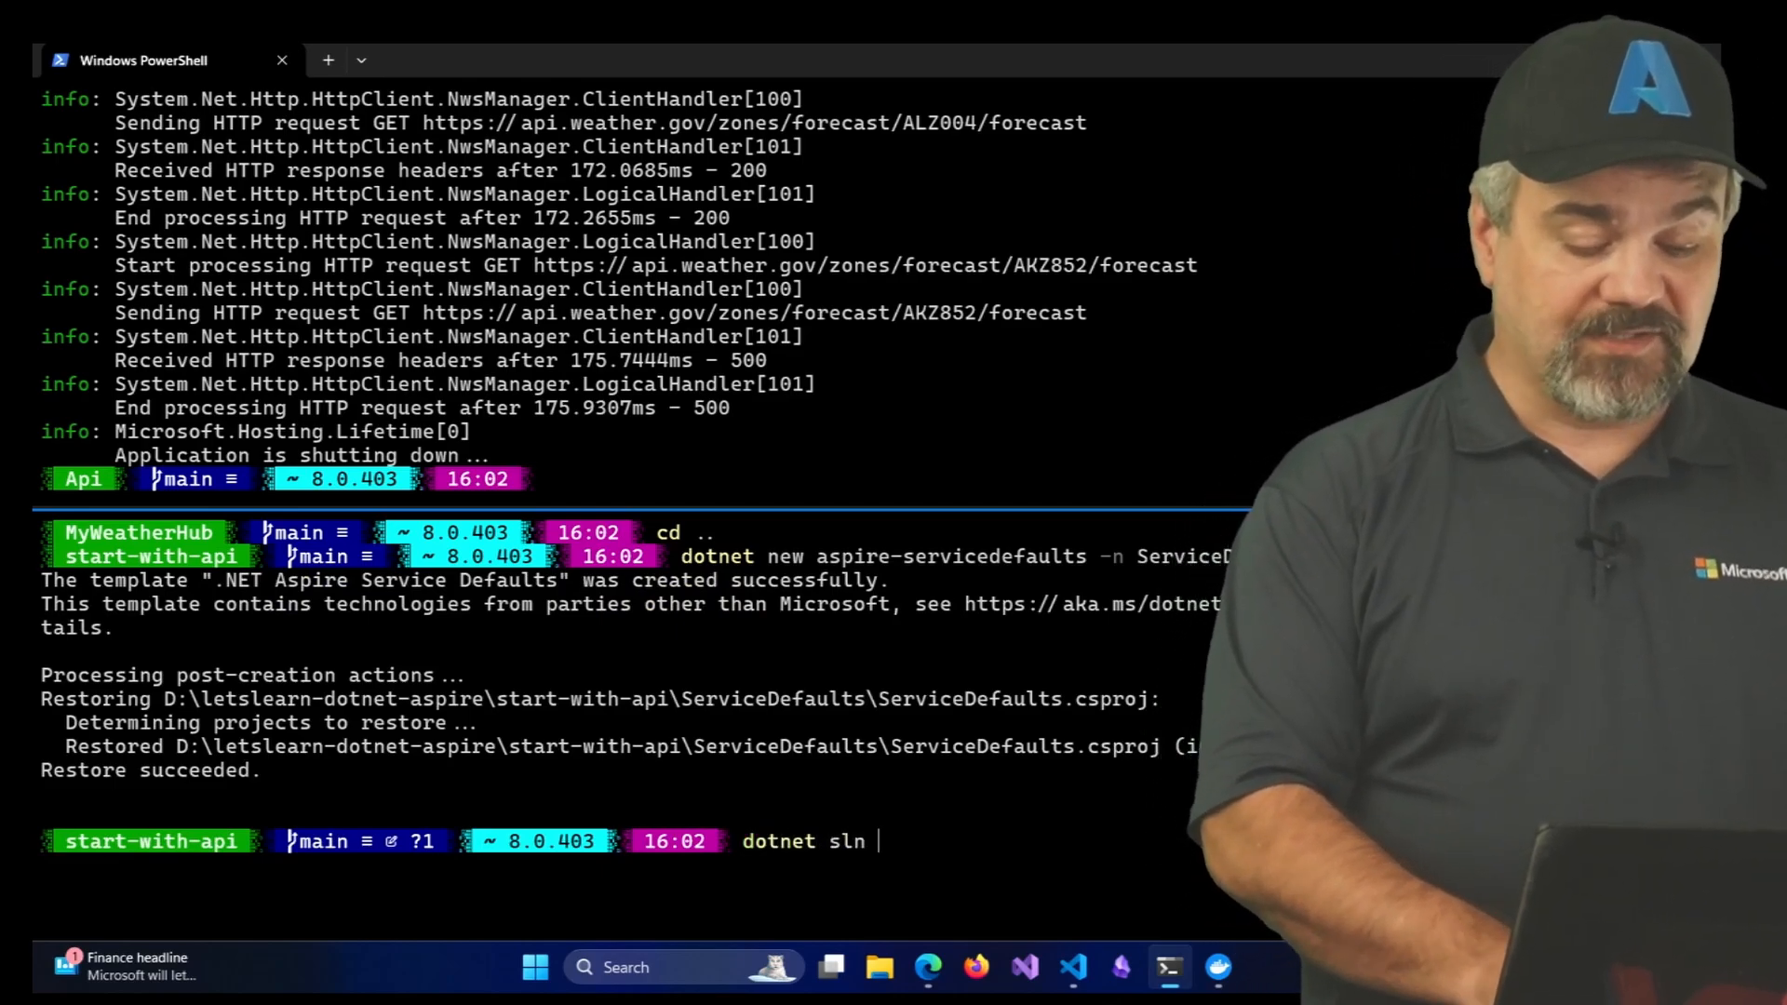
type("add S")
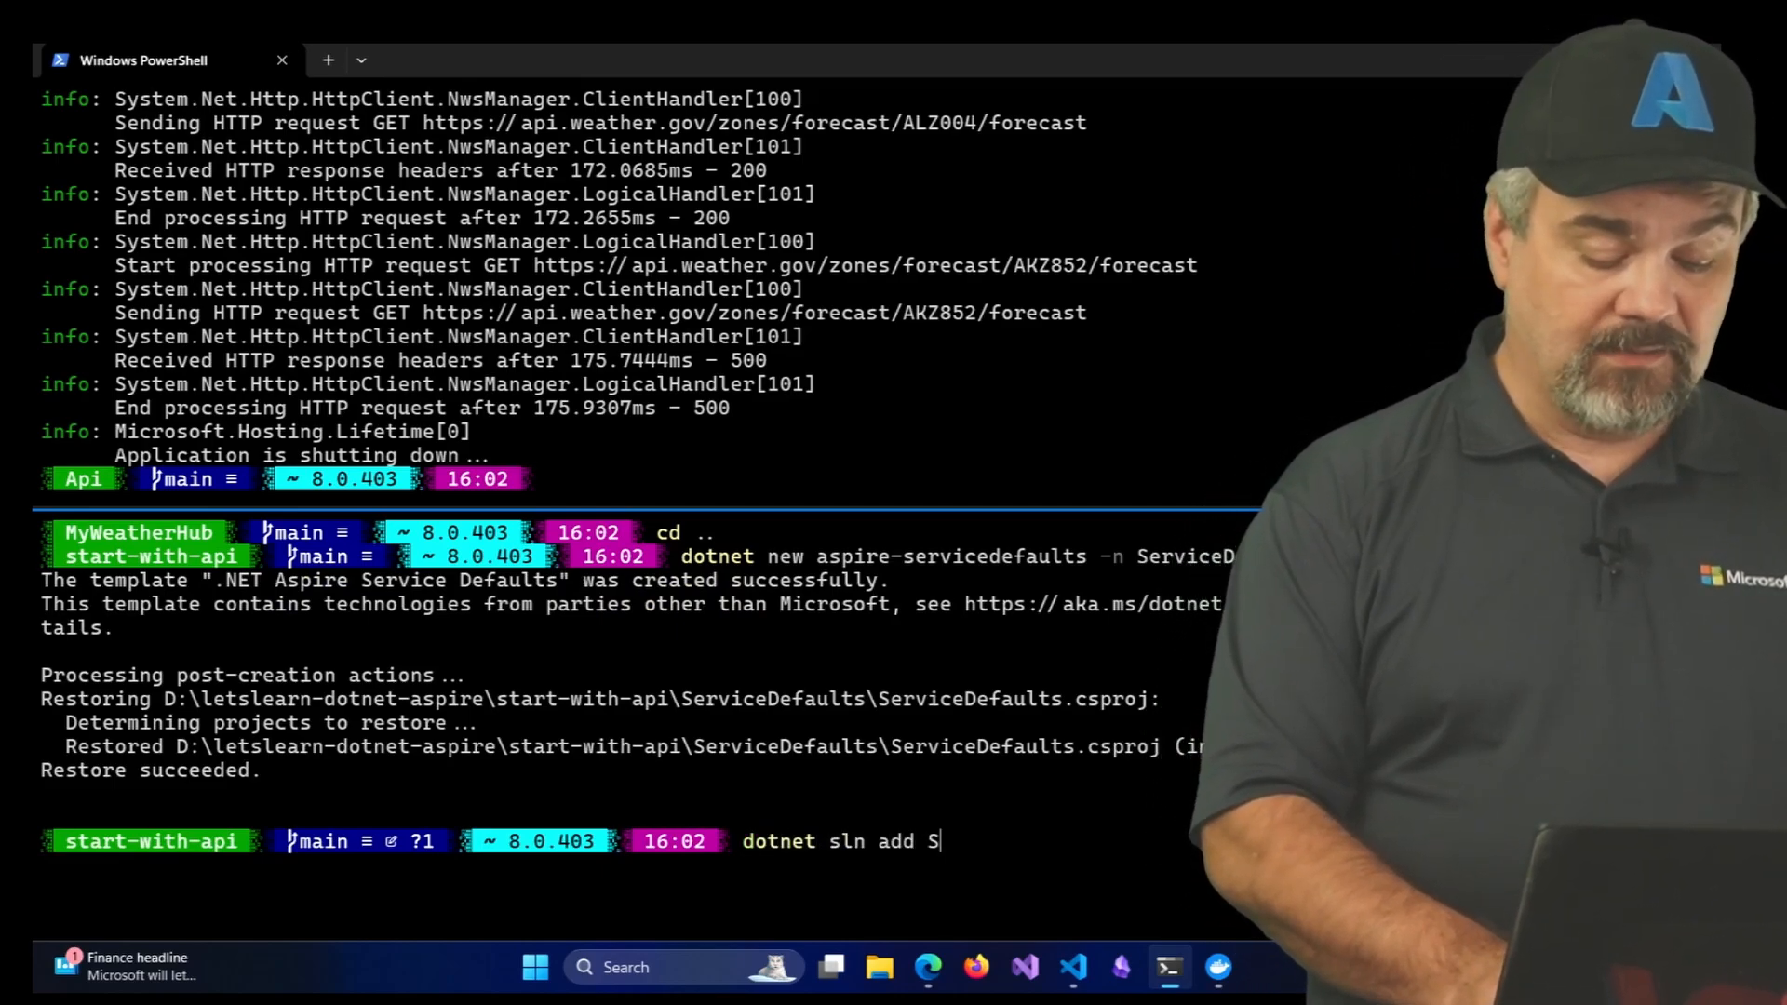
type(".\\ServiceDefaults\\")
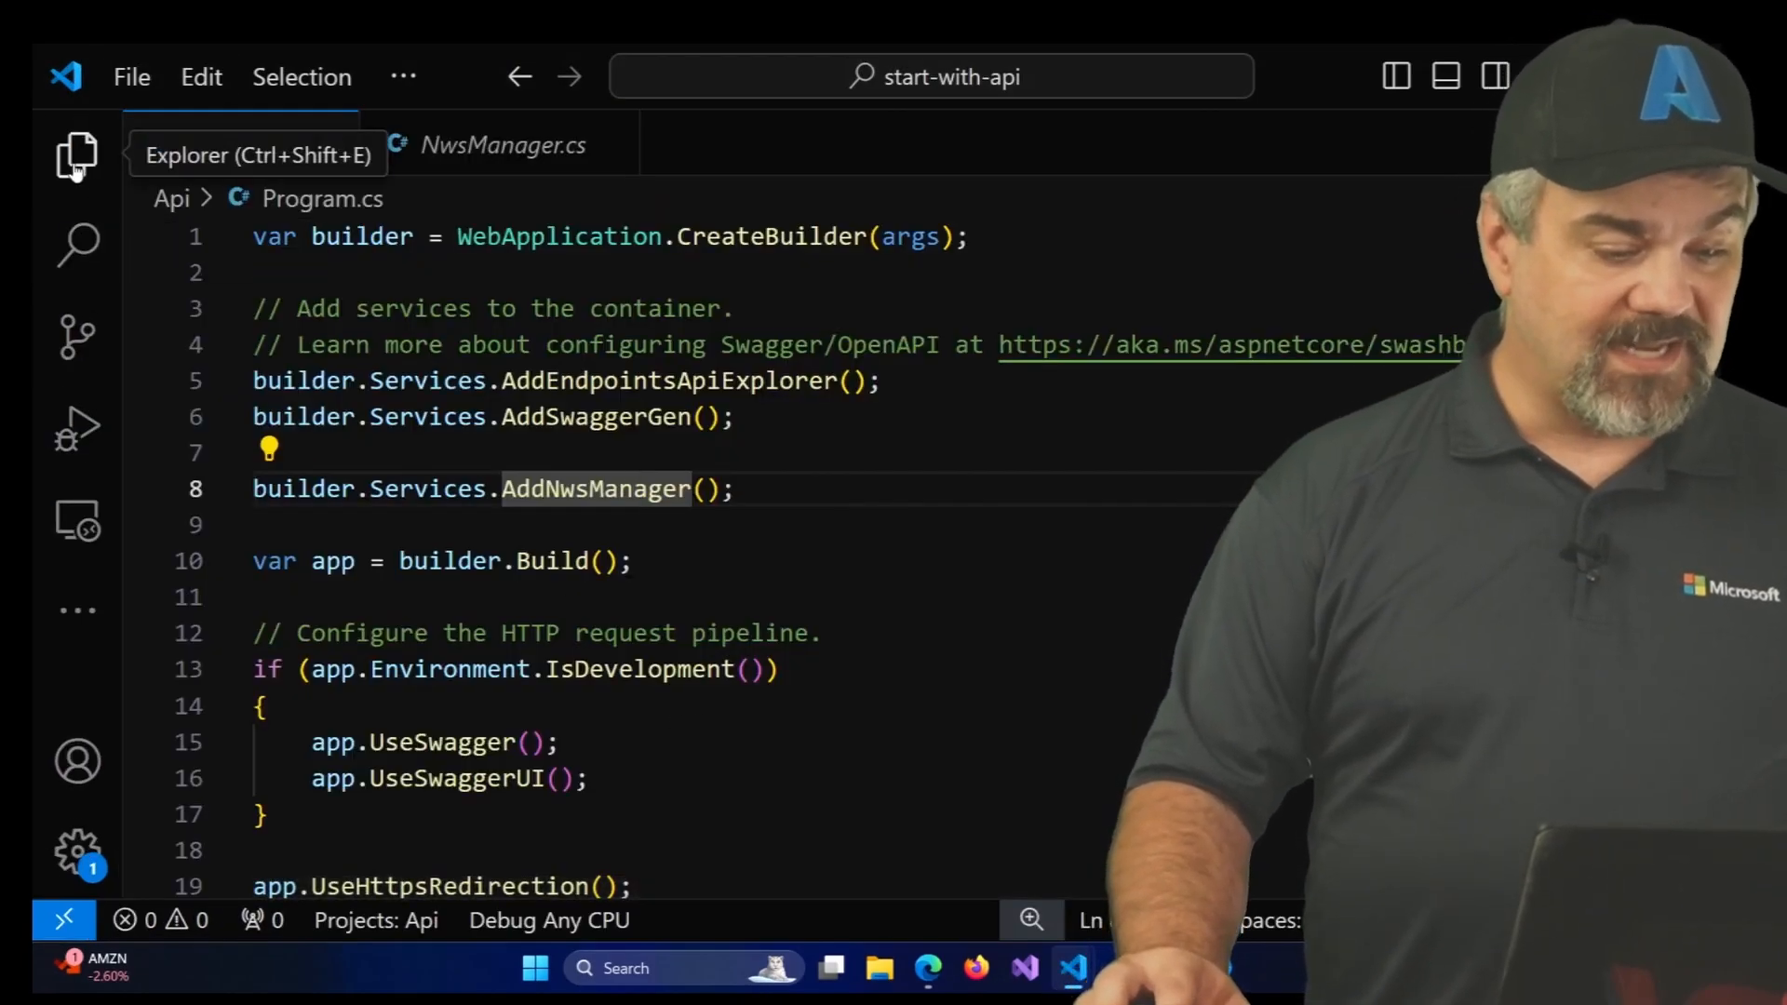
Review Extensions.cs in ServiceDefaults: AddServiceDefaults telemetry, health checks and resilience
left_click(76, 156)
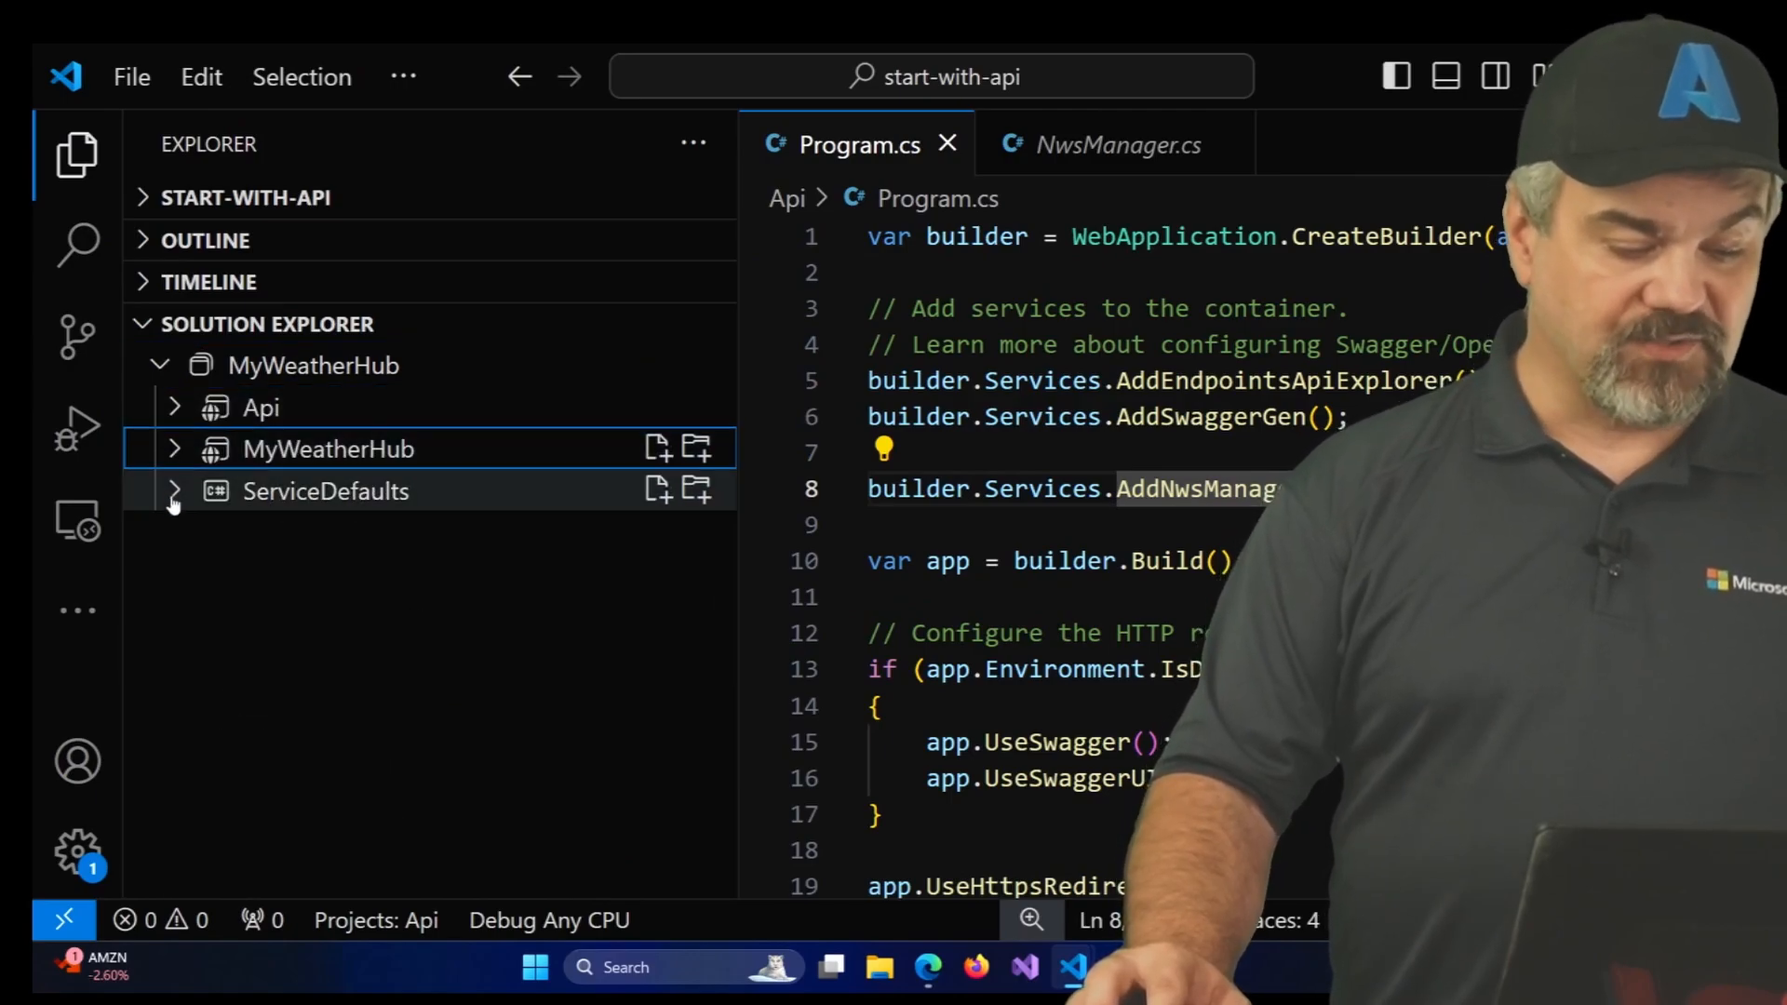
left_click(173, 490)
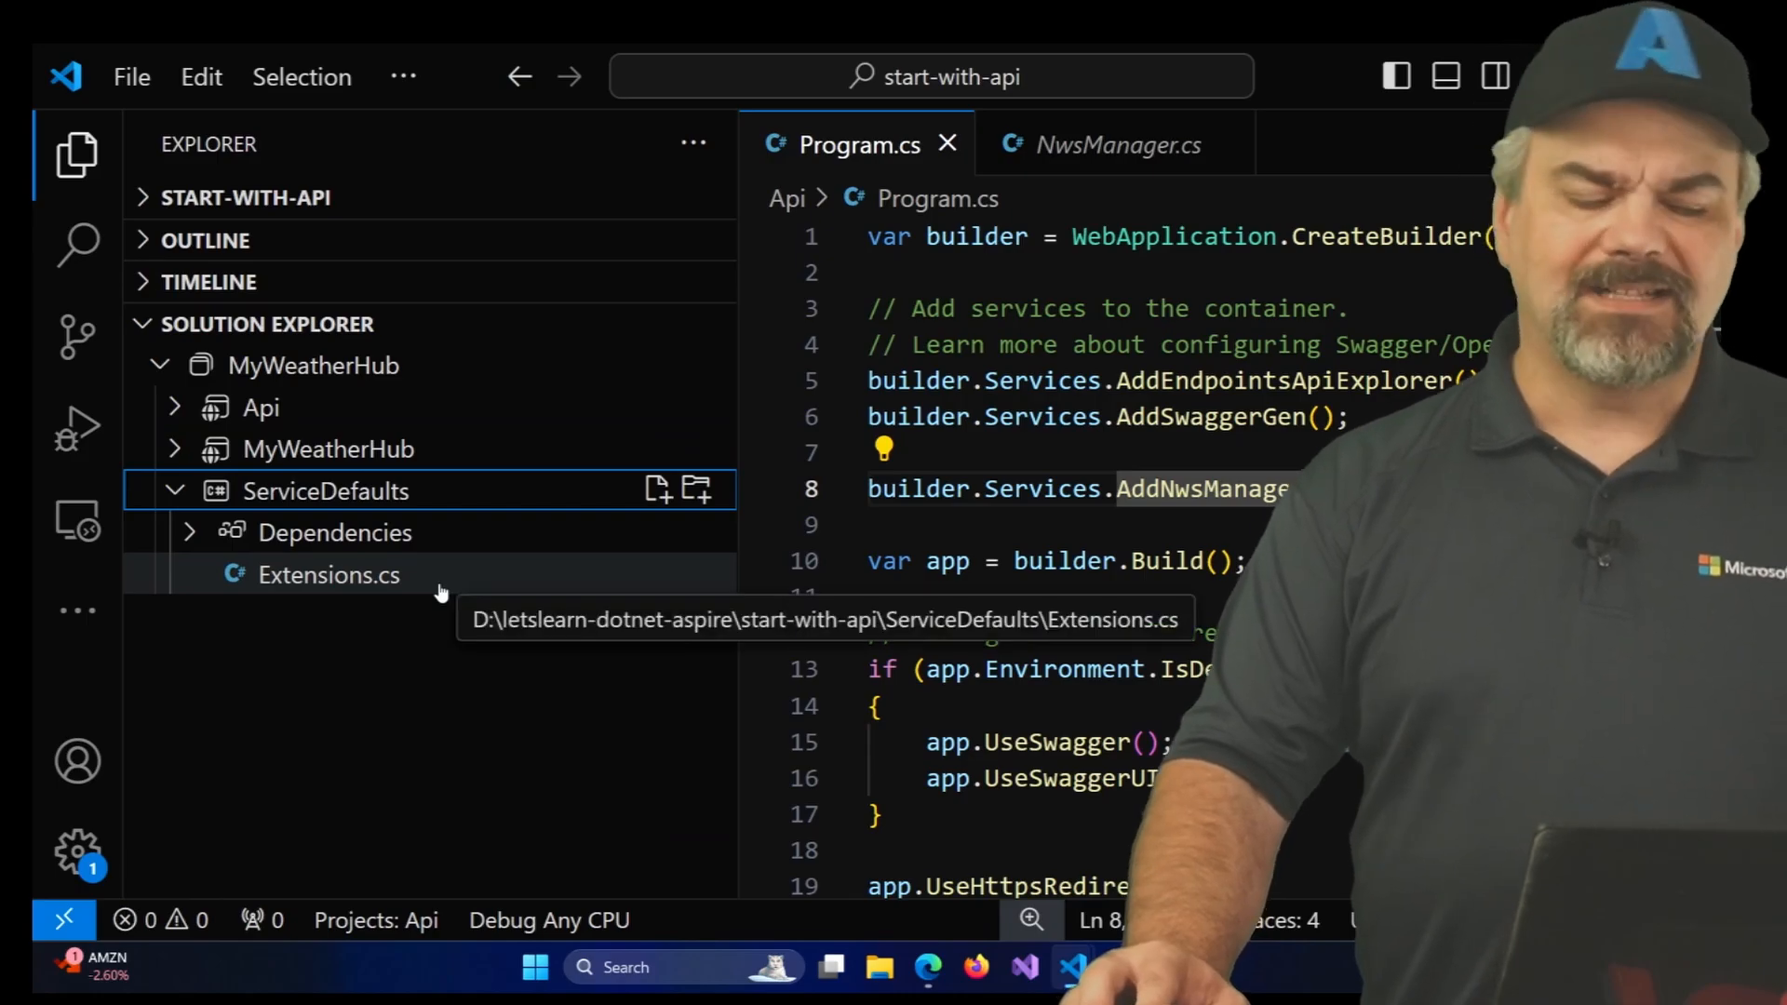
double_click(327, 575)
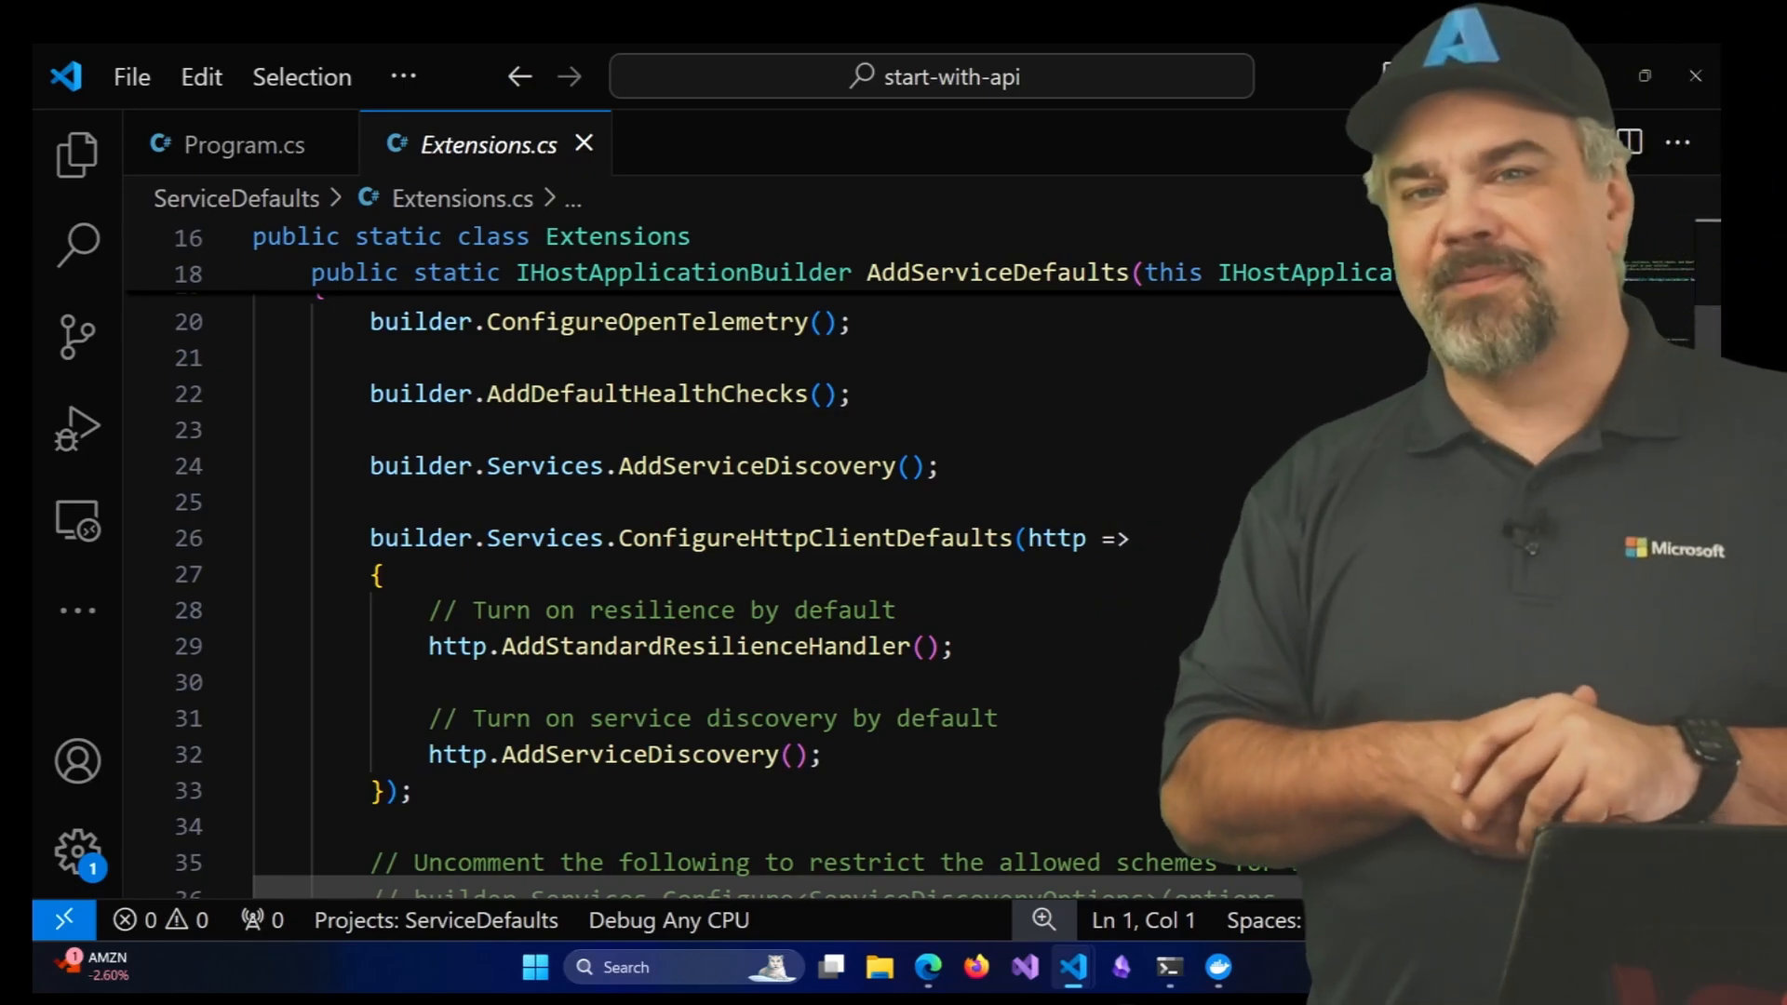
scroll("down", 3)
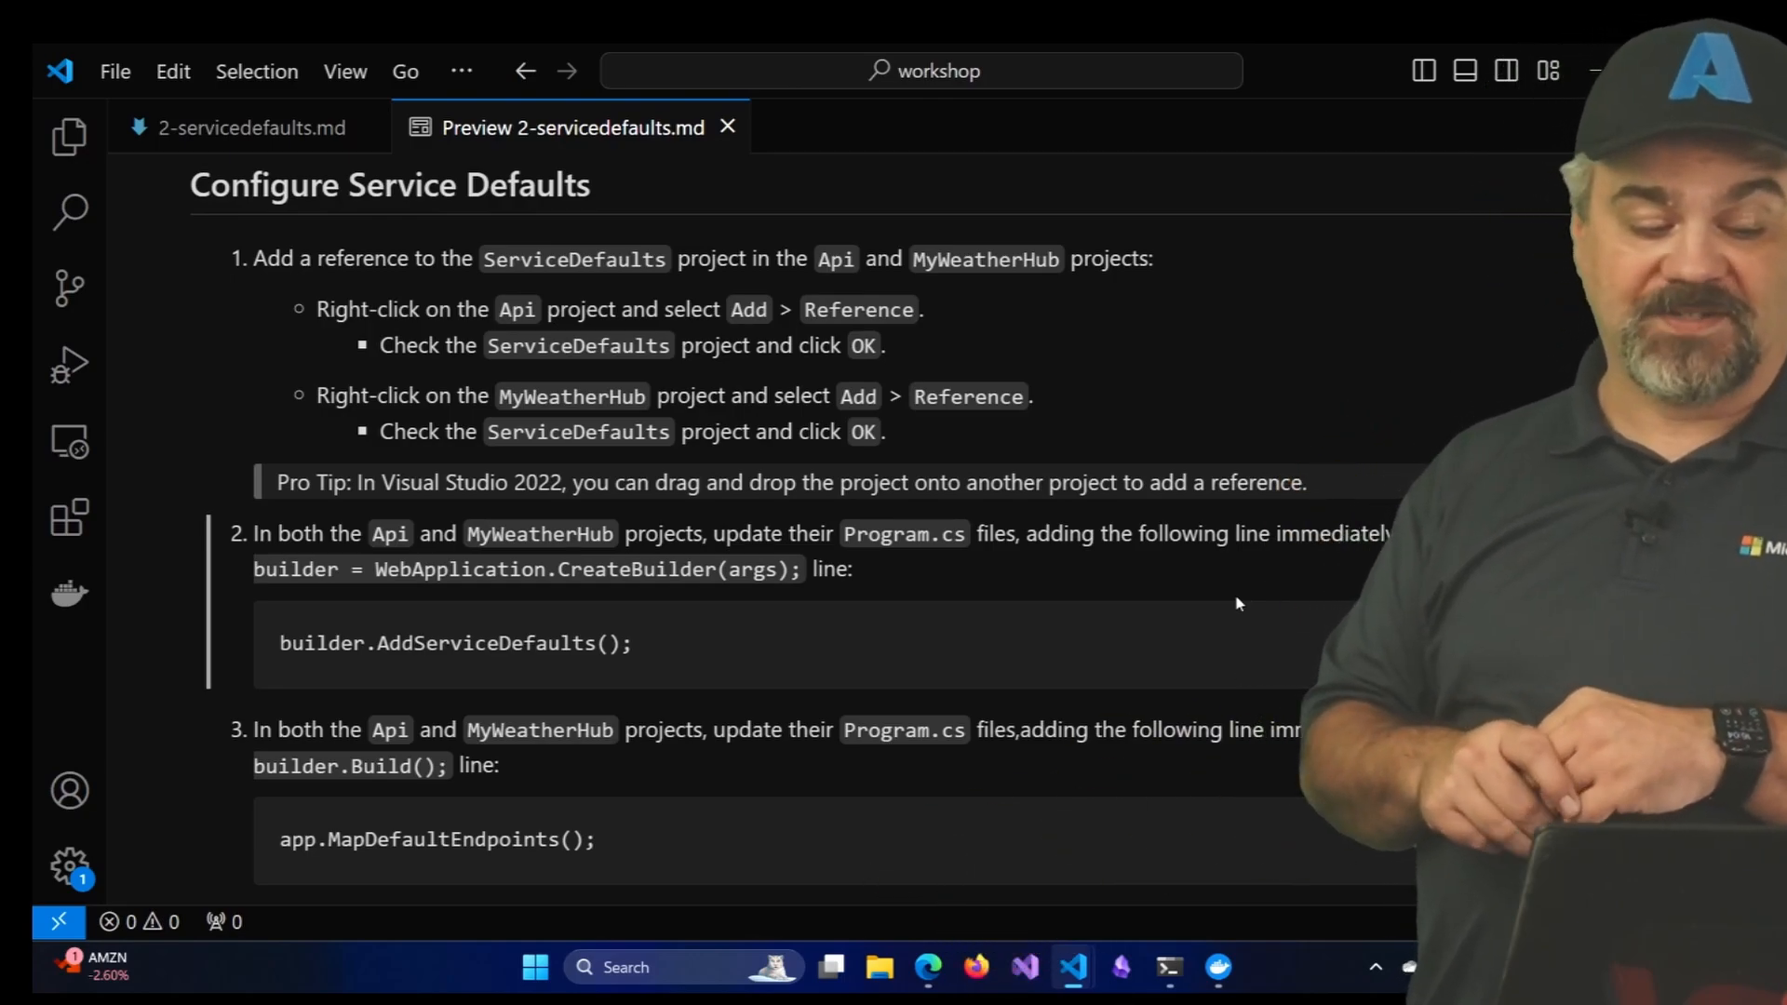
Scroll the guide to the Configure Service Defaults section
scroll("down", 3)
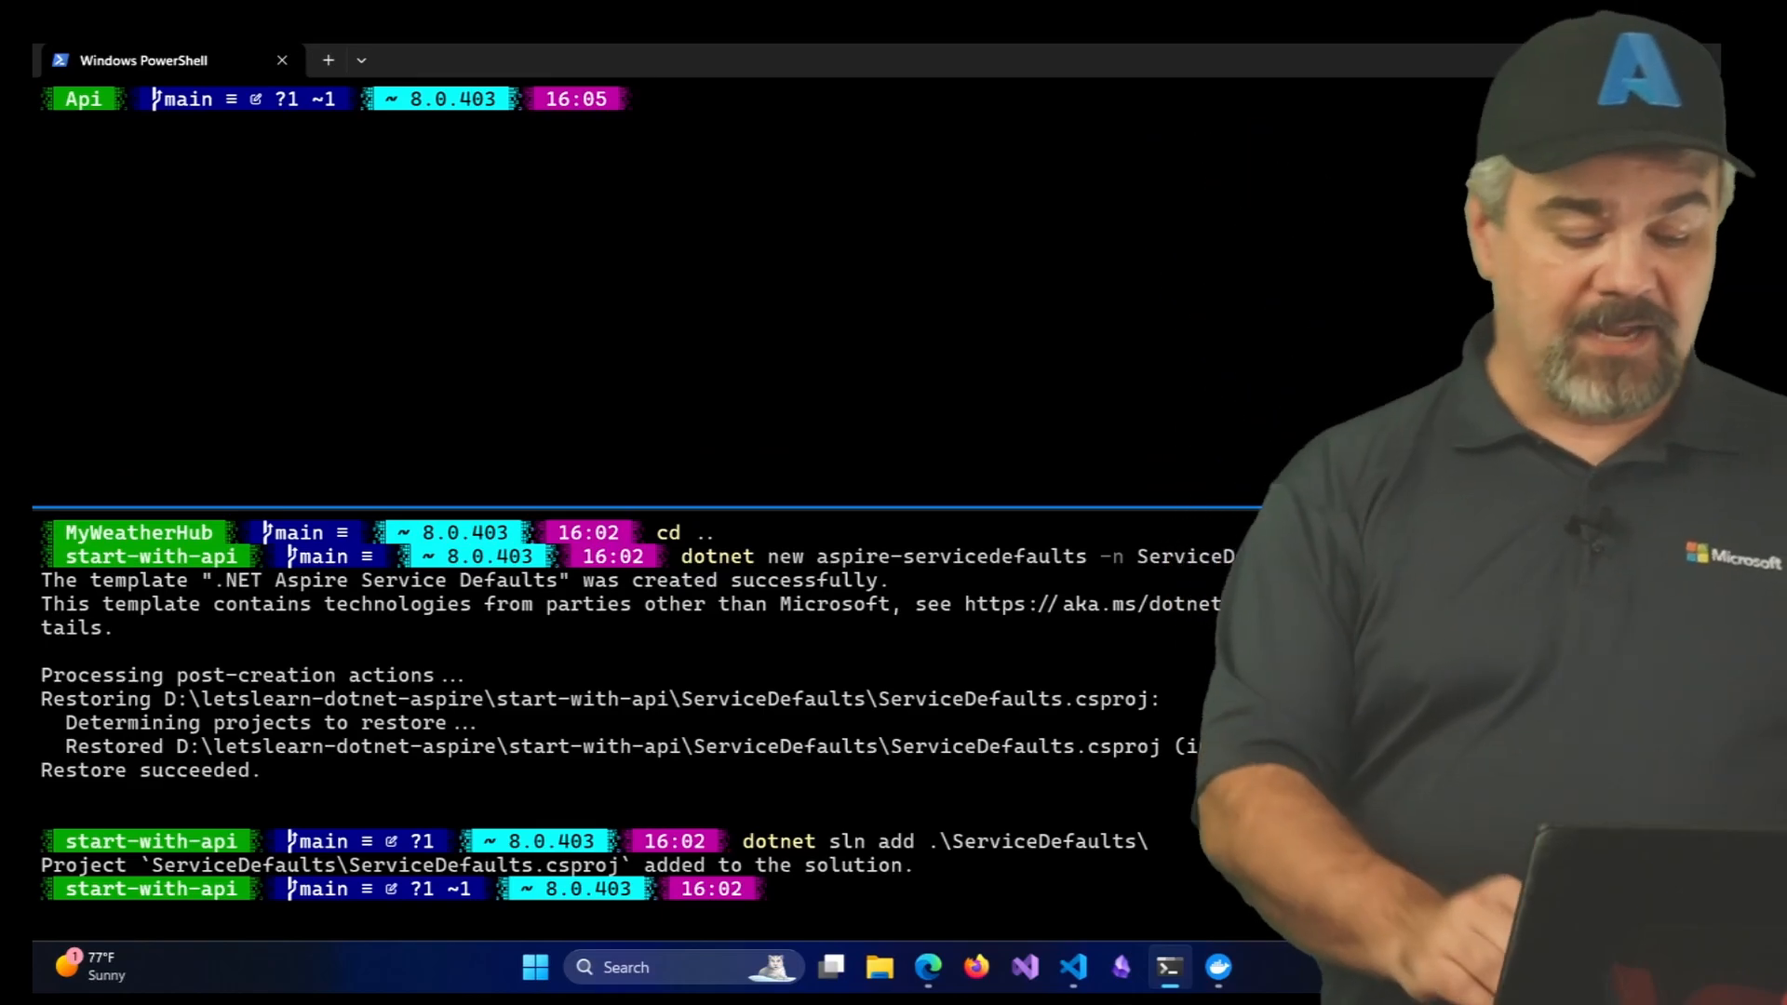
Add a reference to ..\ServiceDefaults\ in the Api project via dotnet add reference
type("dotnet add")
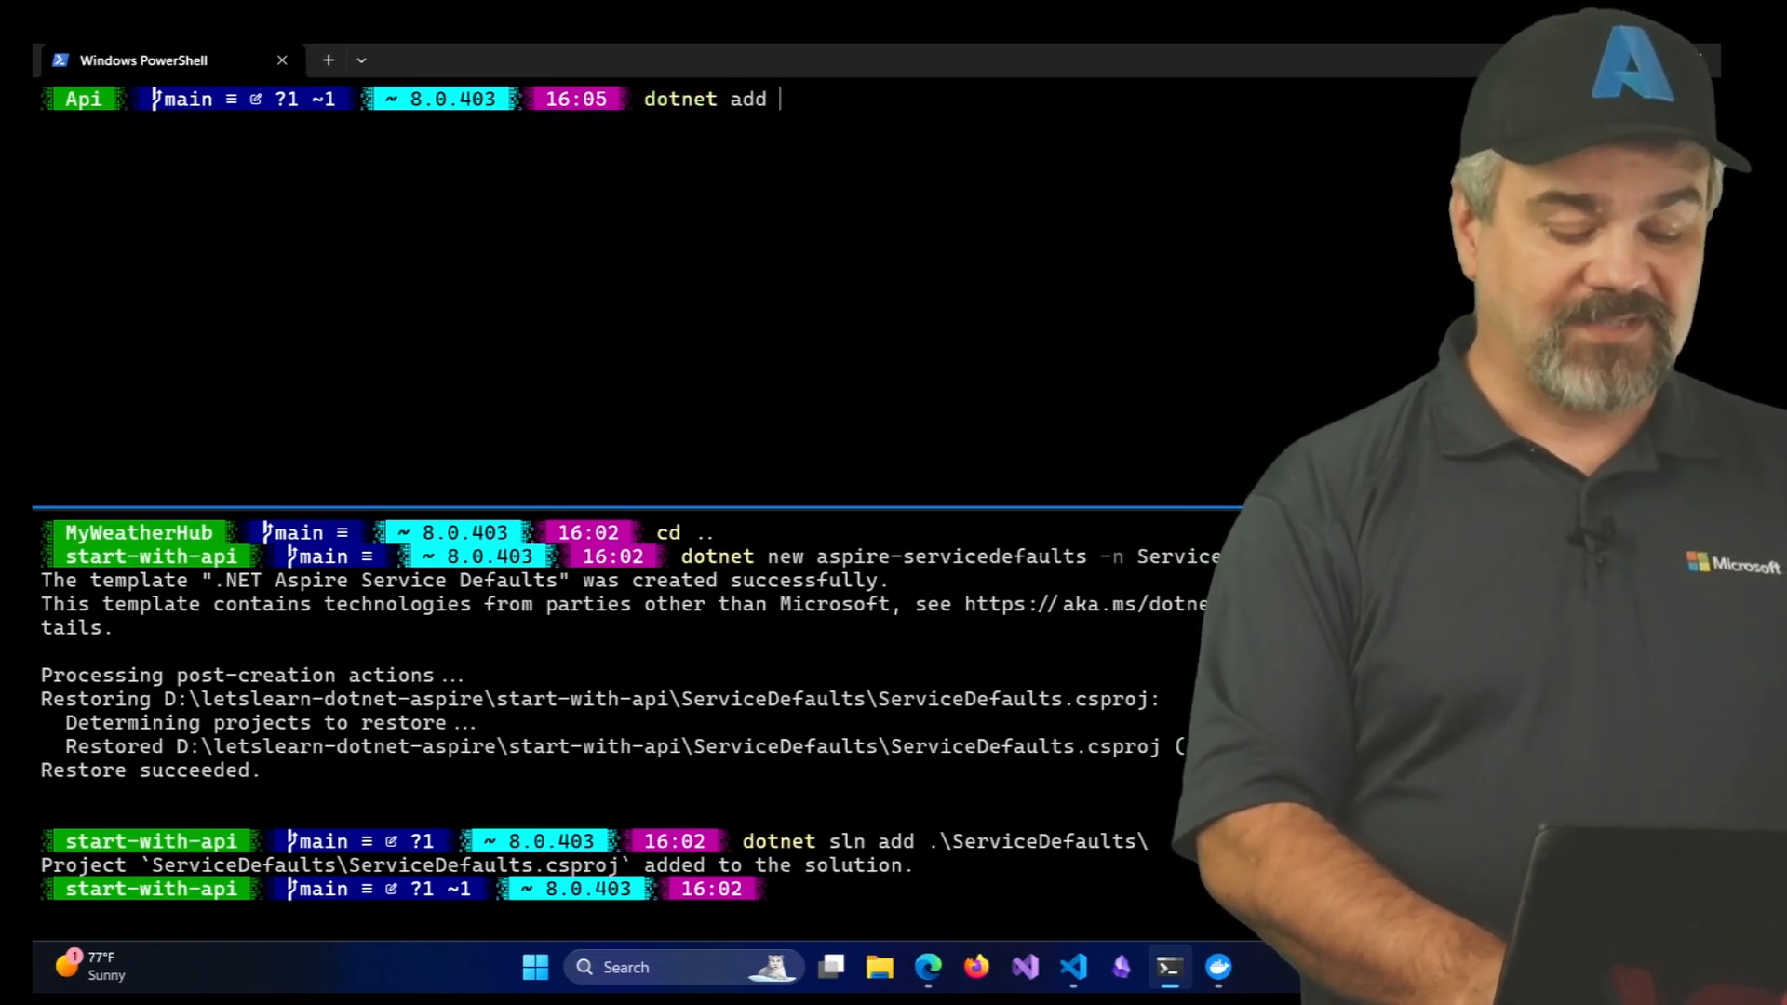
type("referema")
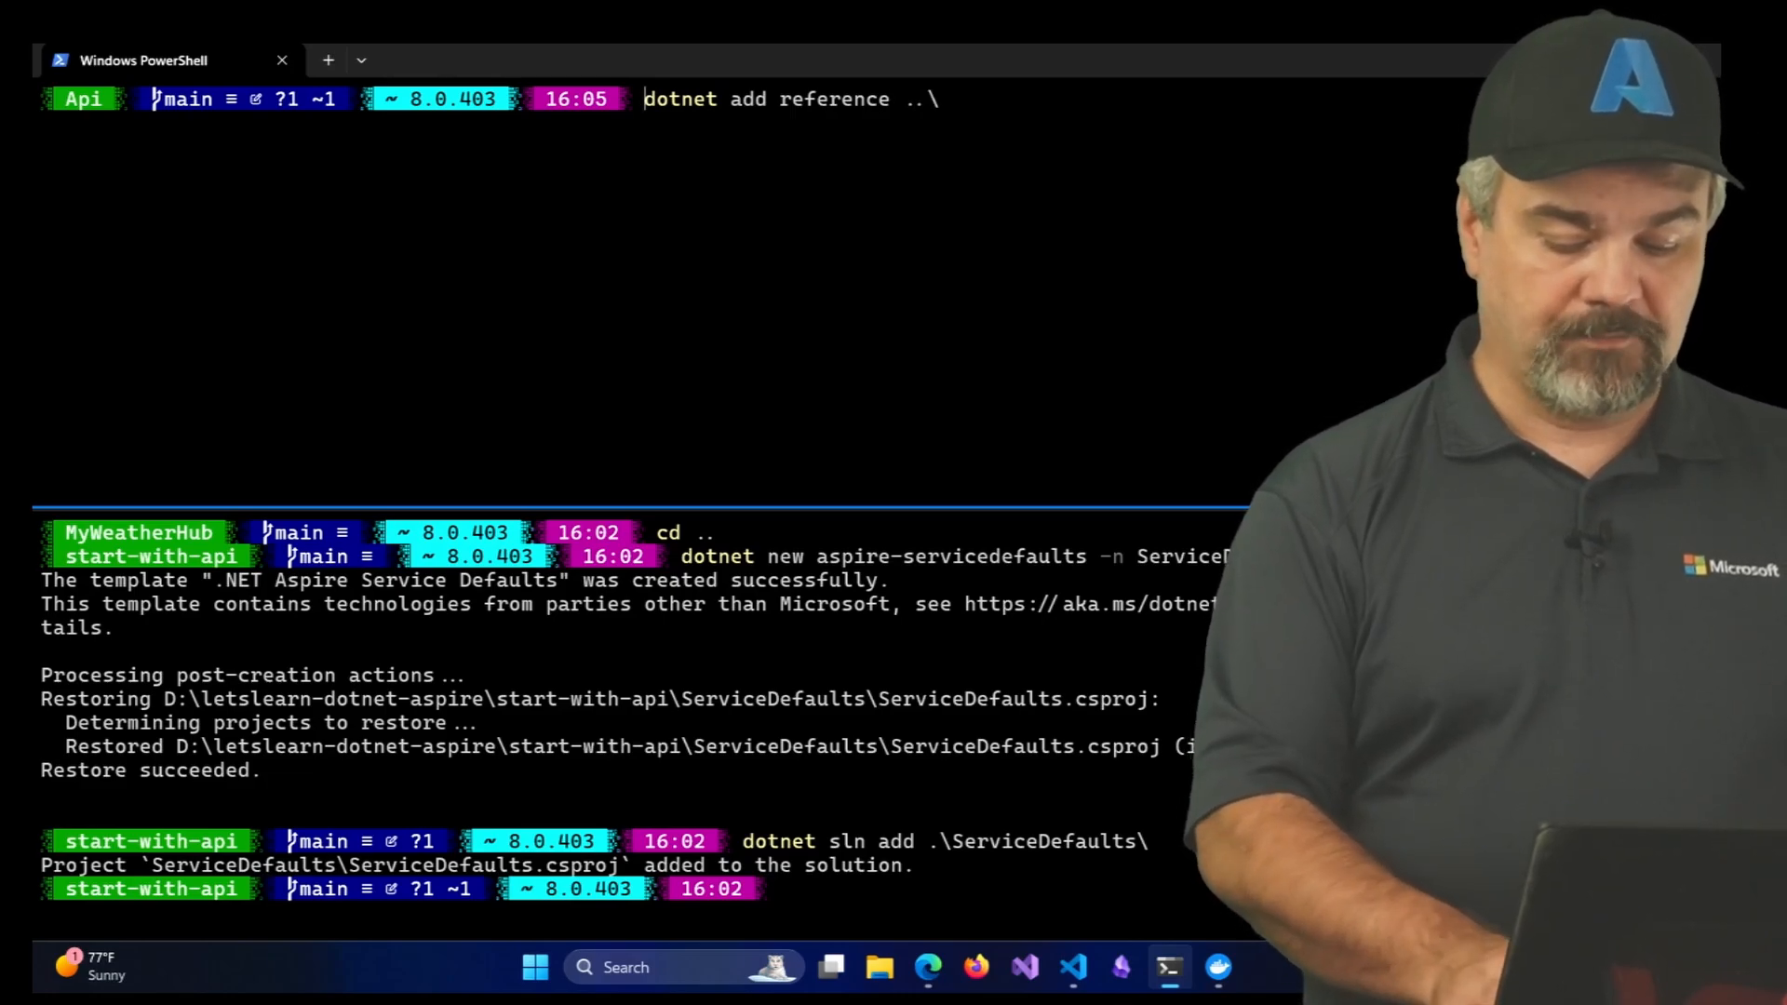
type("ServiceDefaults\\")
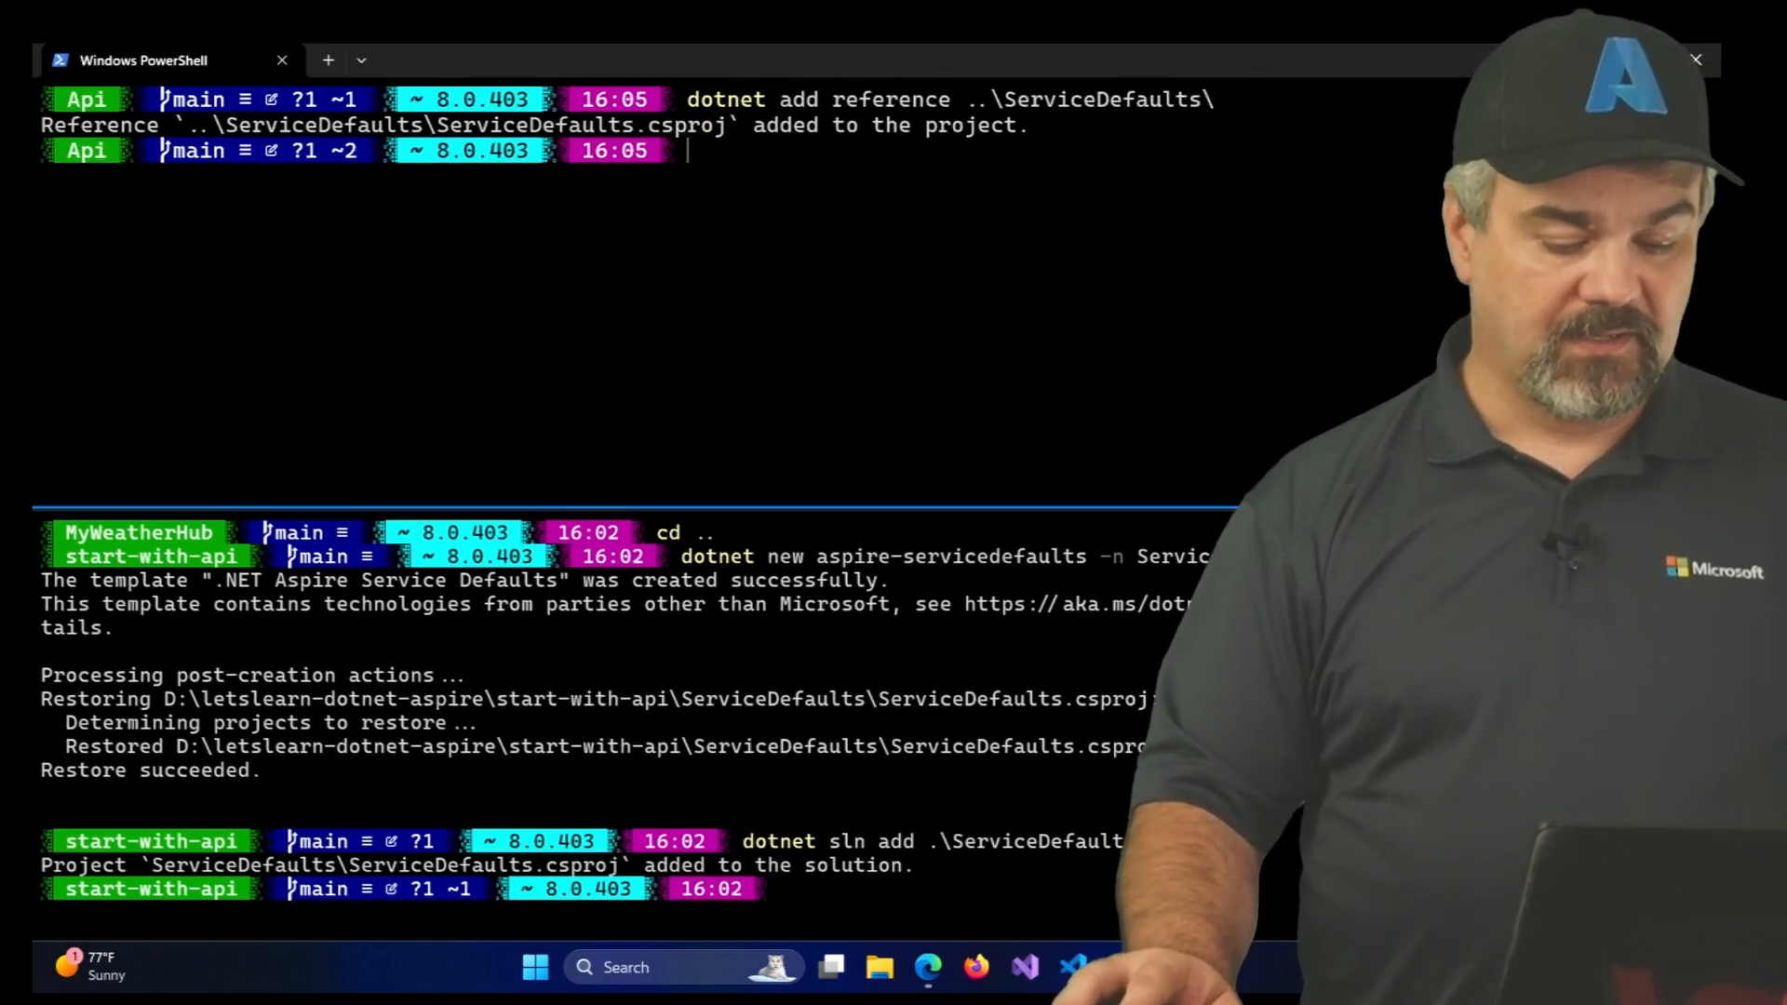
Switch into .\MyWeatherHub\ and add the same ..\ServiceDefaults\ reference there
type("cd .\\MyWeatherHub\\")
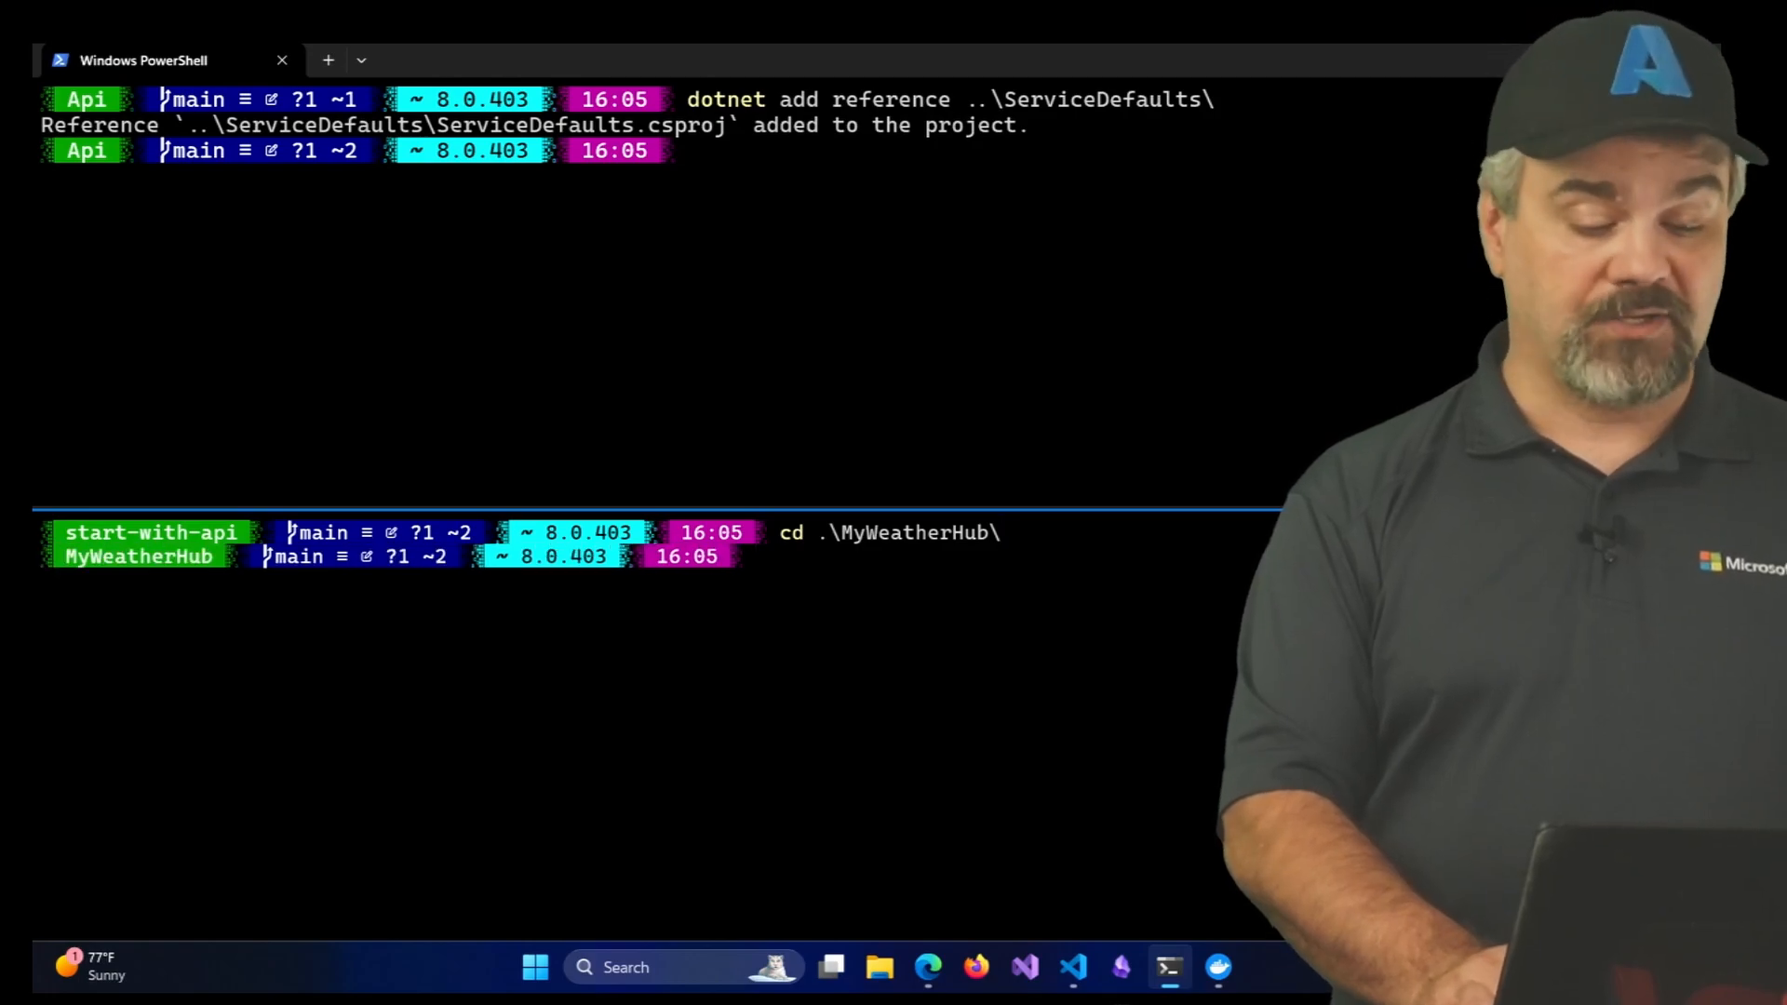
type("dotnet add reference")
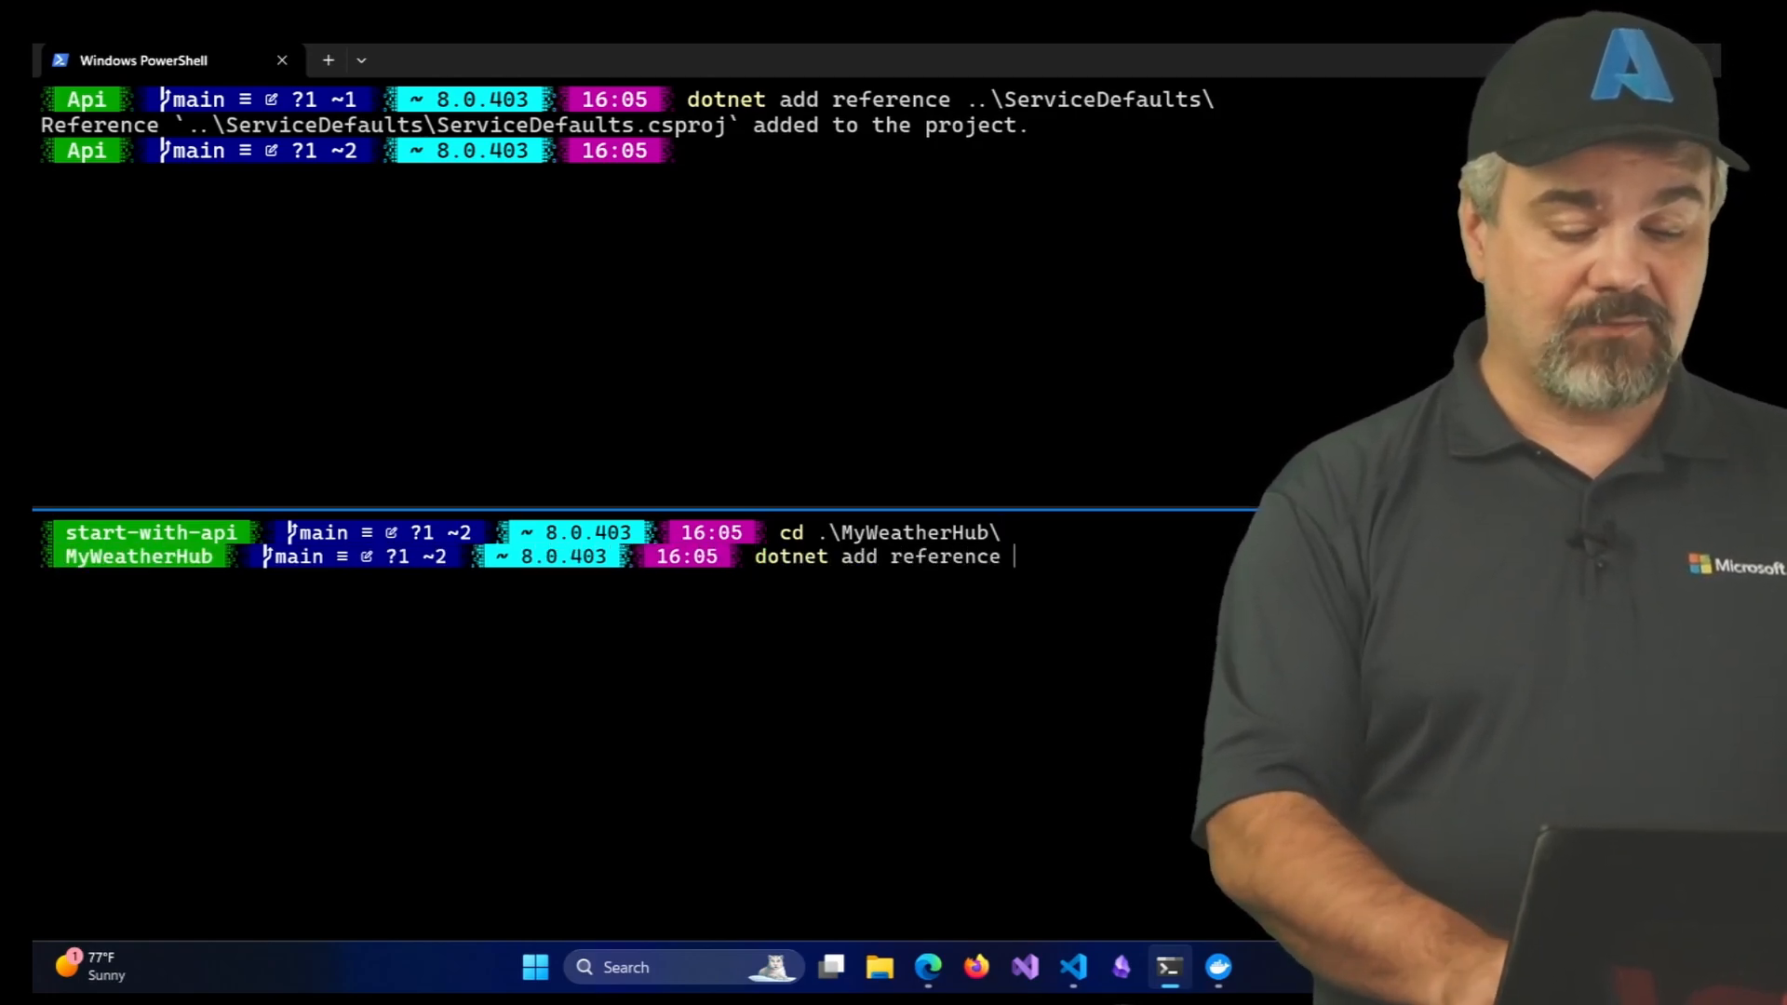
type("..\\S")
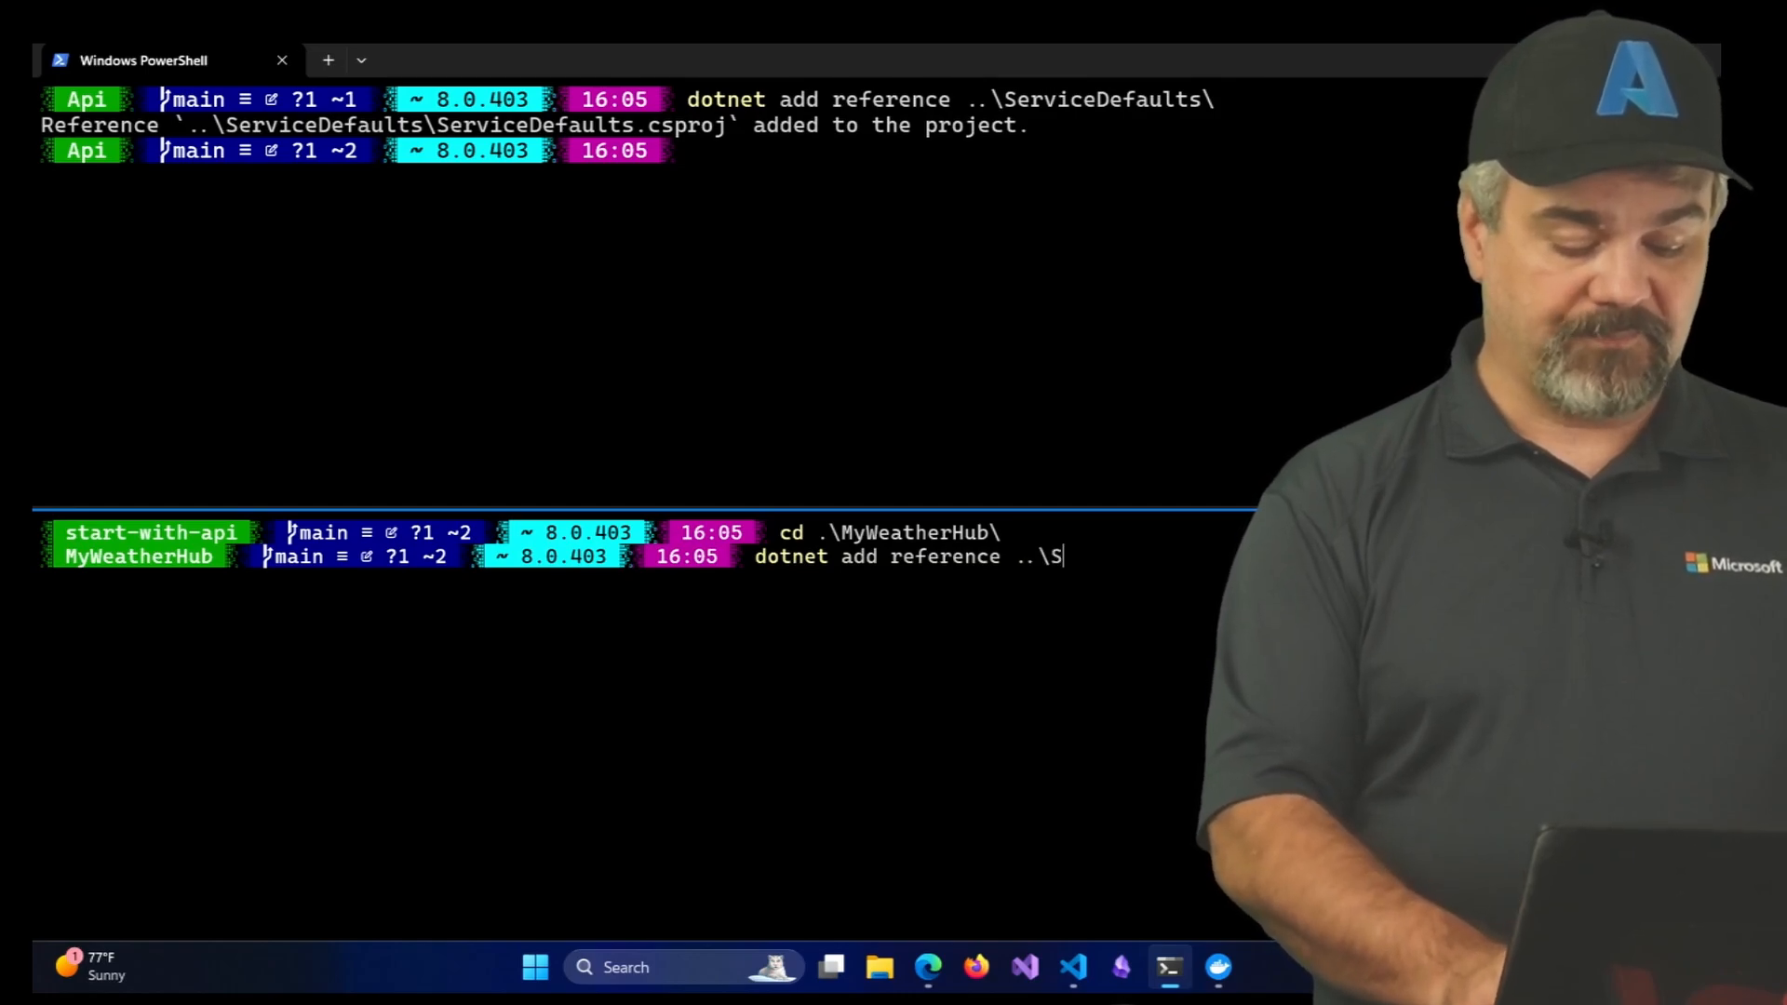
type("erviceDefaults\\")
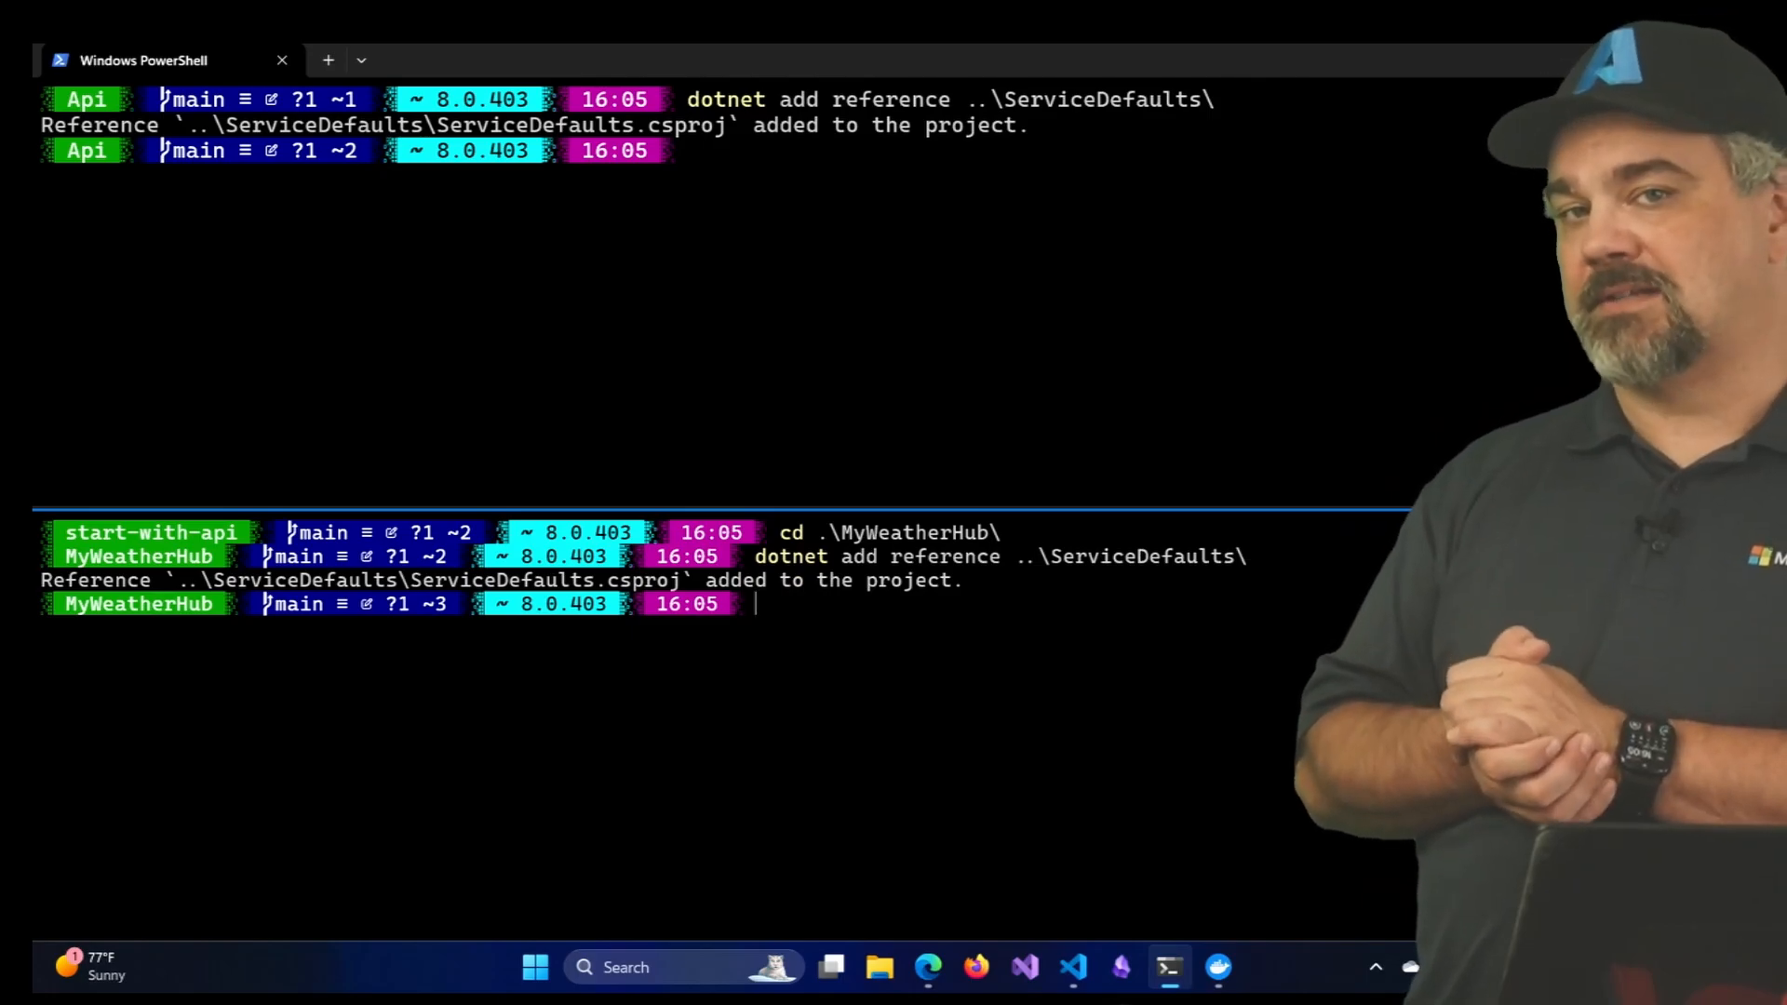
key("Alt+Tab")
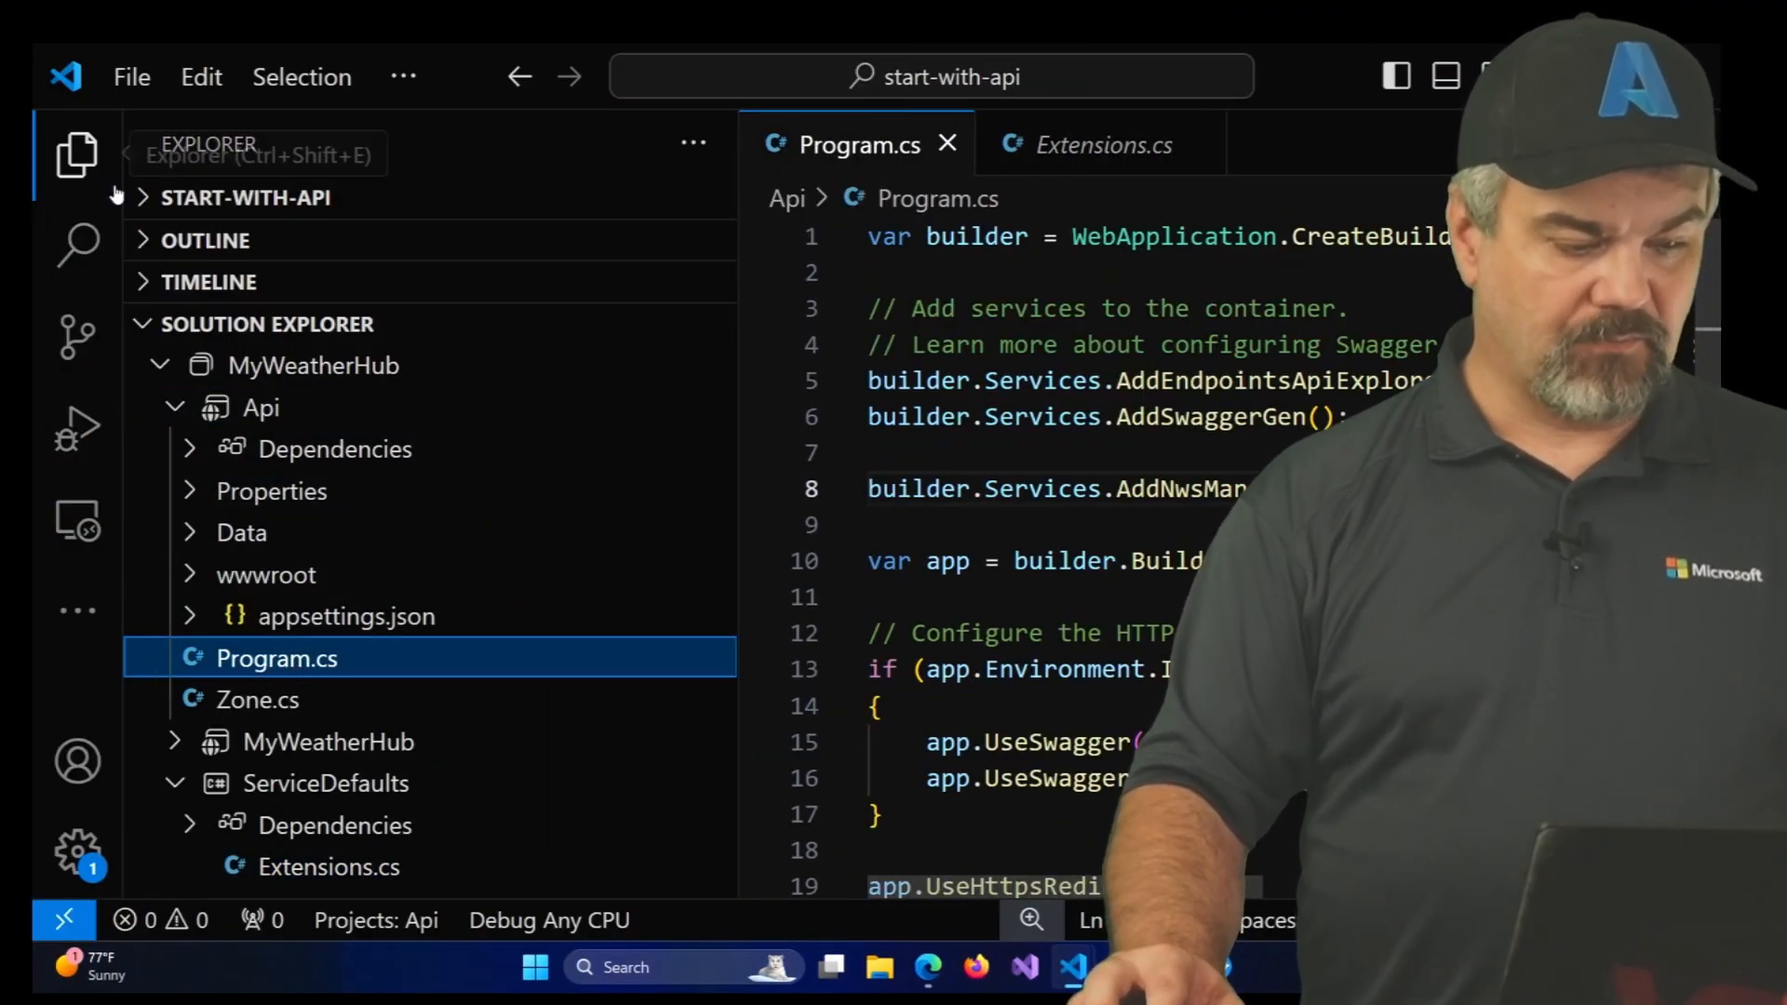
Insert builder.AddServiceDefaults() after AddSwaggerGen in Api/Program.cs with the file tree hidden
left_click(76, 154)
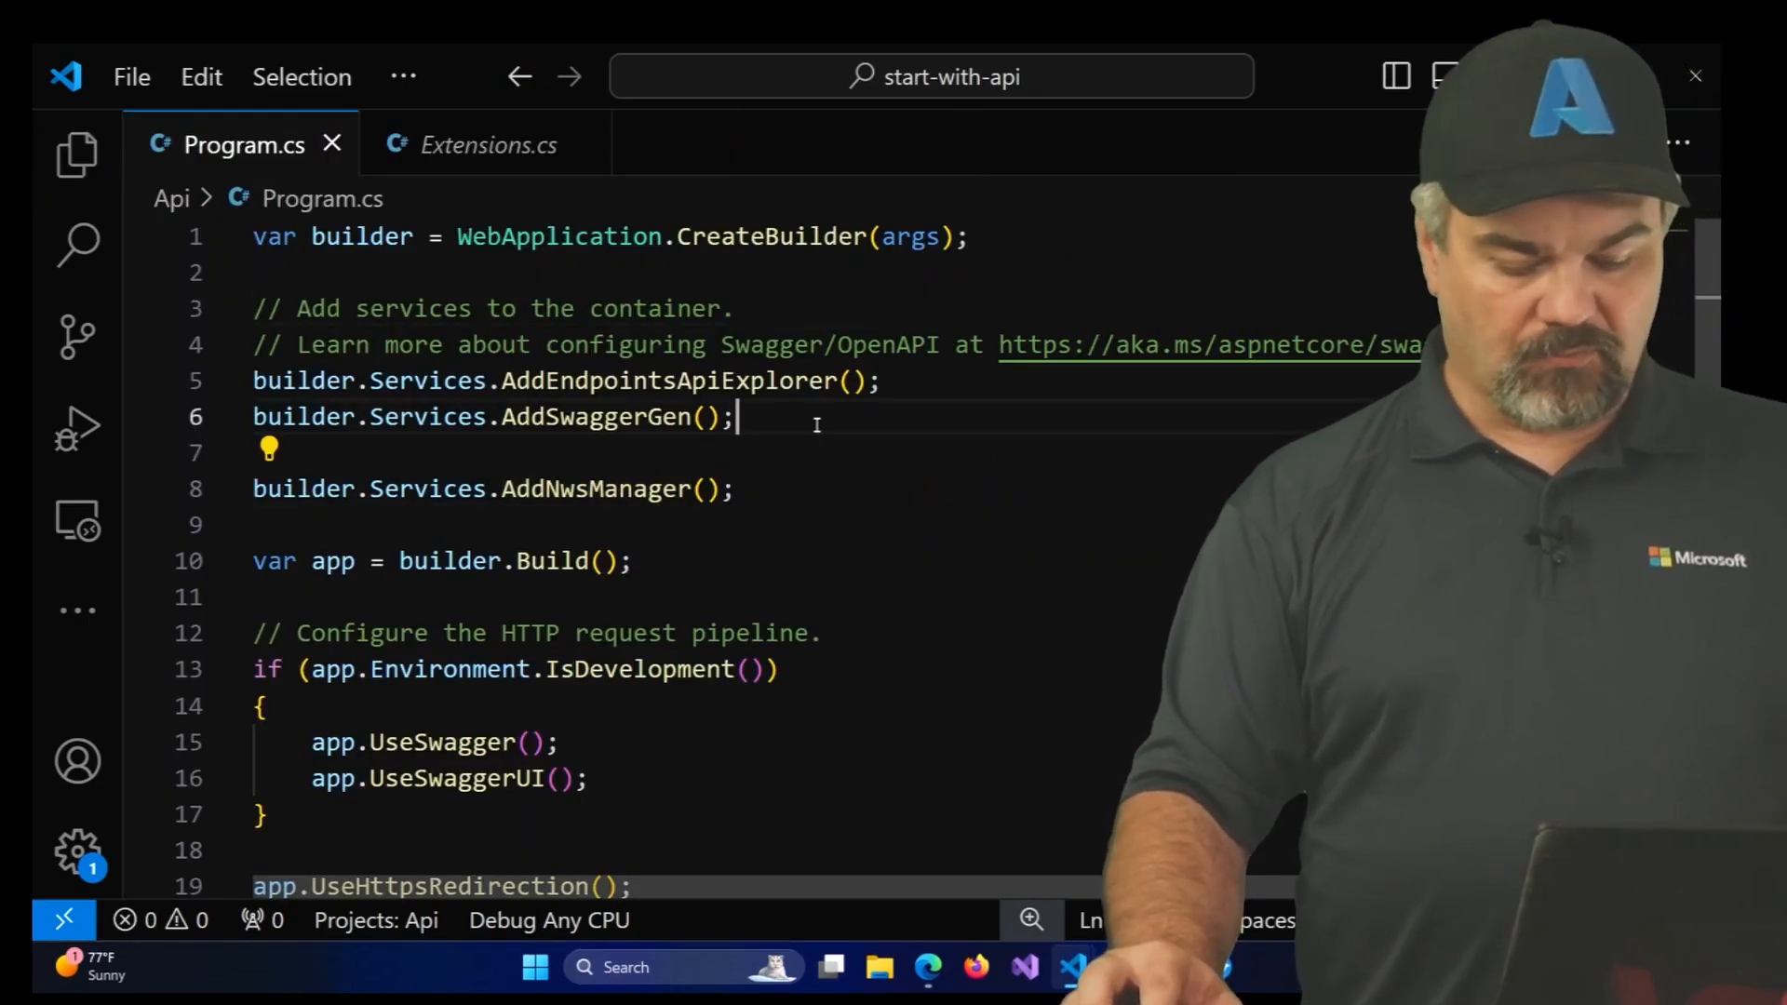
key("enter")
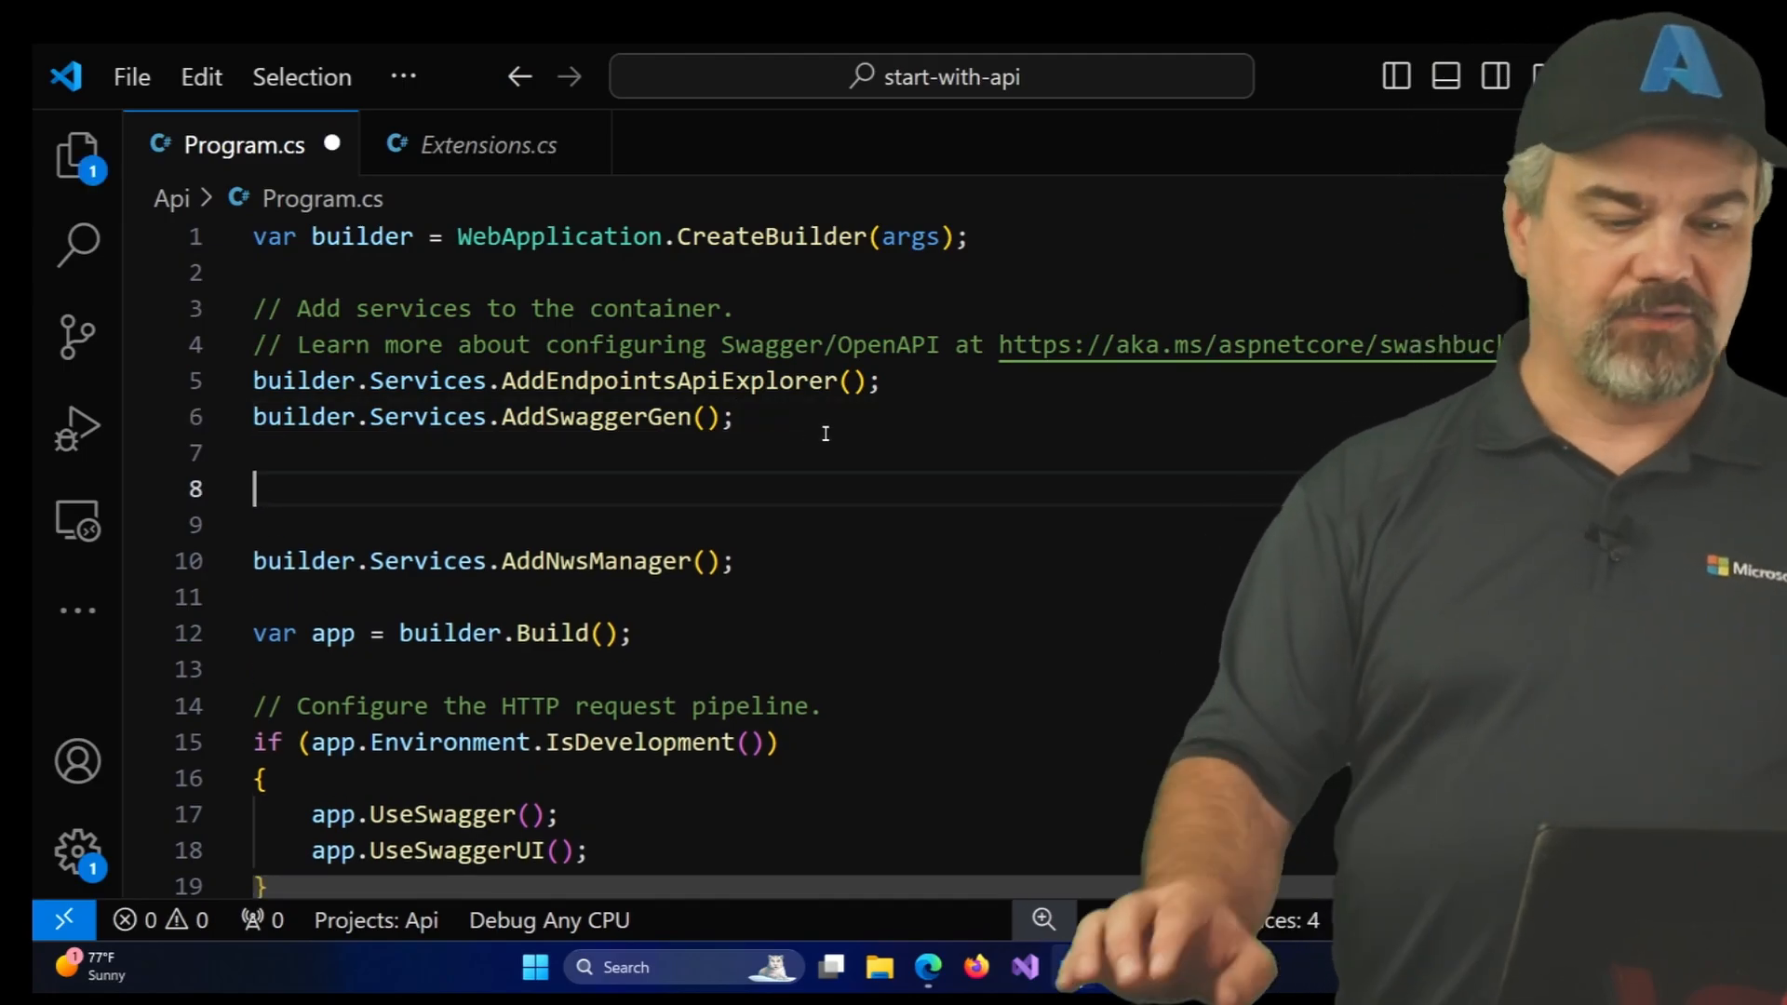
type("builder")
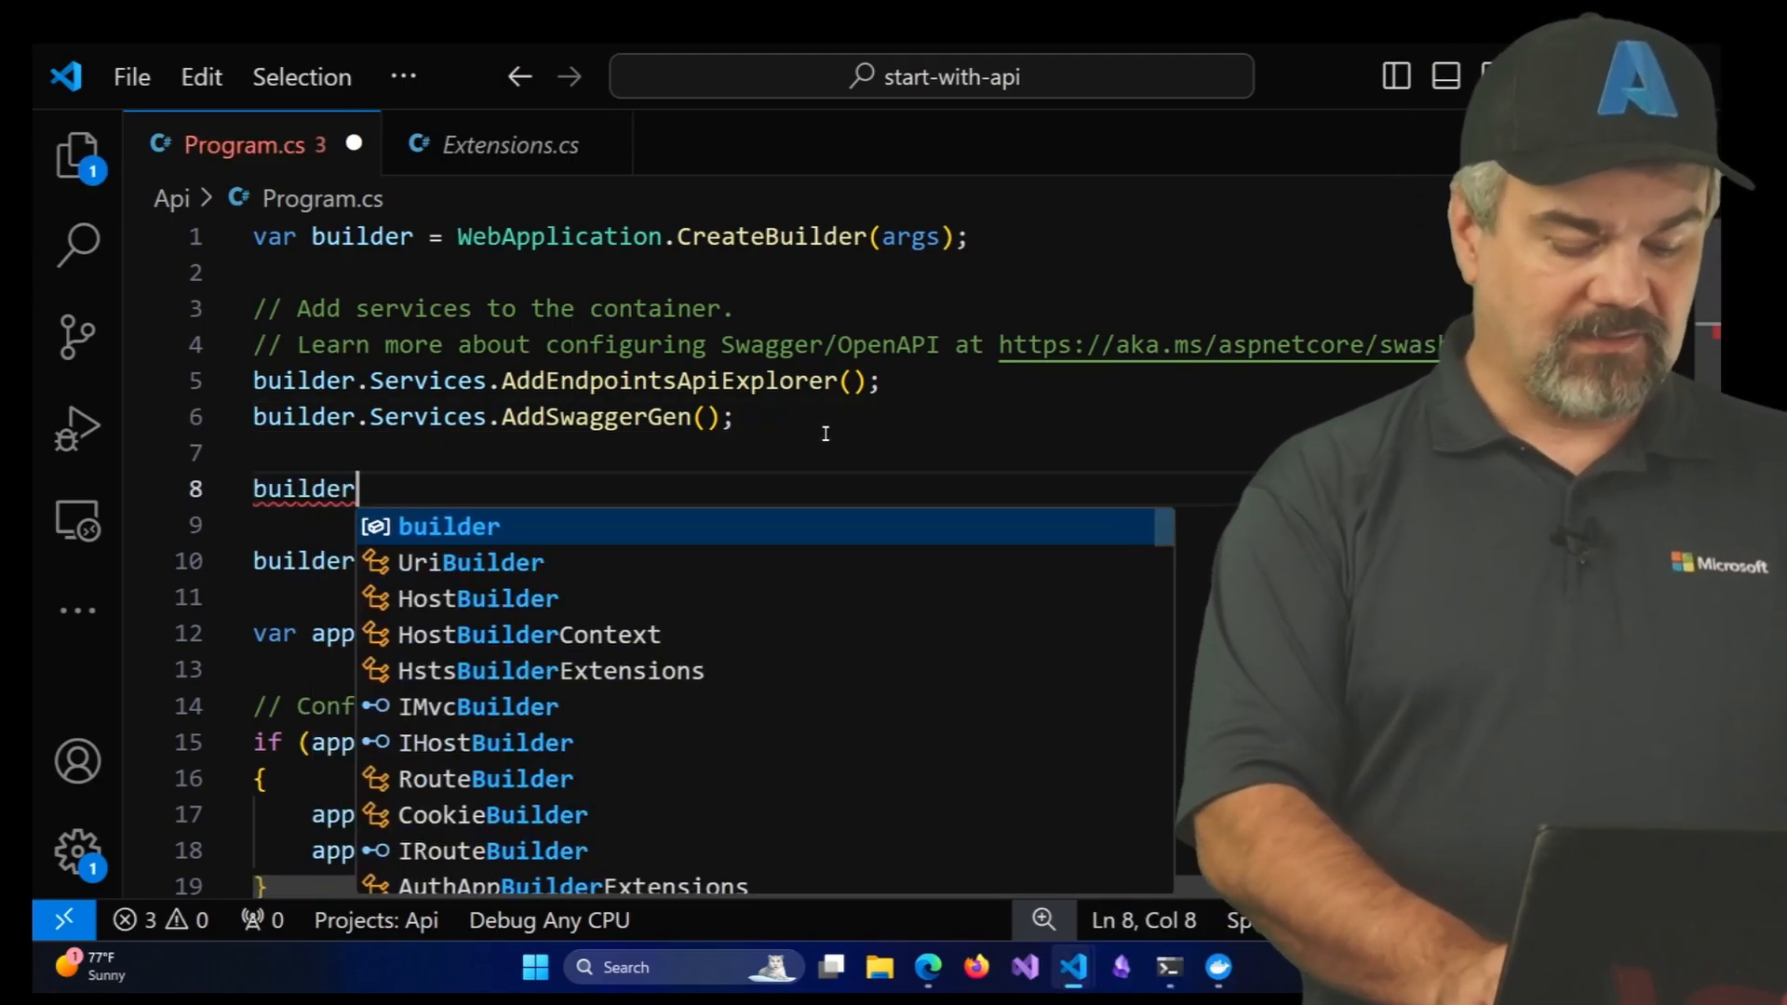
type(".AddServiceDefaults")
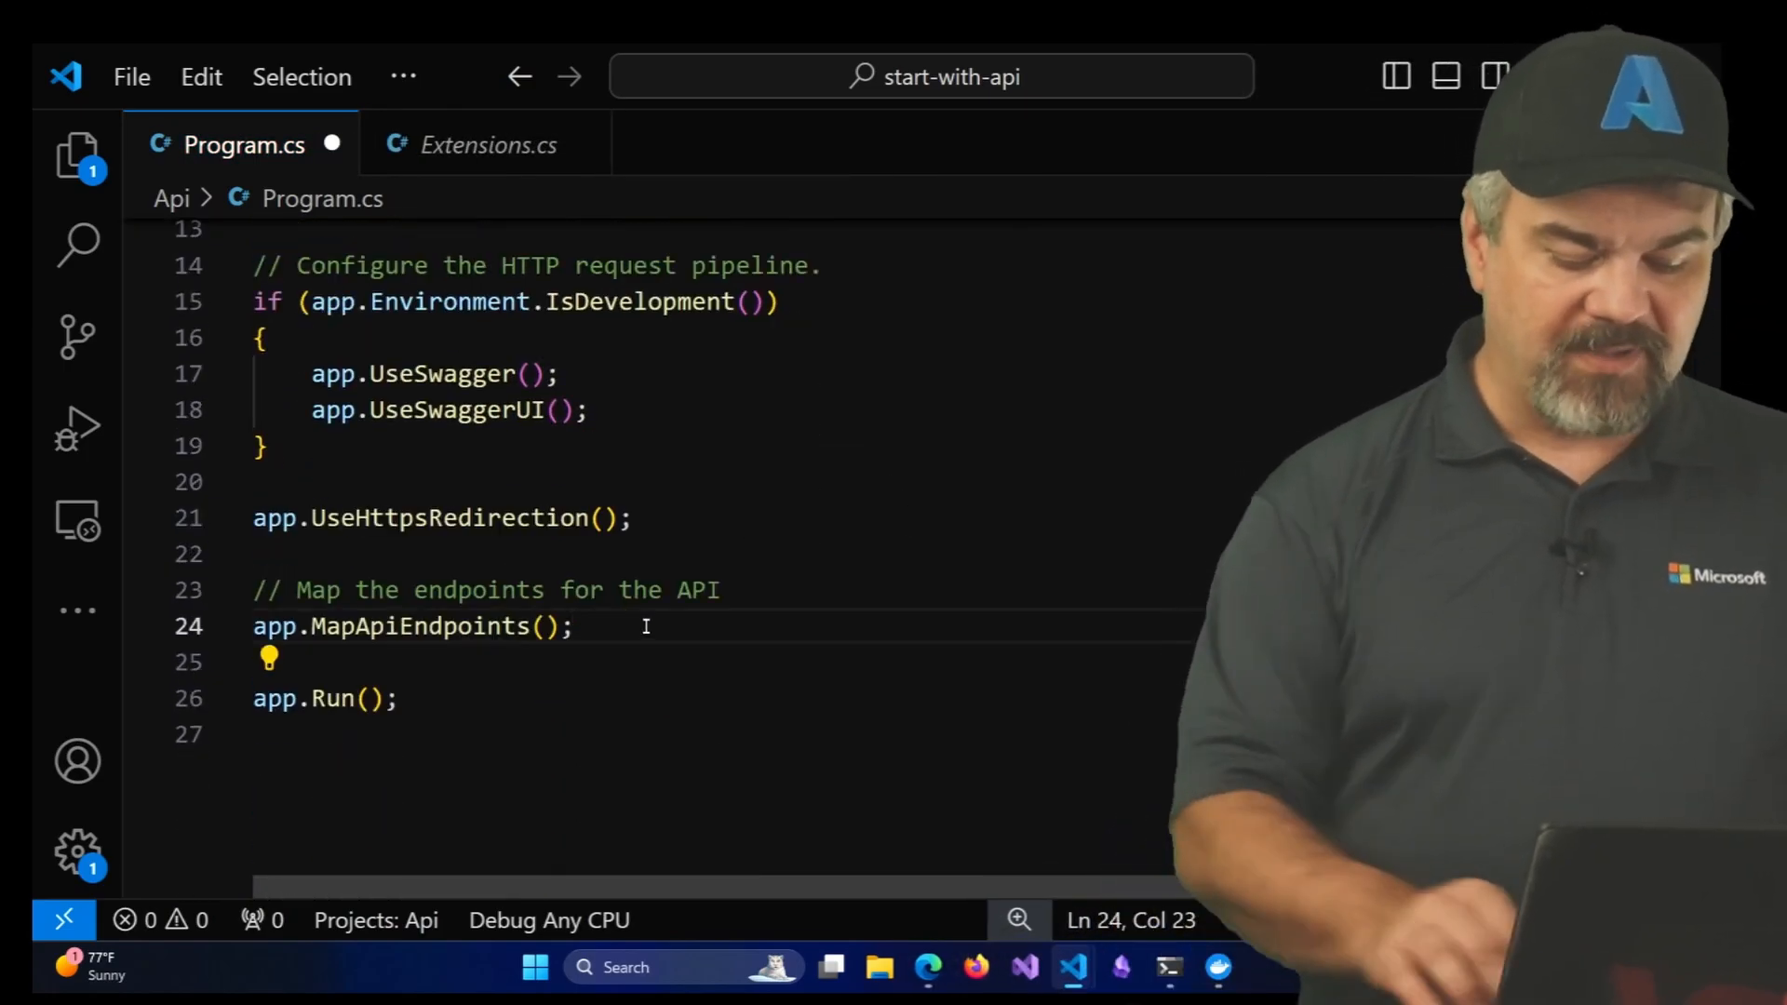
Add app.MapDefaultEndpoints(); after MapApiEndpoints in the Api's Program.cs
type("app")
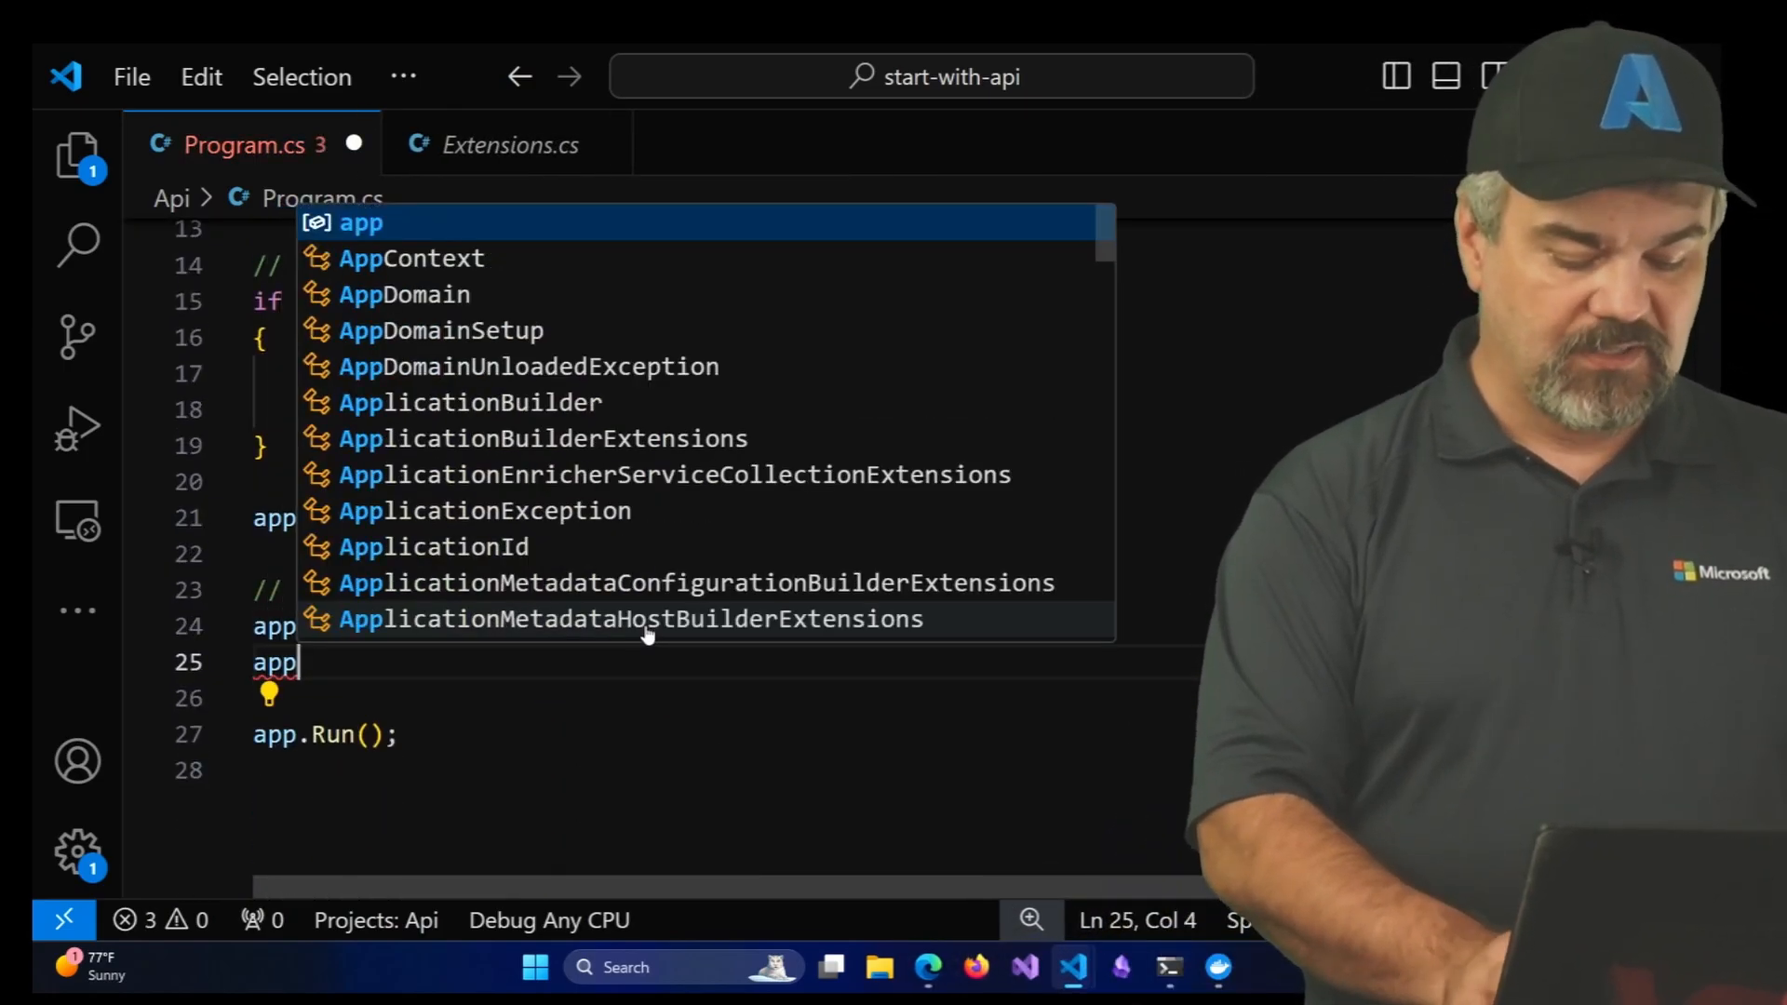
type(".MapDefaultEndpoints")
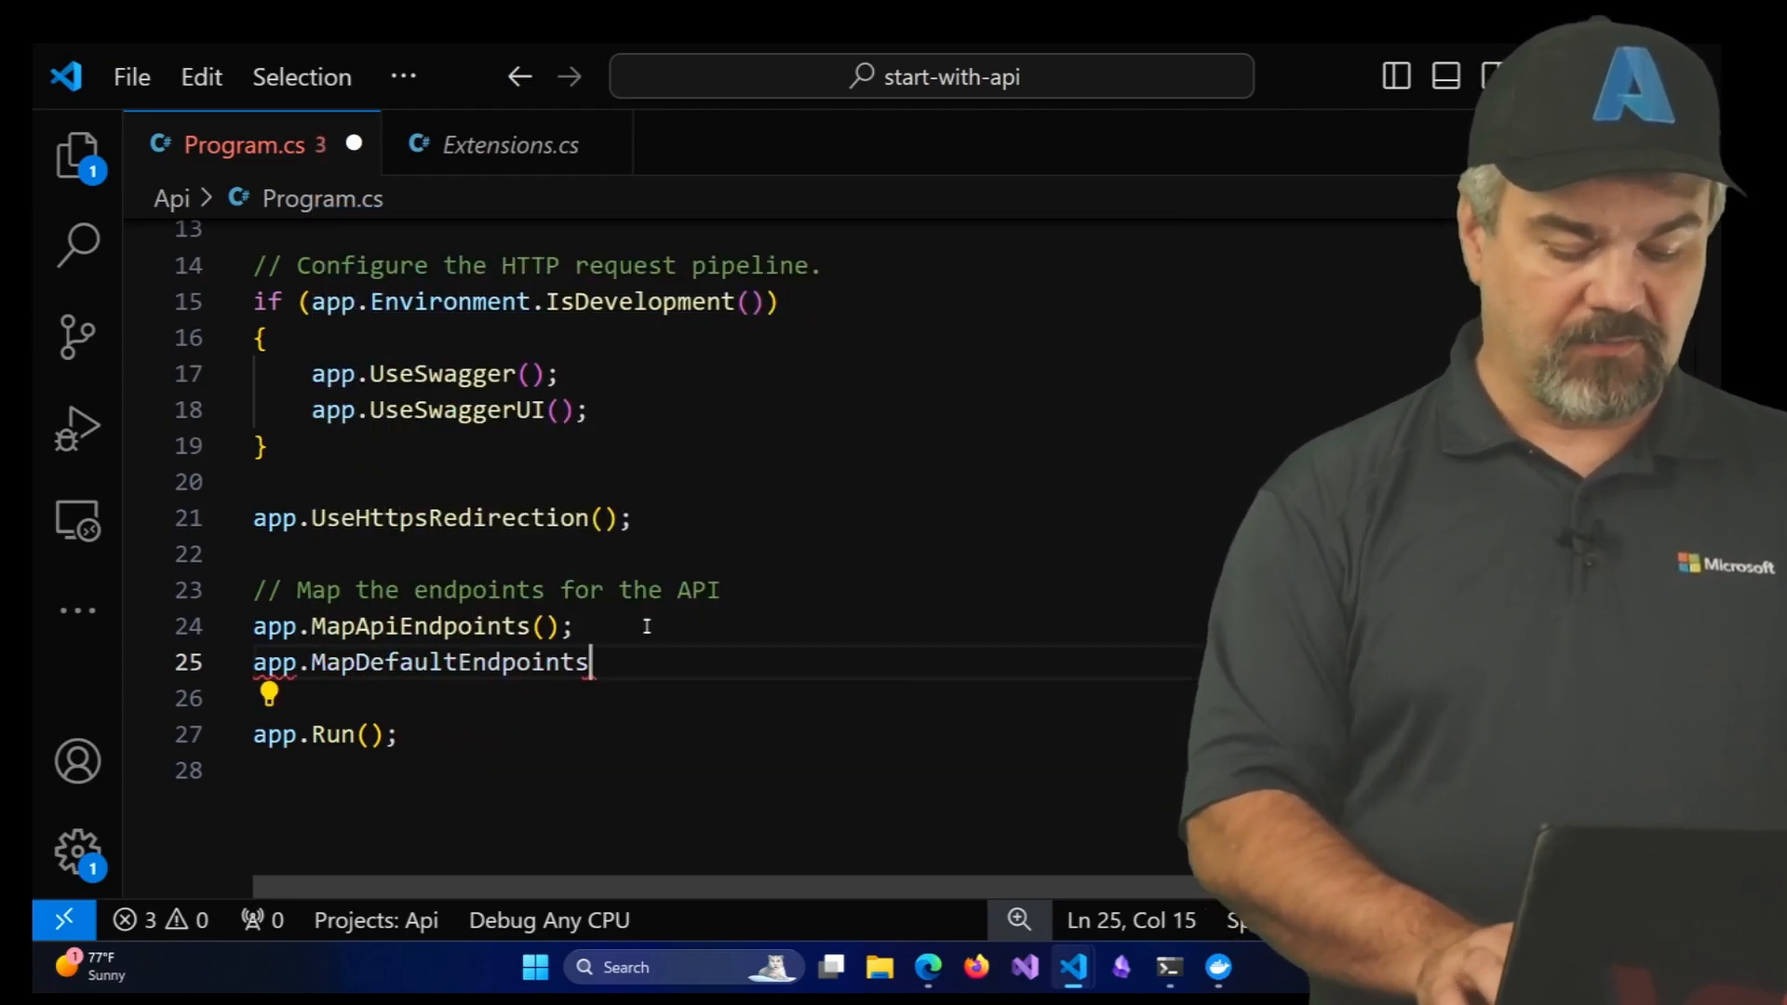
type("();")
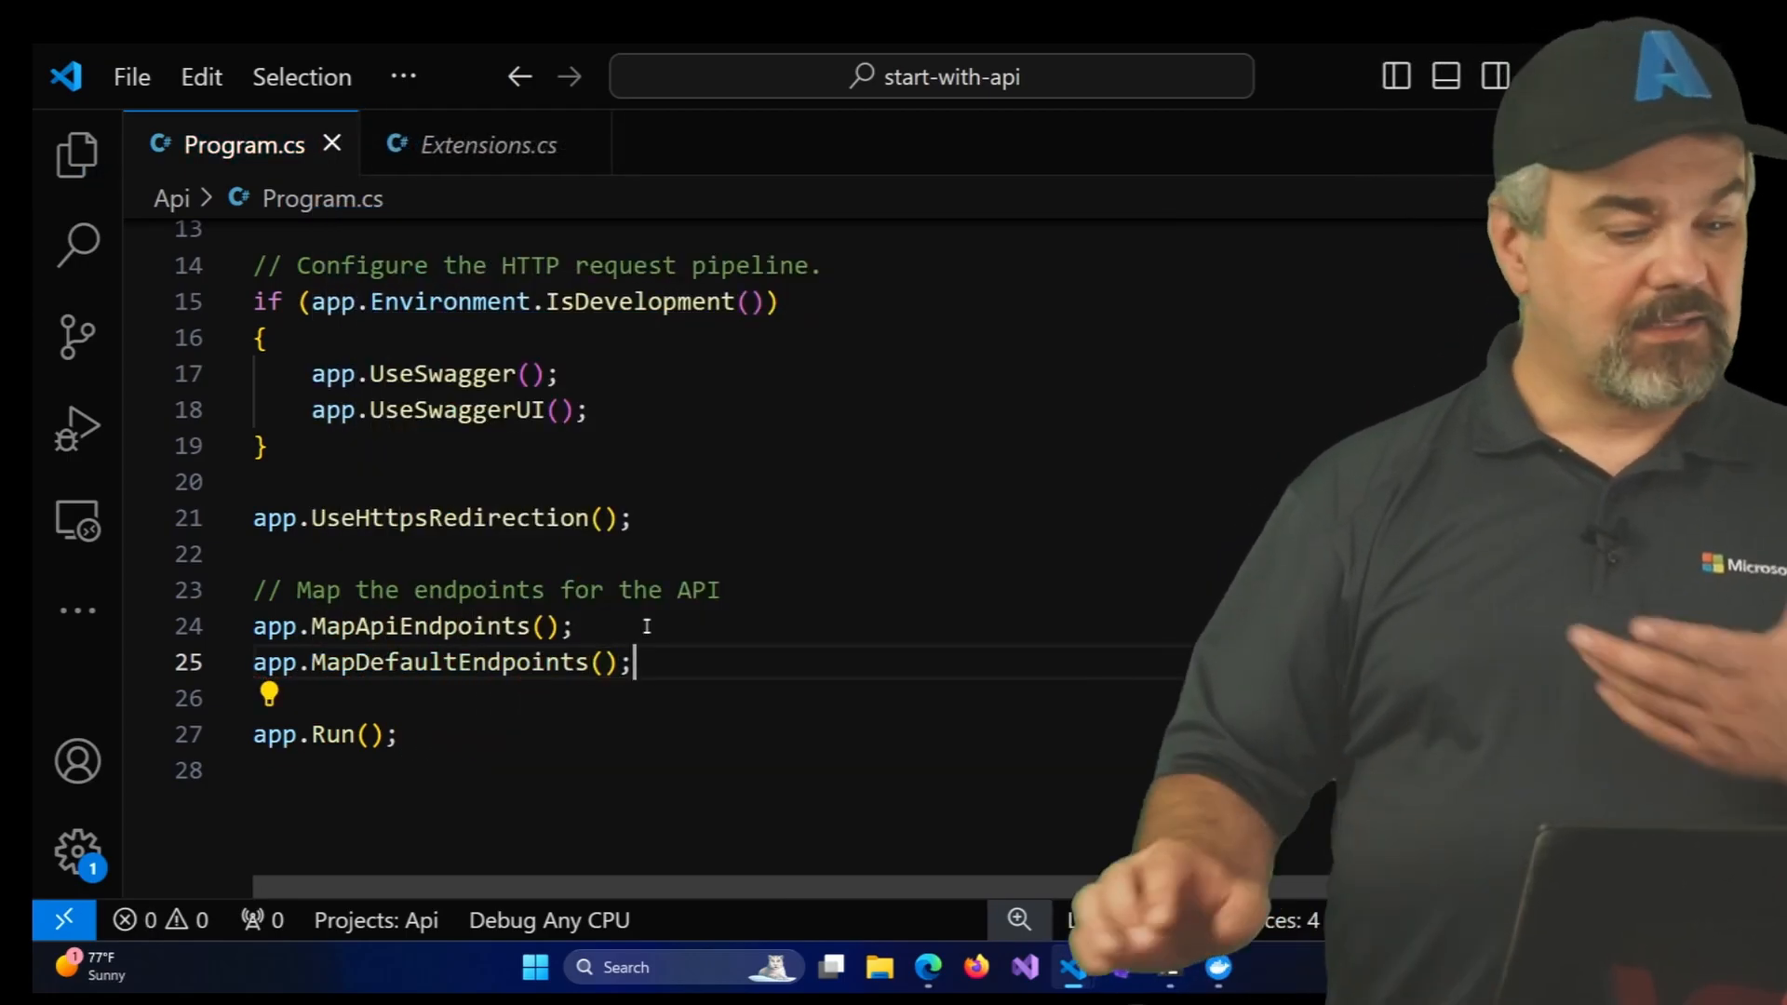
Add builder.AddServiceDefaults(); after AddRazorComponents in MyWeatherHub's Program.cs
left_click(78, 157)
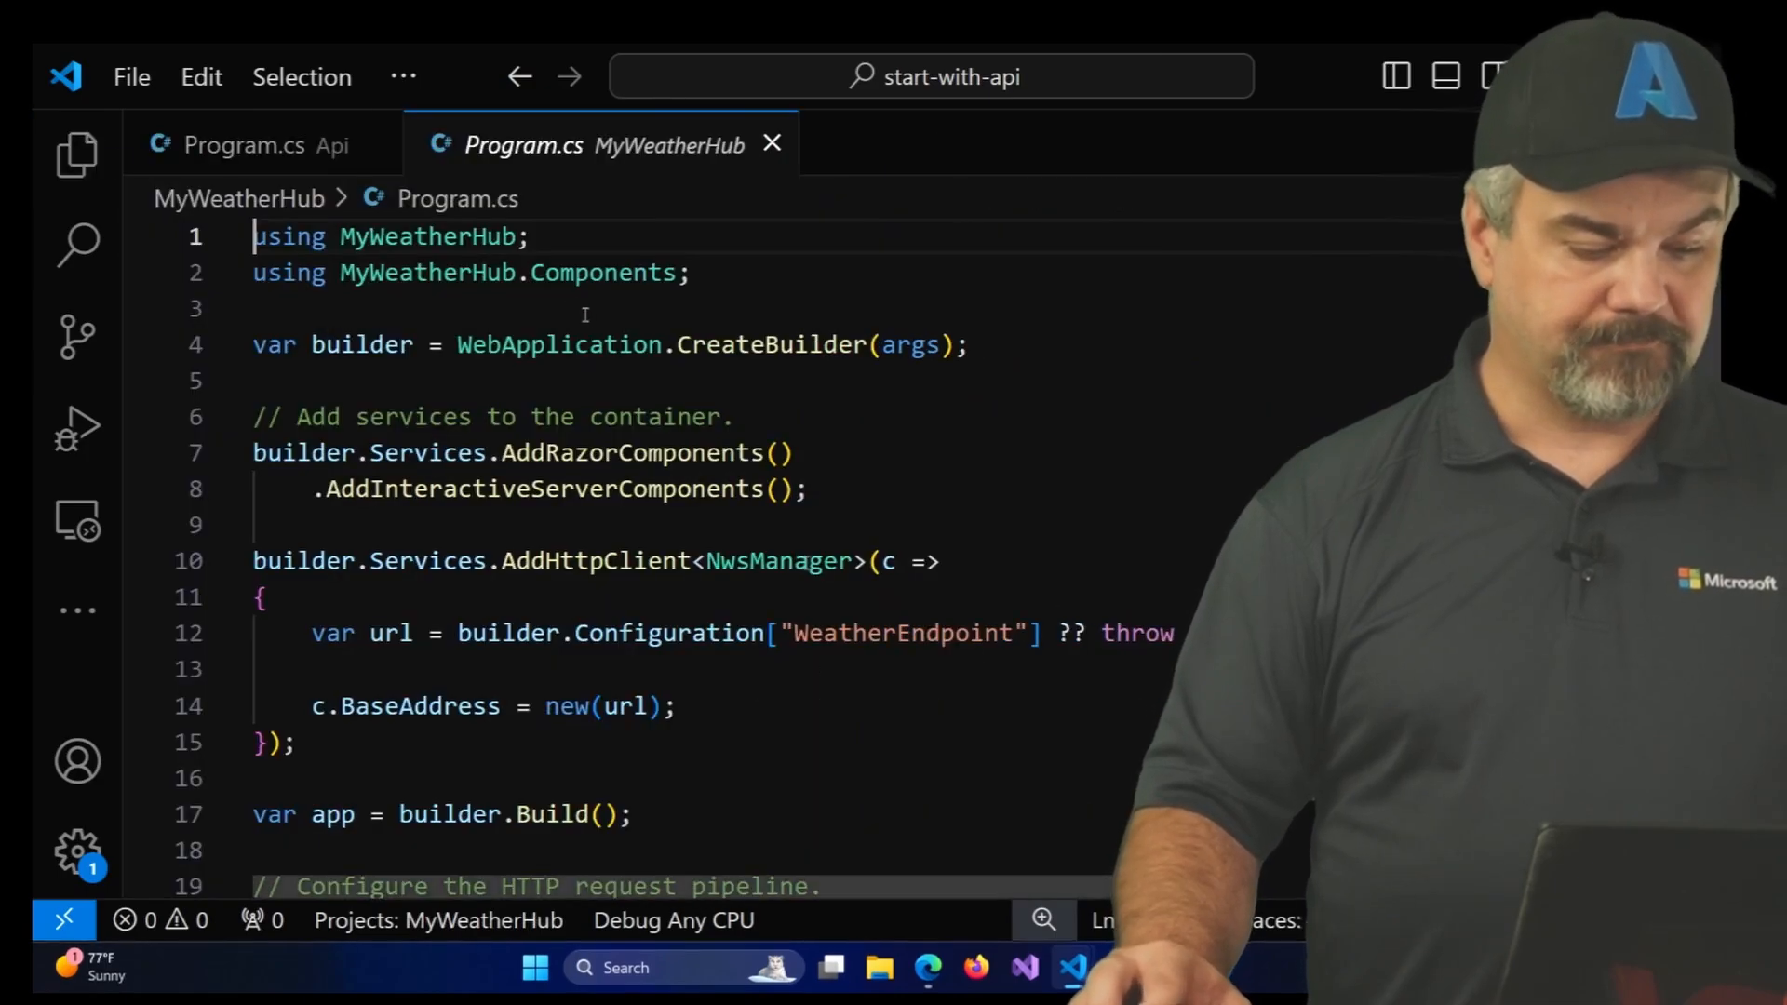
key("Enter")
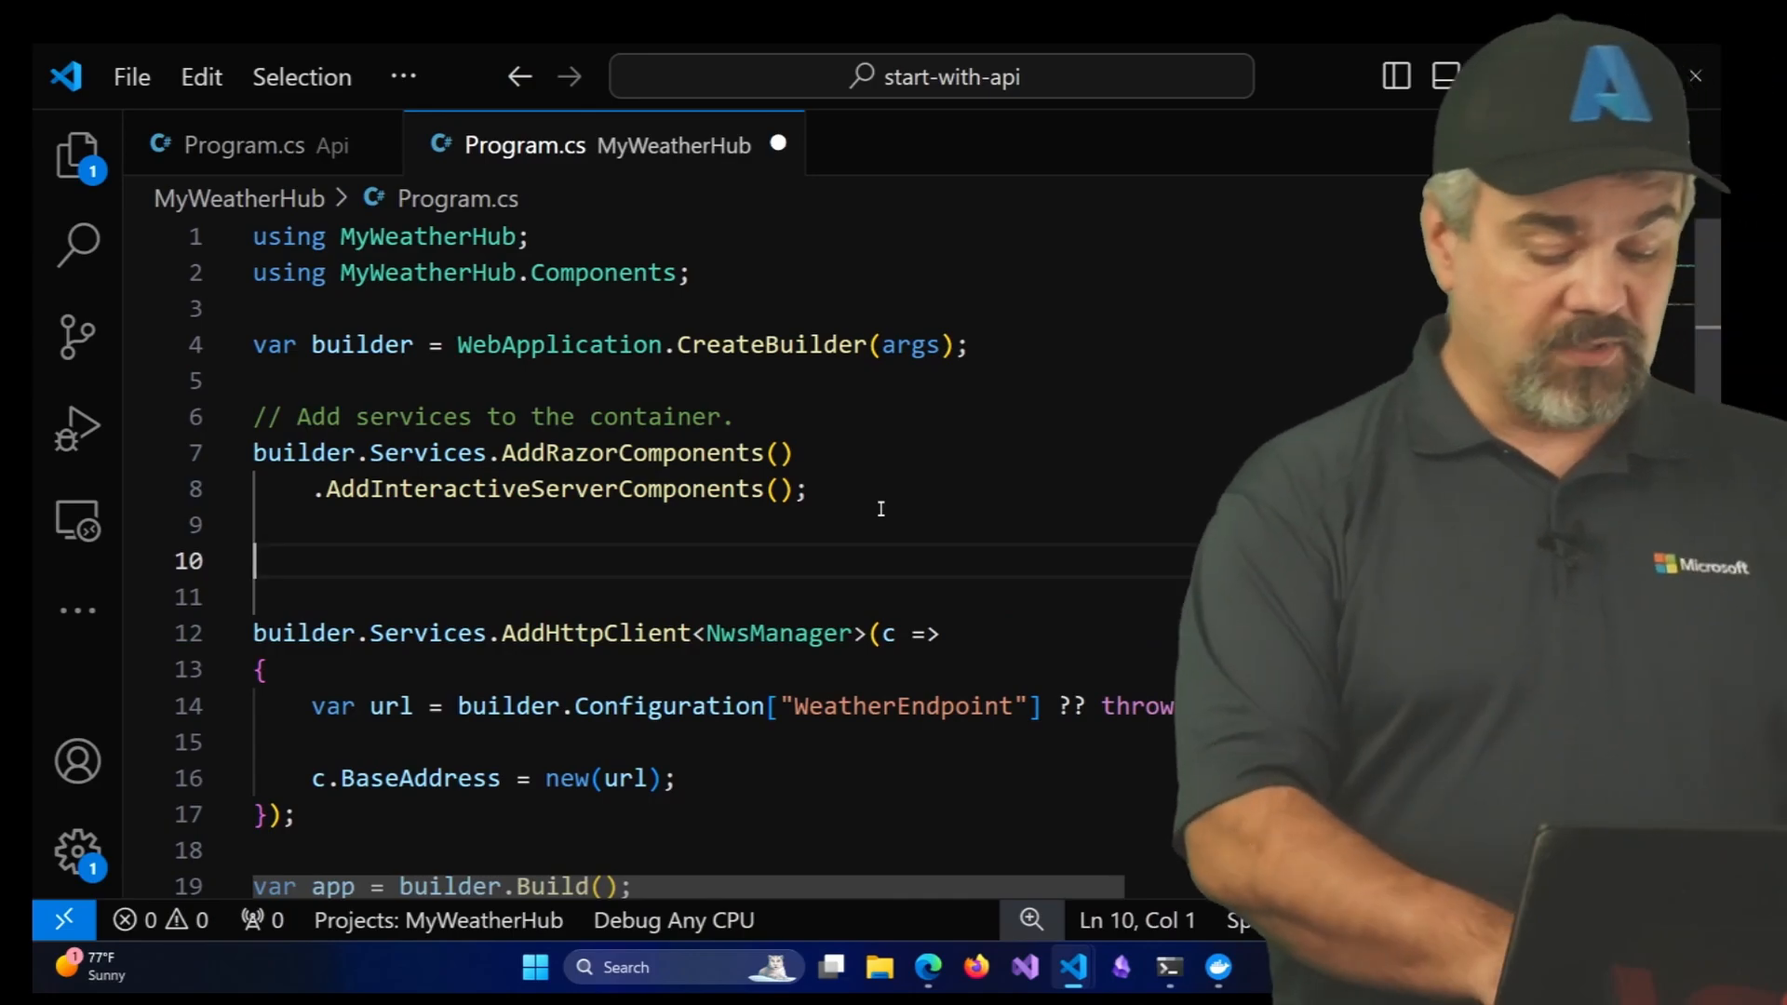
type("builder.AddSEr")
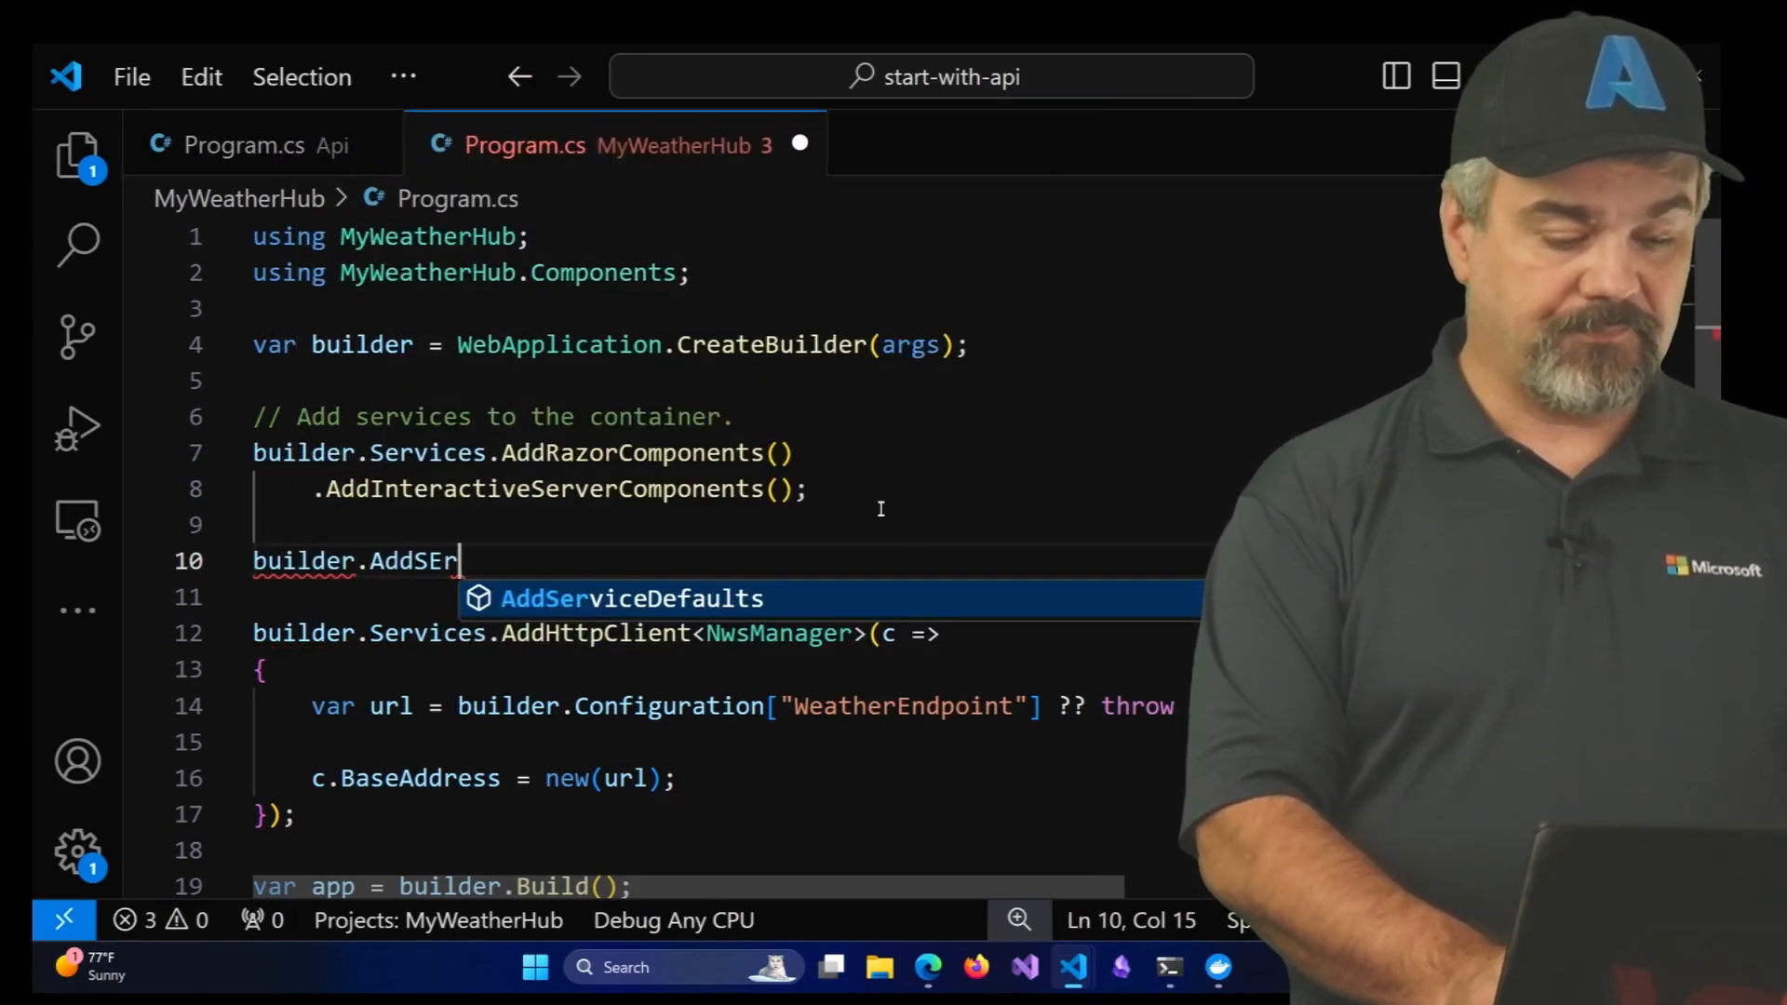
key("Tab")
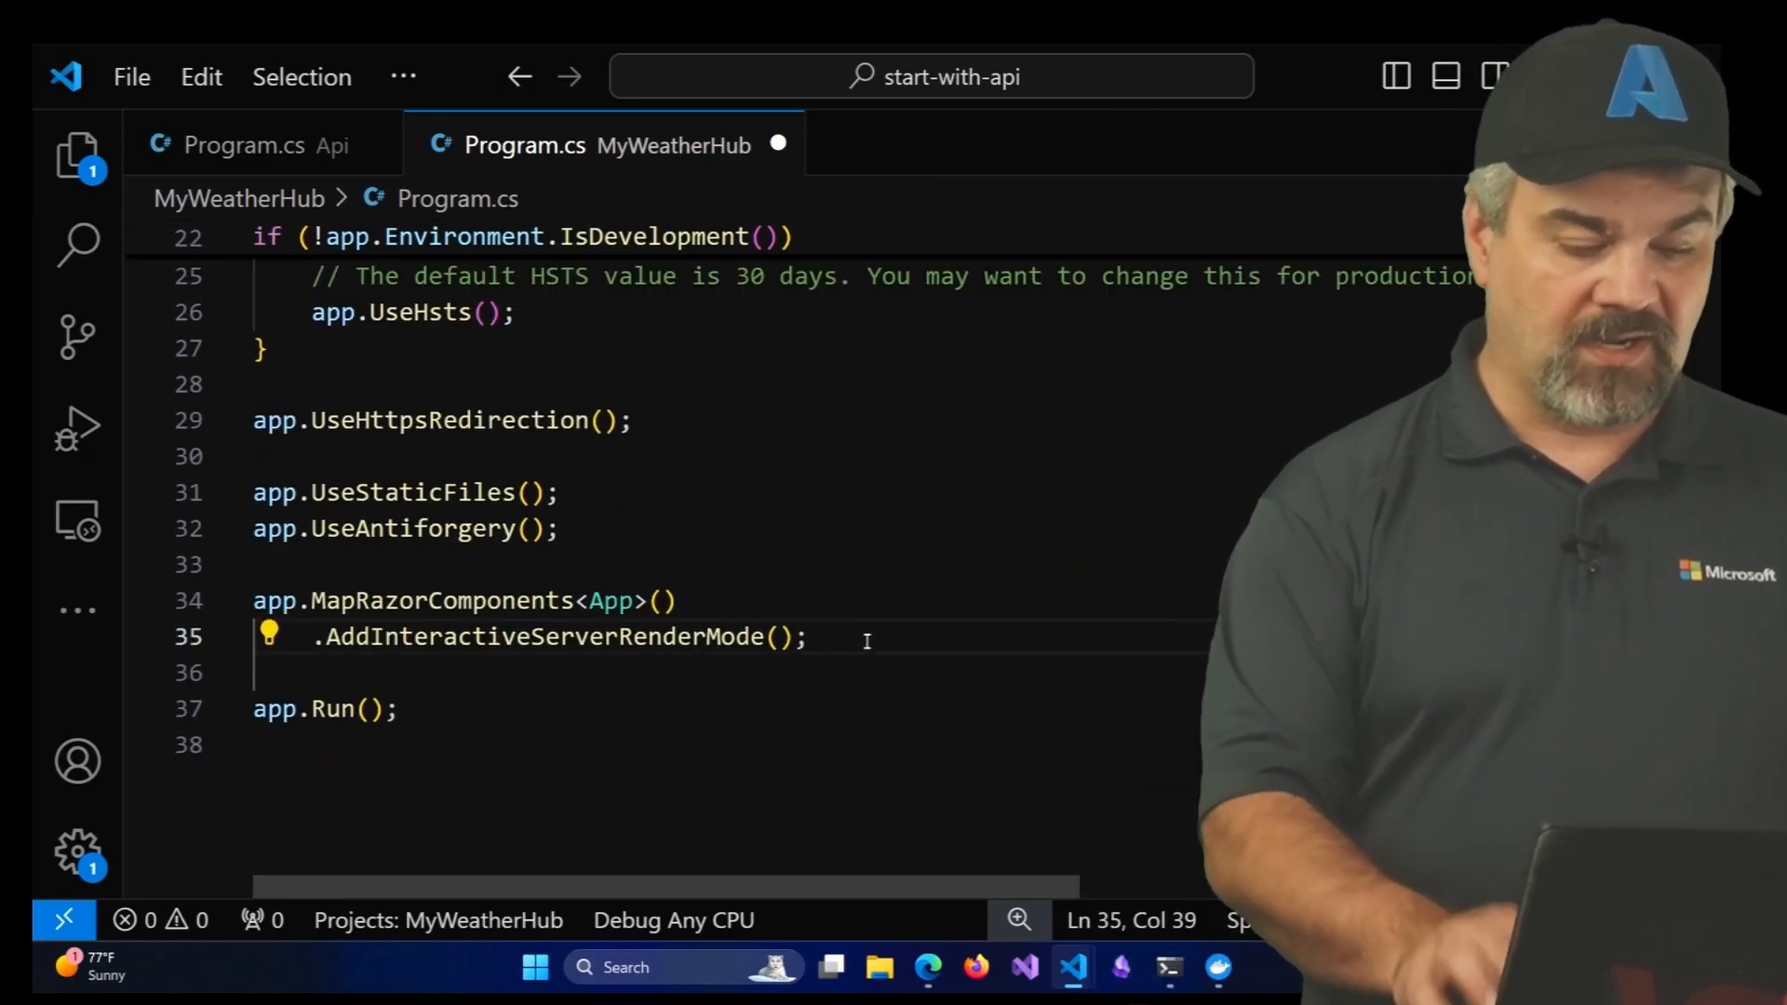
Add app.MapDefaultEndpoints(); before app.Run(), save the file and return to PowerShell
type("app.MapDefaultEndpoints")
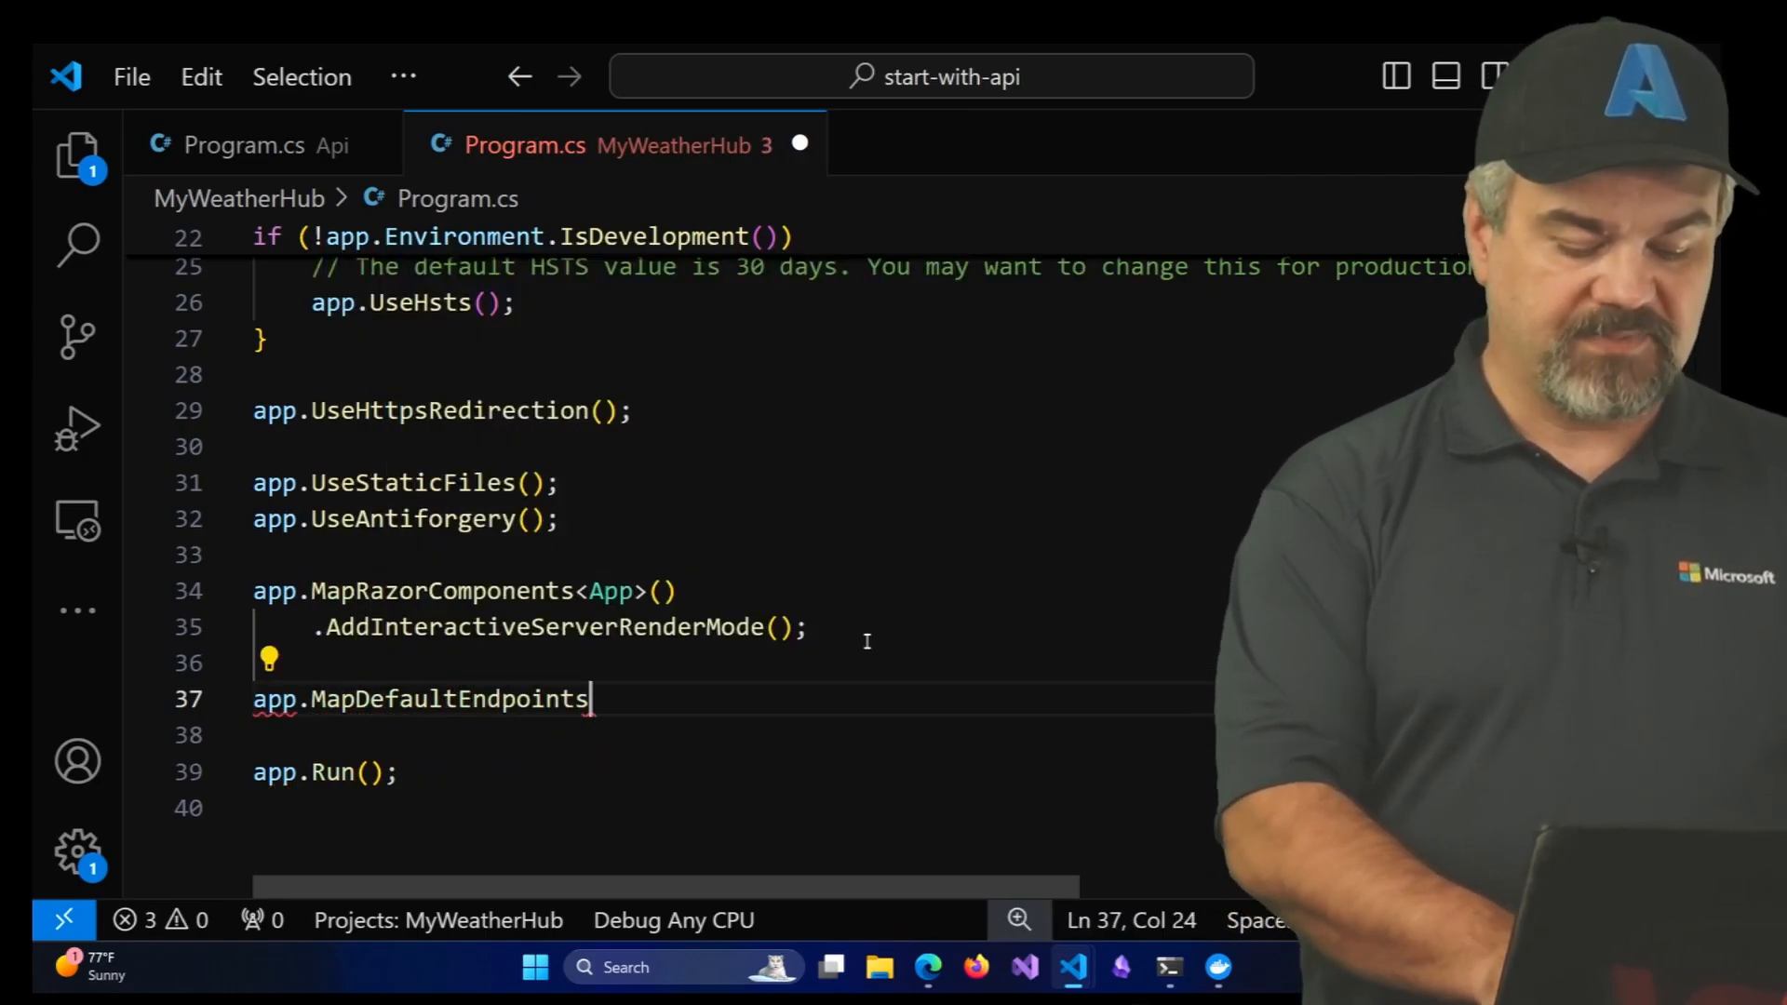
type("();")
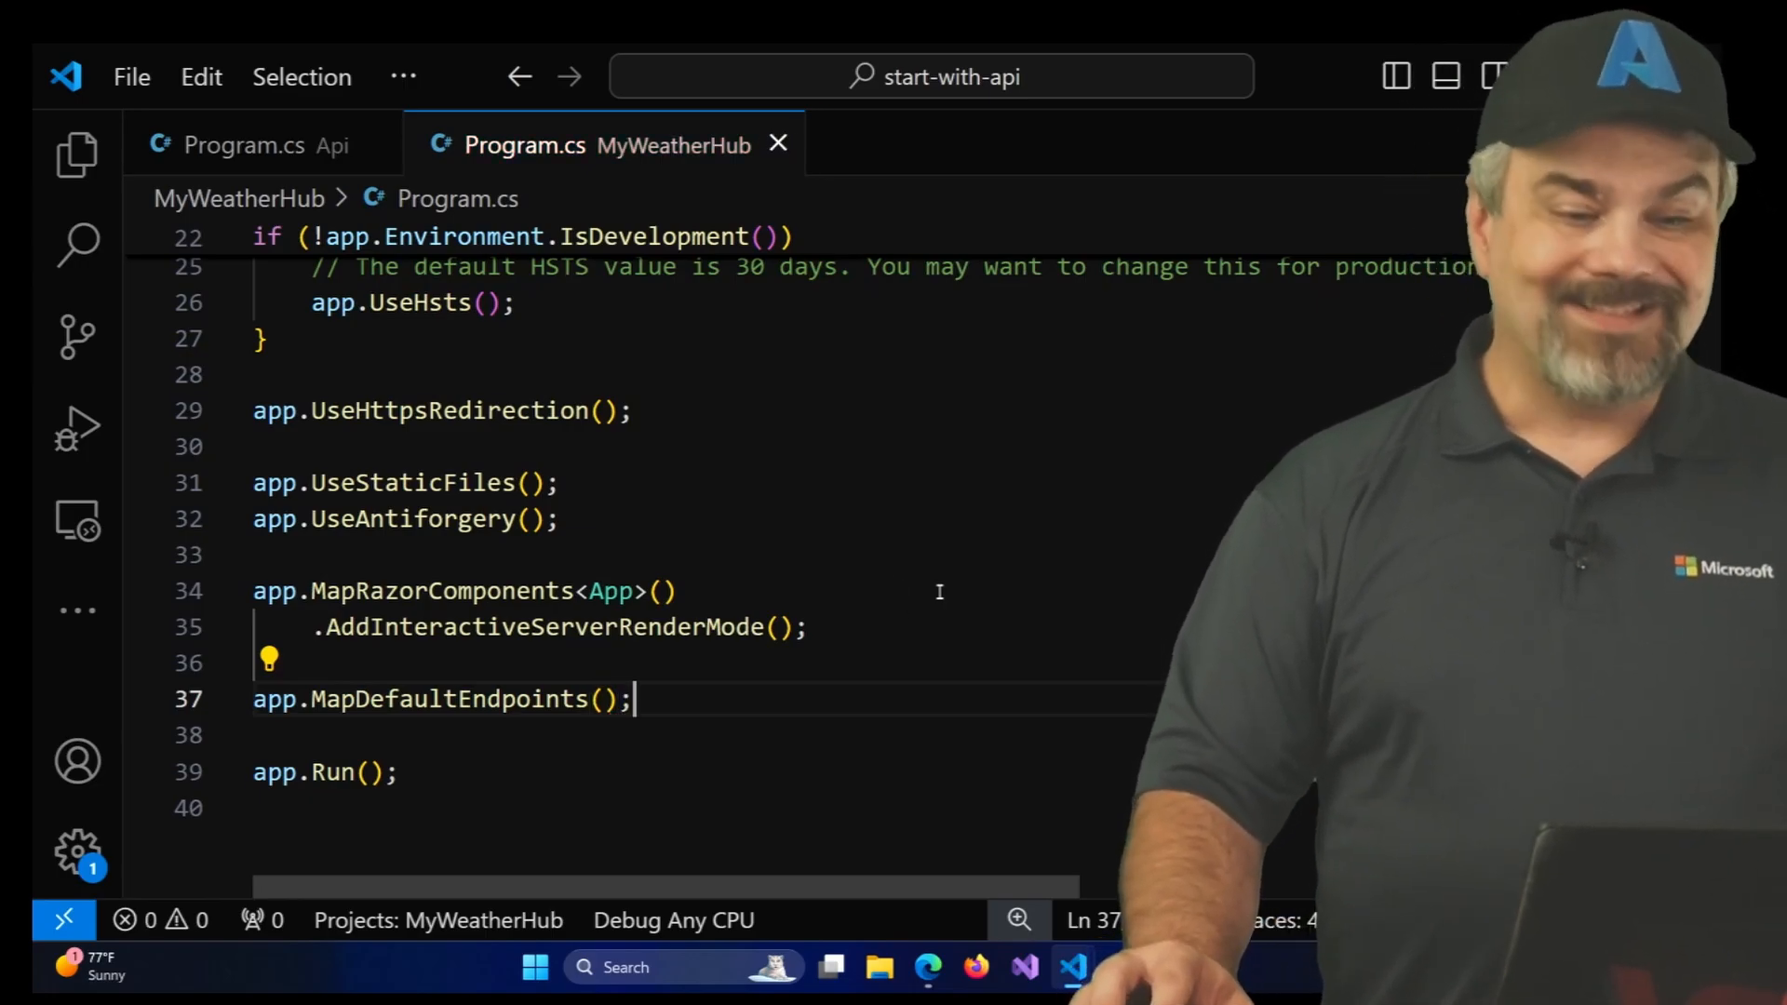
key("alt+tab")
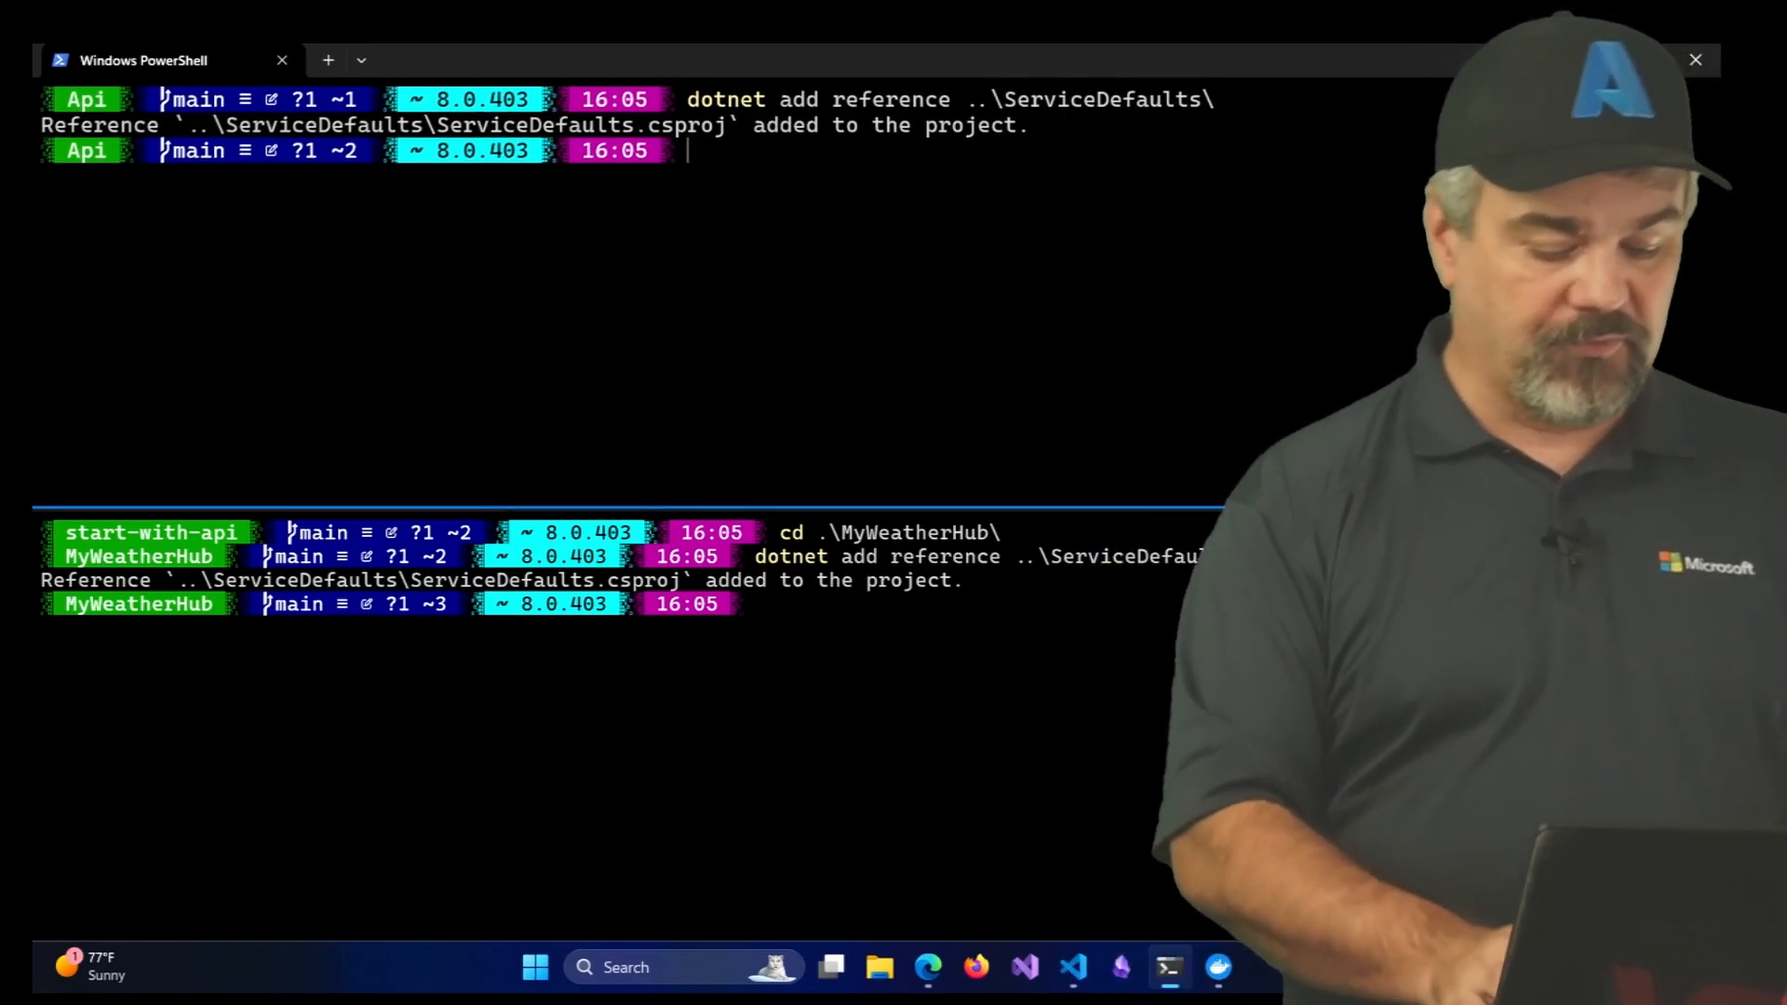
Start the Api and MyWeatherHub with dotnet run in their PowerShell panes
type("dotnet run")
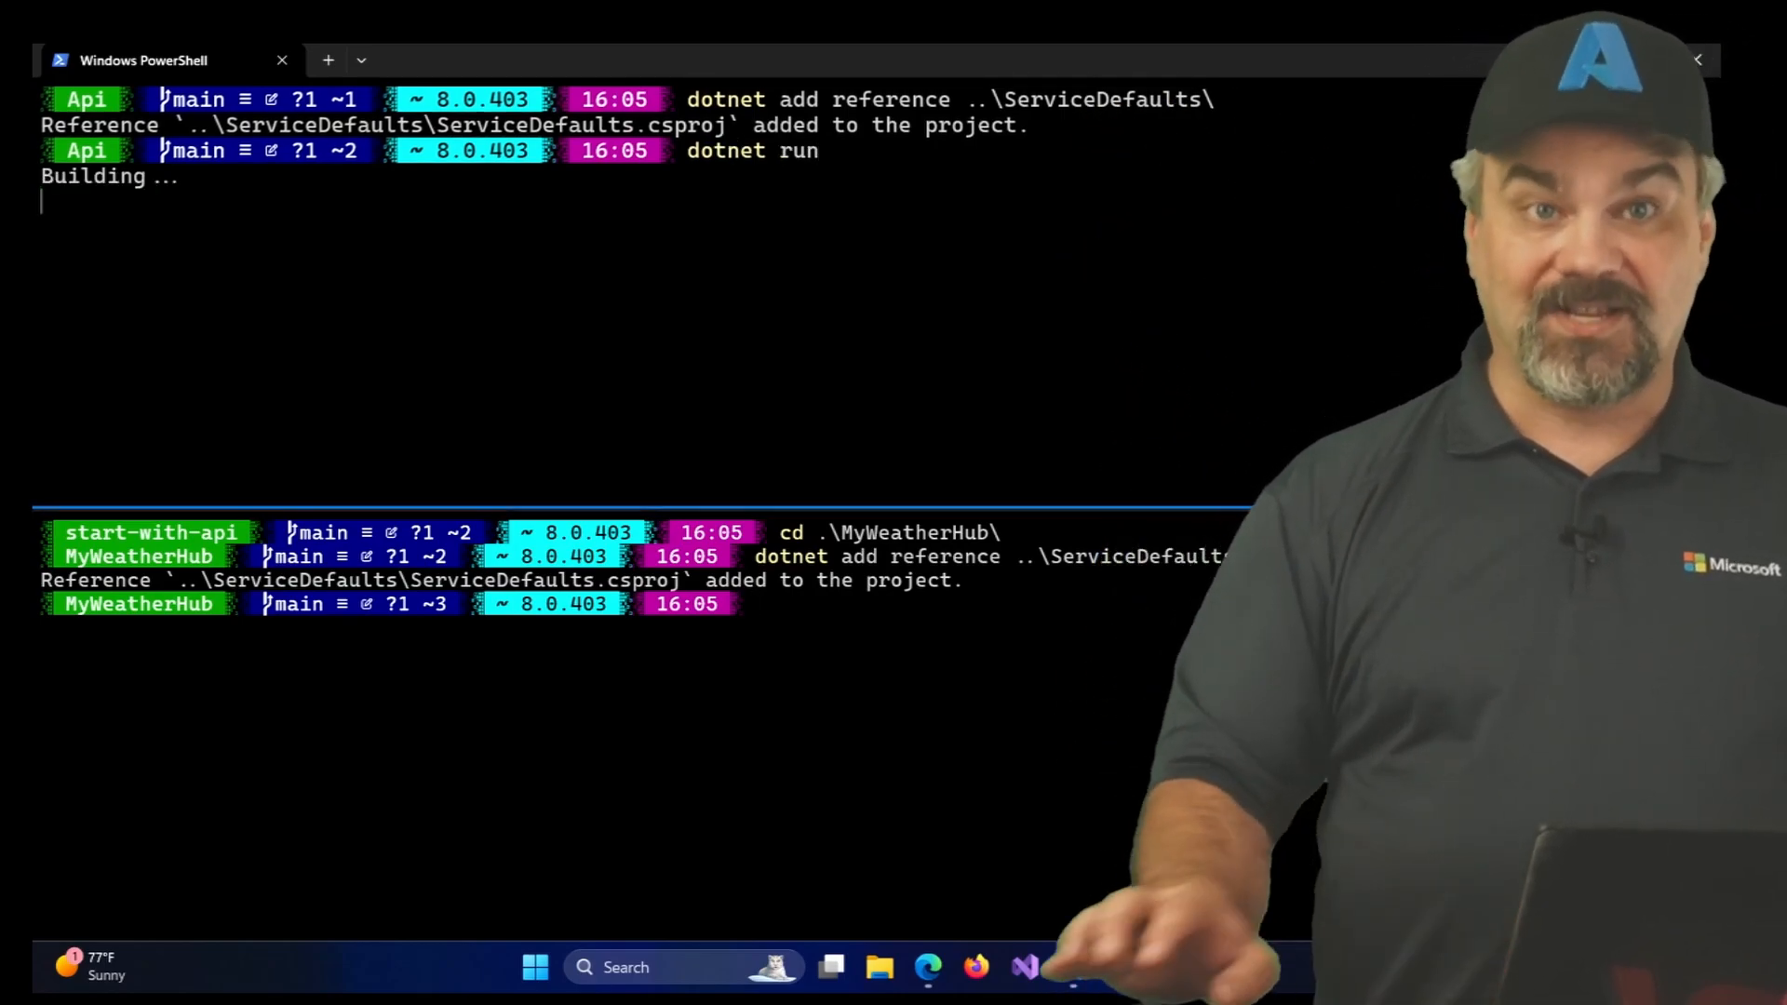
type("dotnet run")
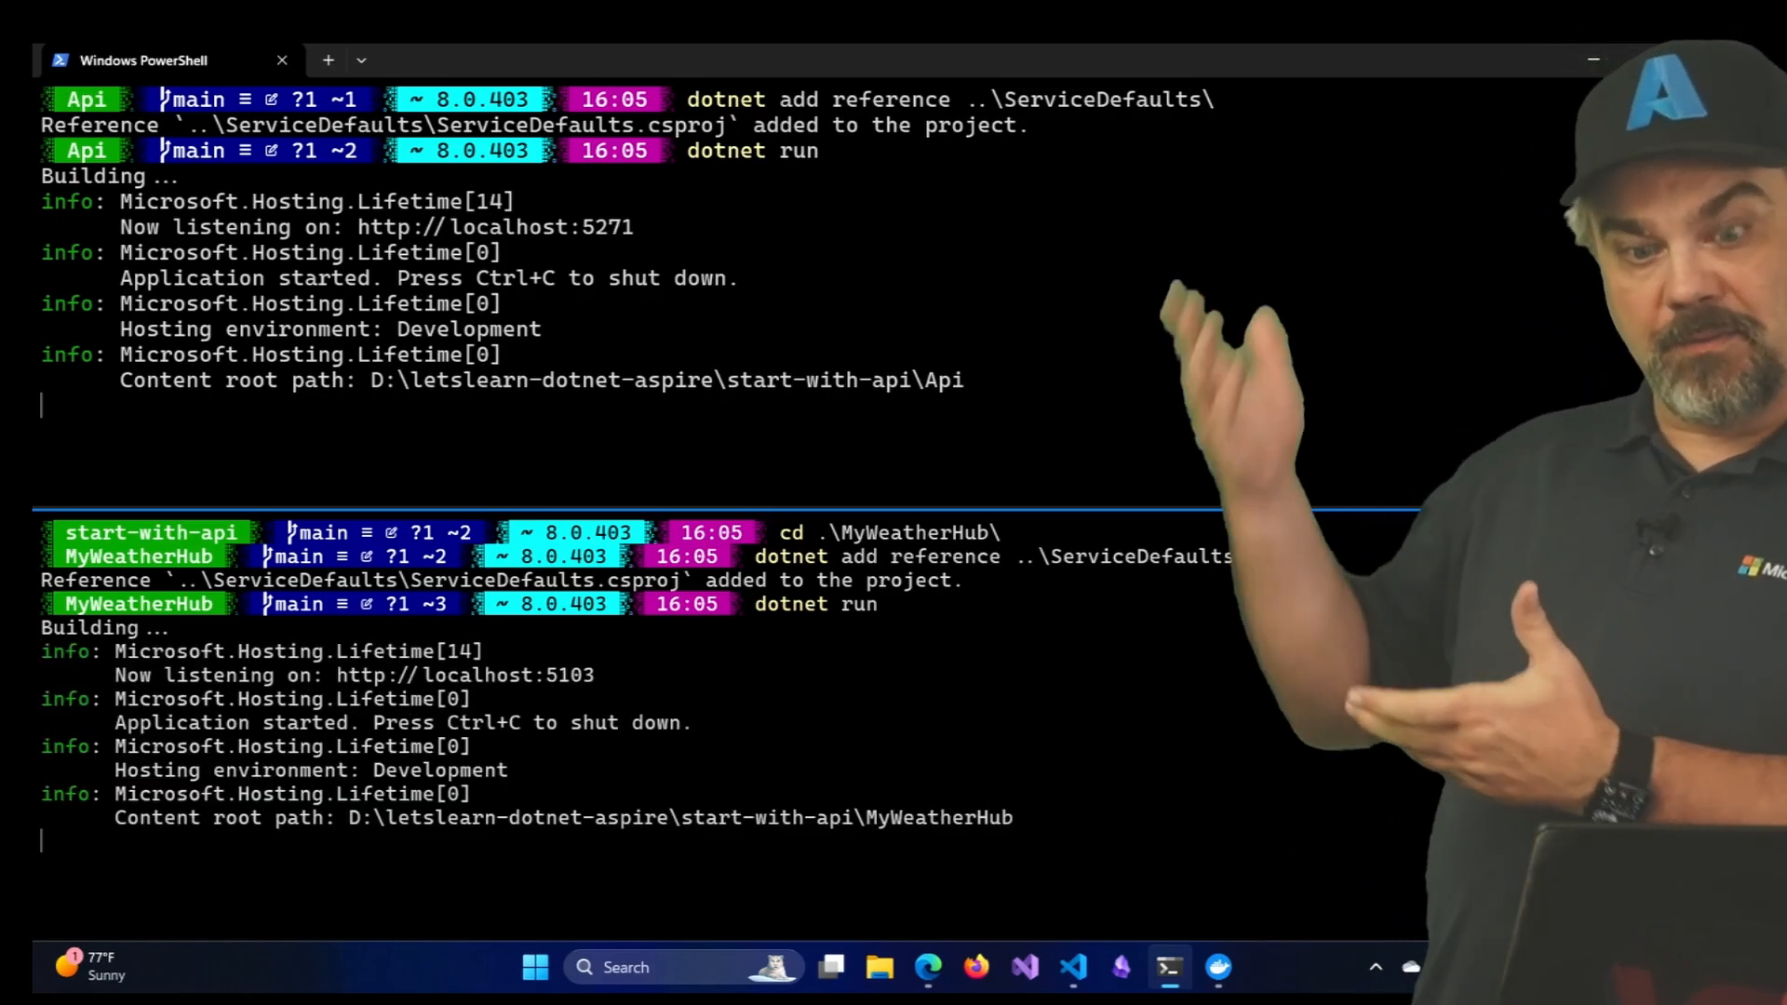
left_click(1072, 967)
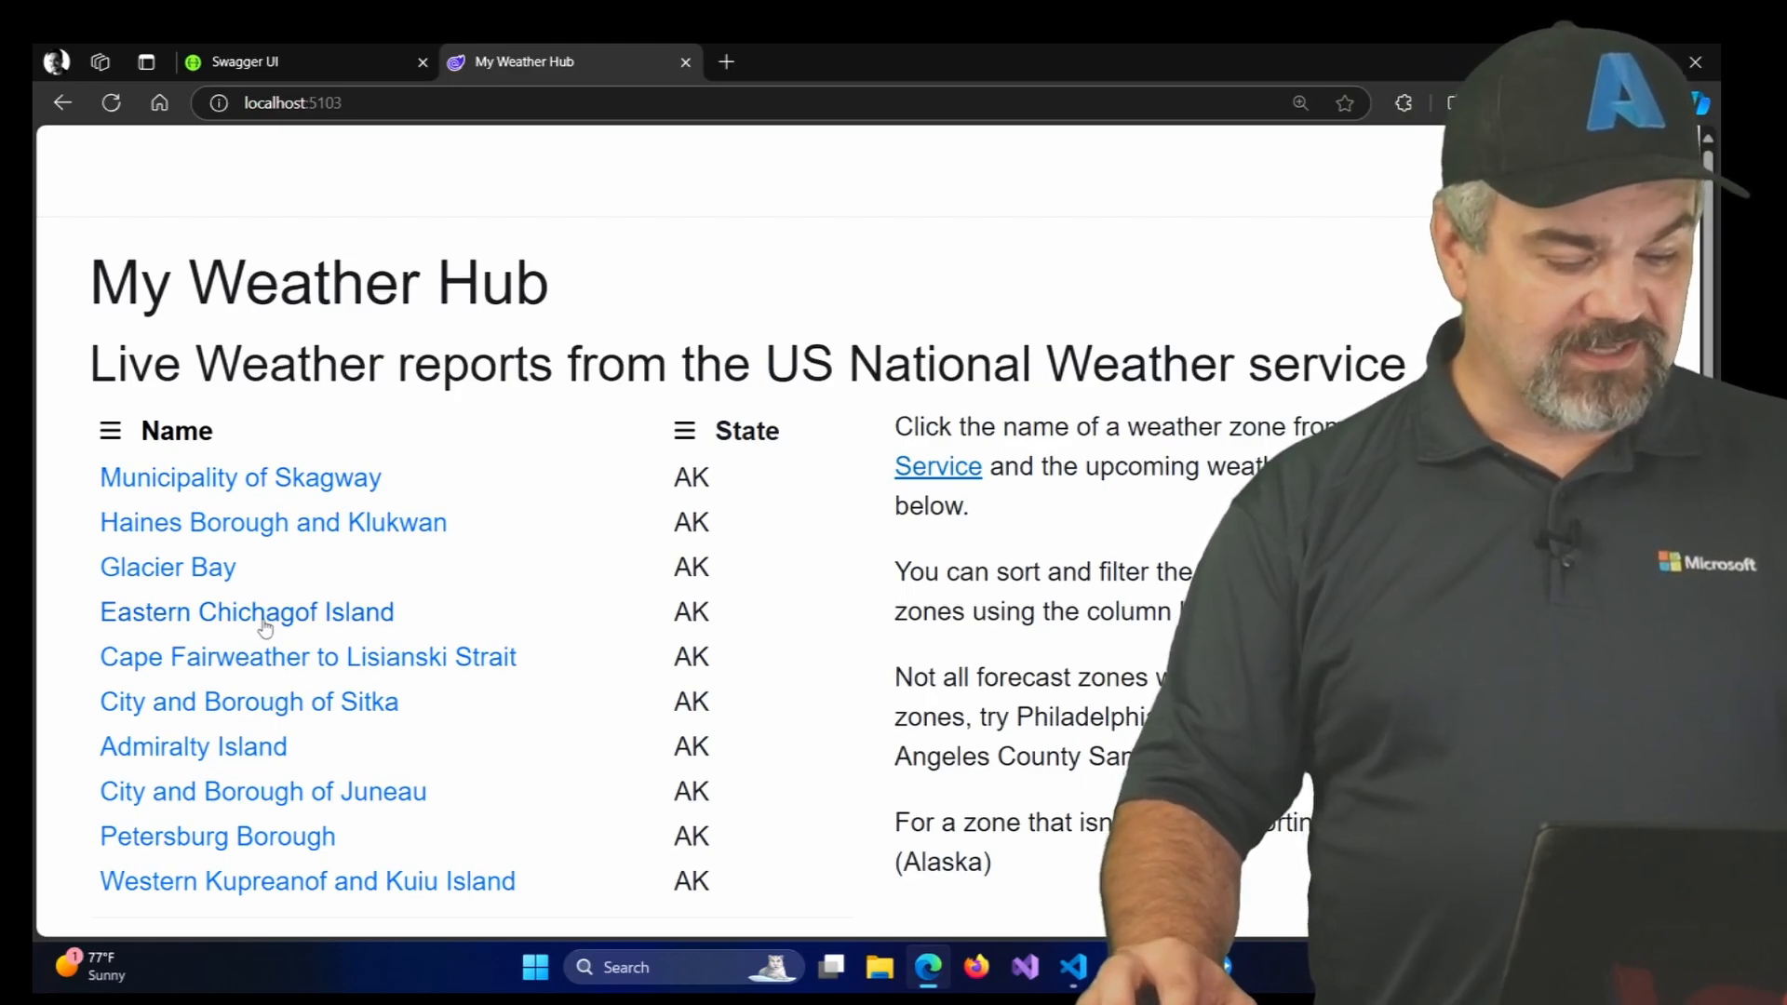
Load forecasts for Eastern Chichagof Island, Cape Fairweather, Sitka, Juneau and Petersburg Borough
left_click(245, 611)
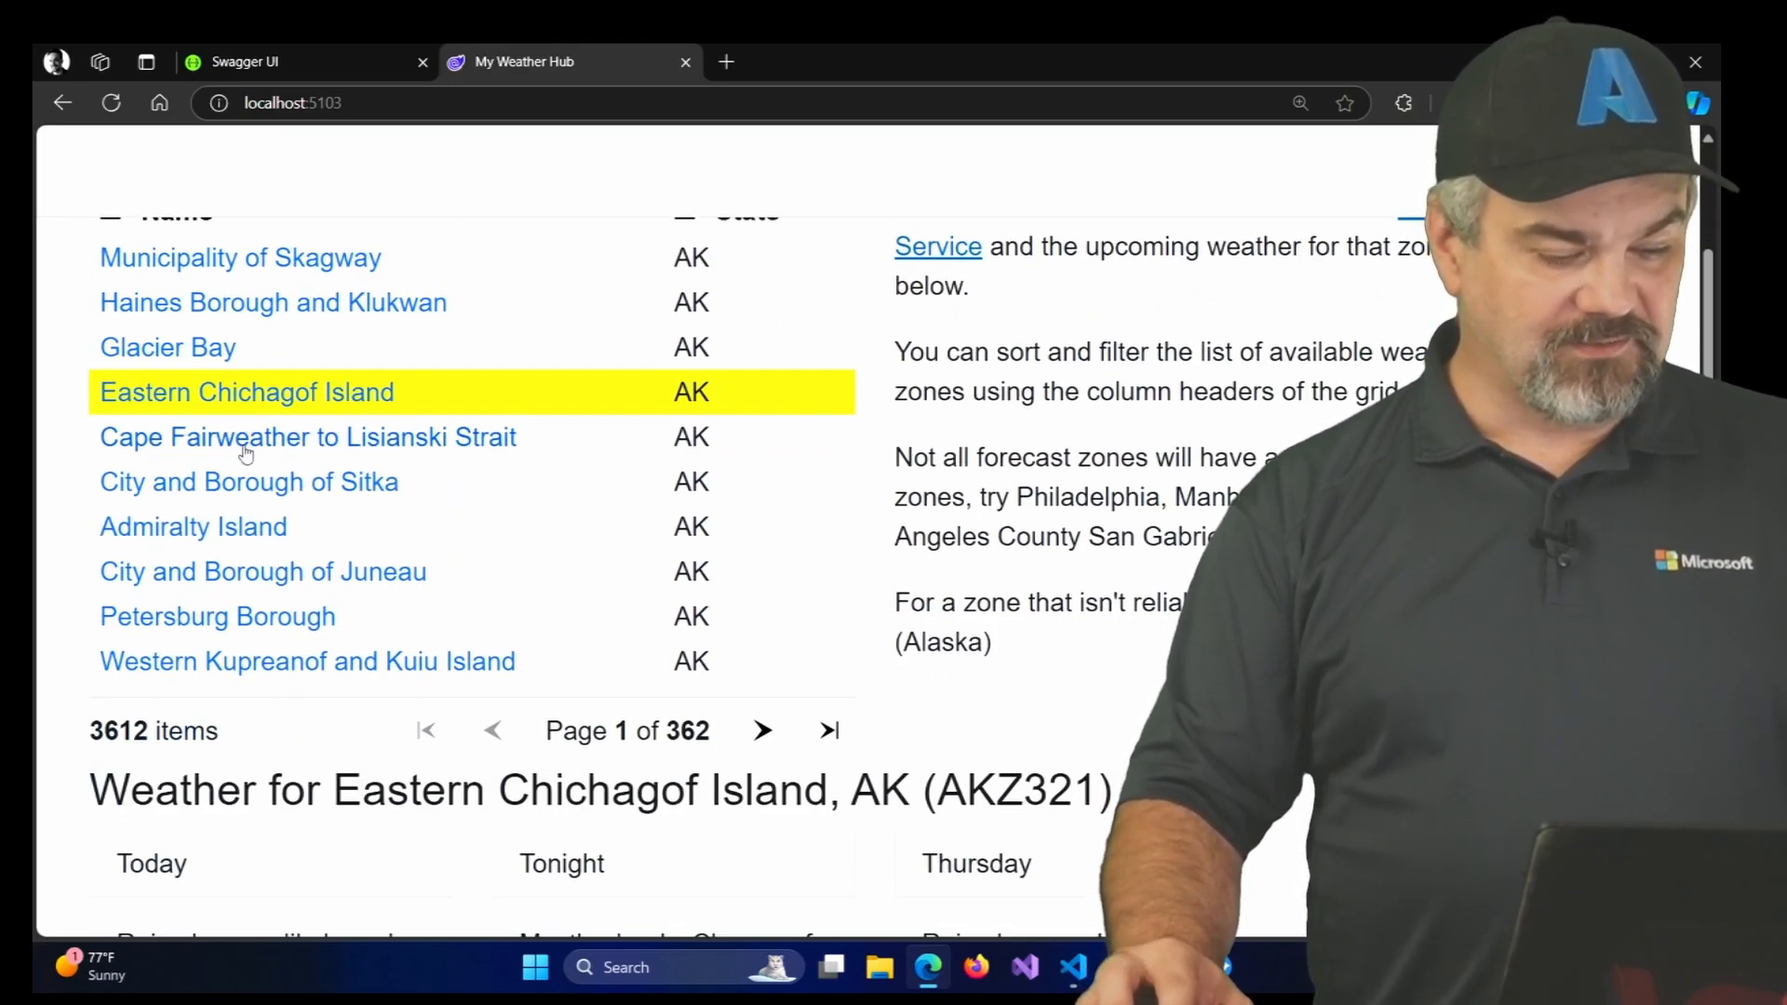
left_click(307, 436)
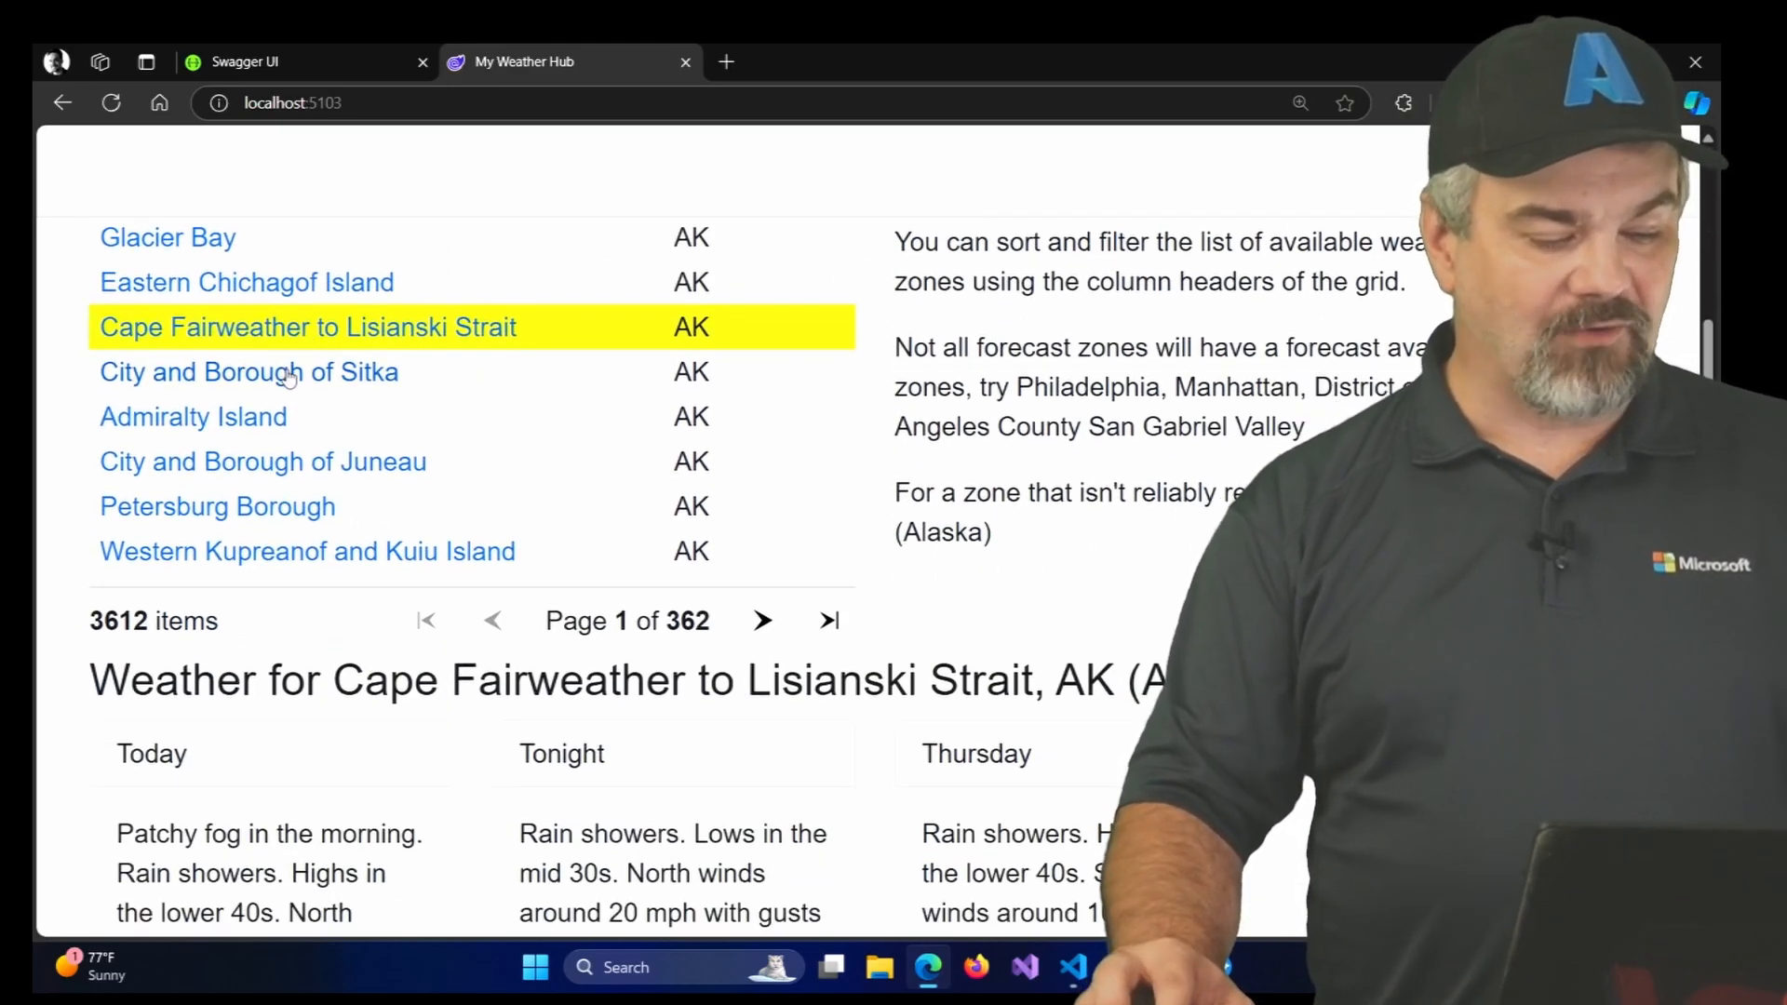
left_click(248, 373)
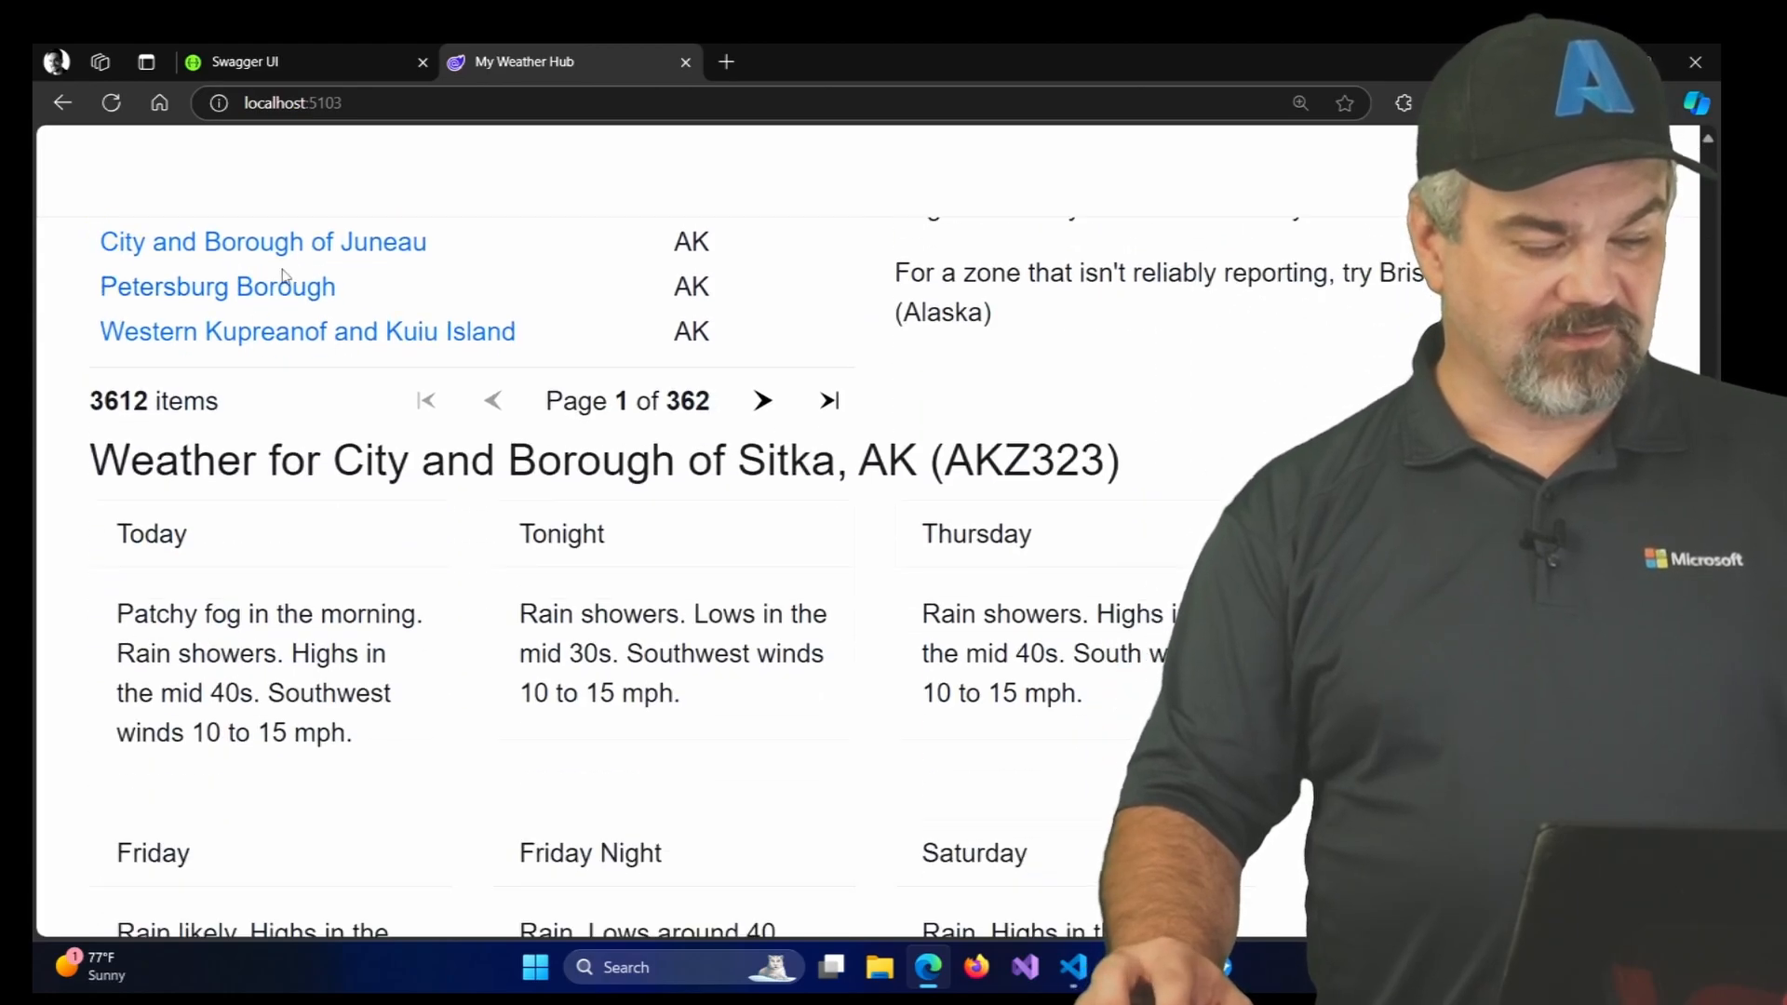
left_click(262, 240)
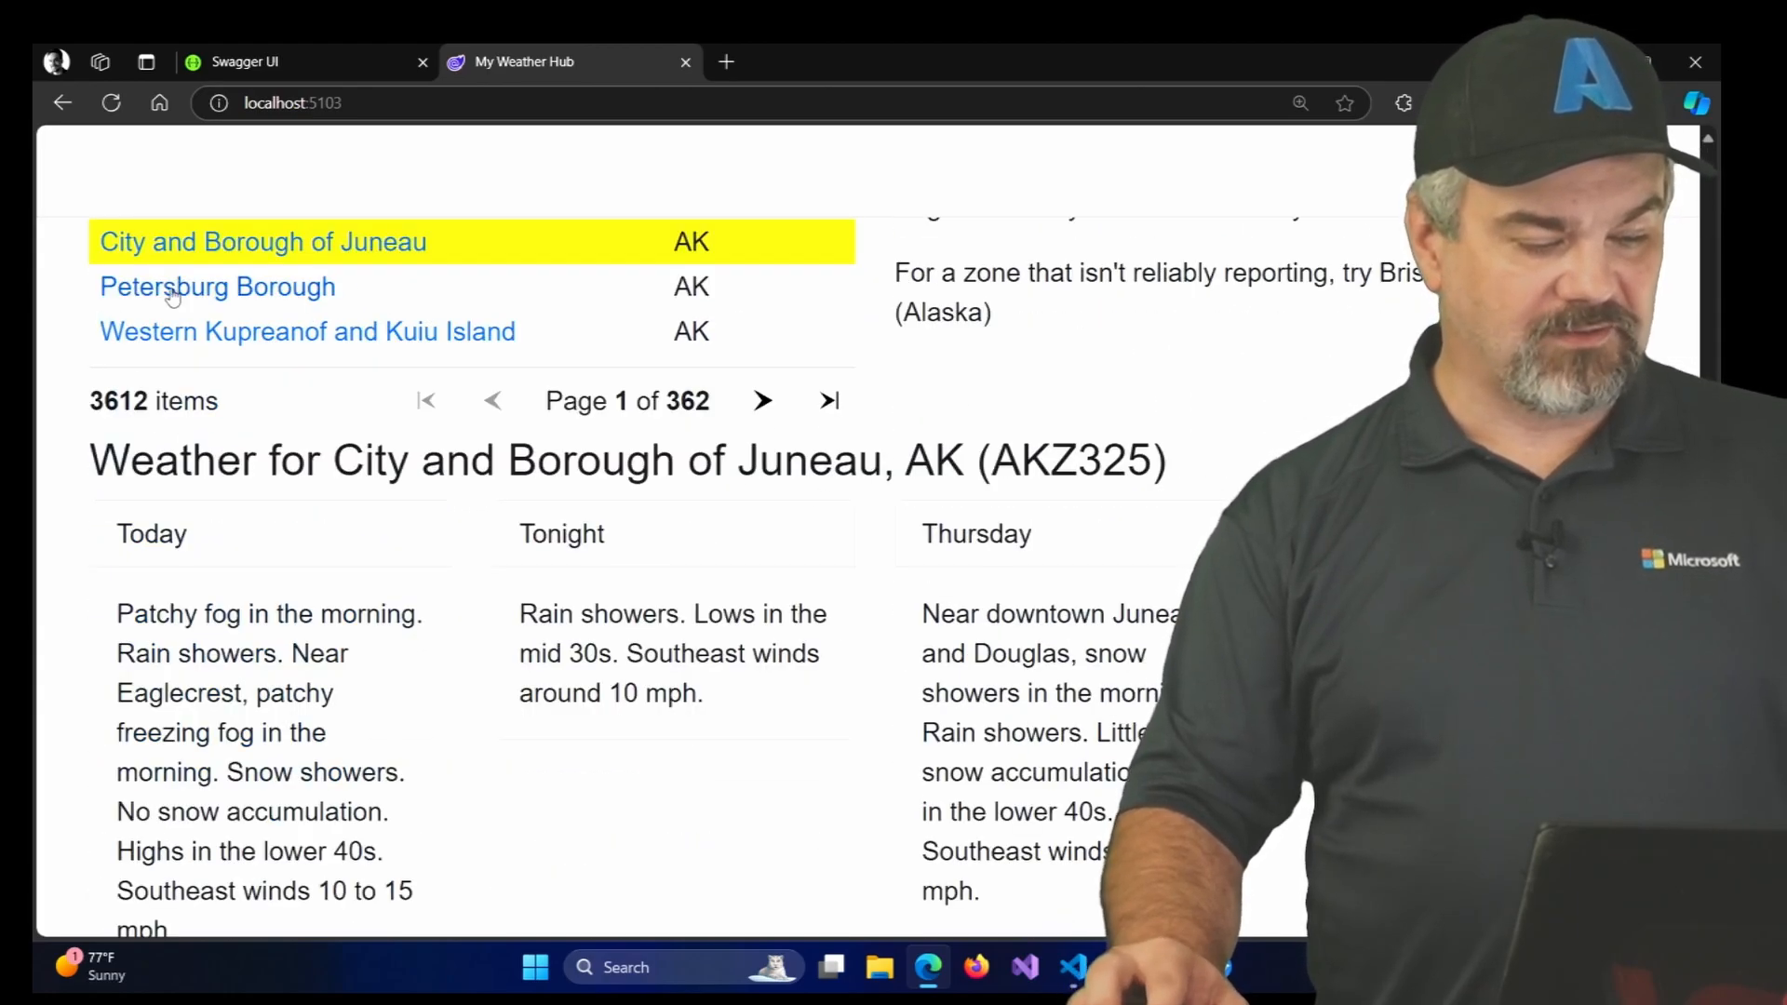
left_click(216, 287)
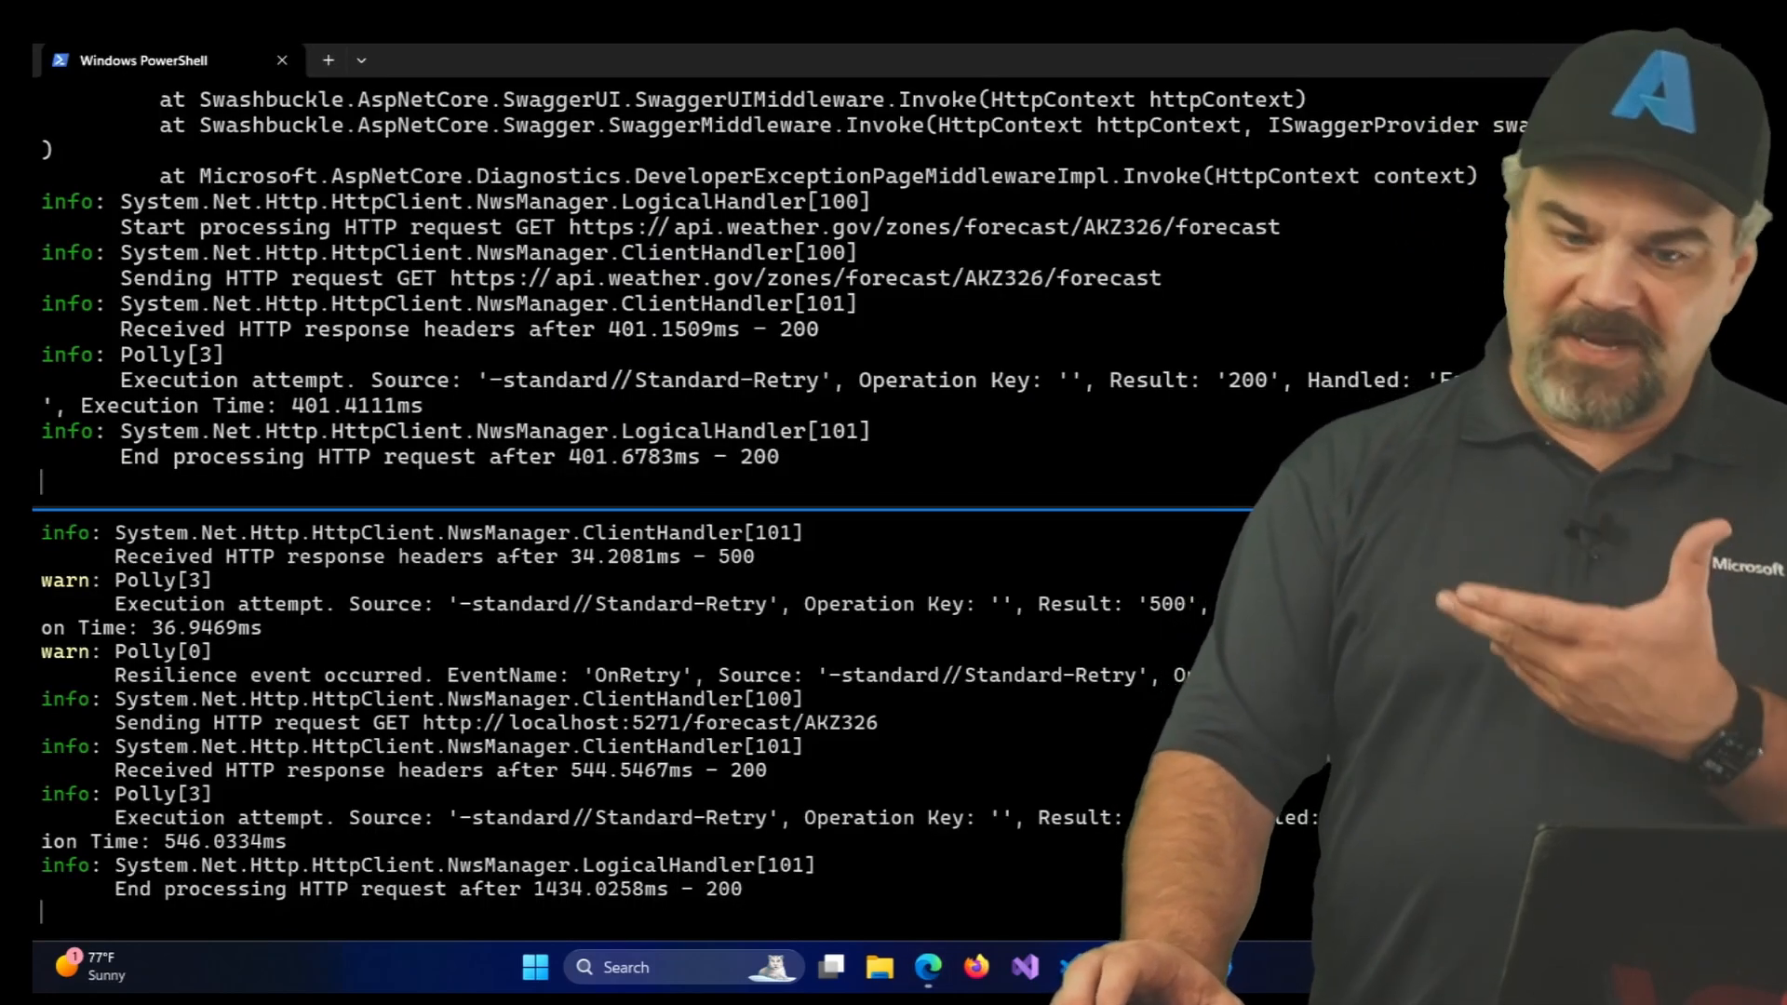
Scroll the MyWeatherHub pane to read the Polly retry log for the AKZ326 request
scroll("down", 3)
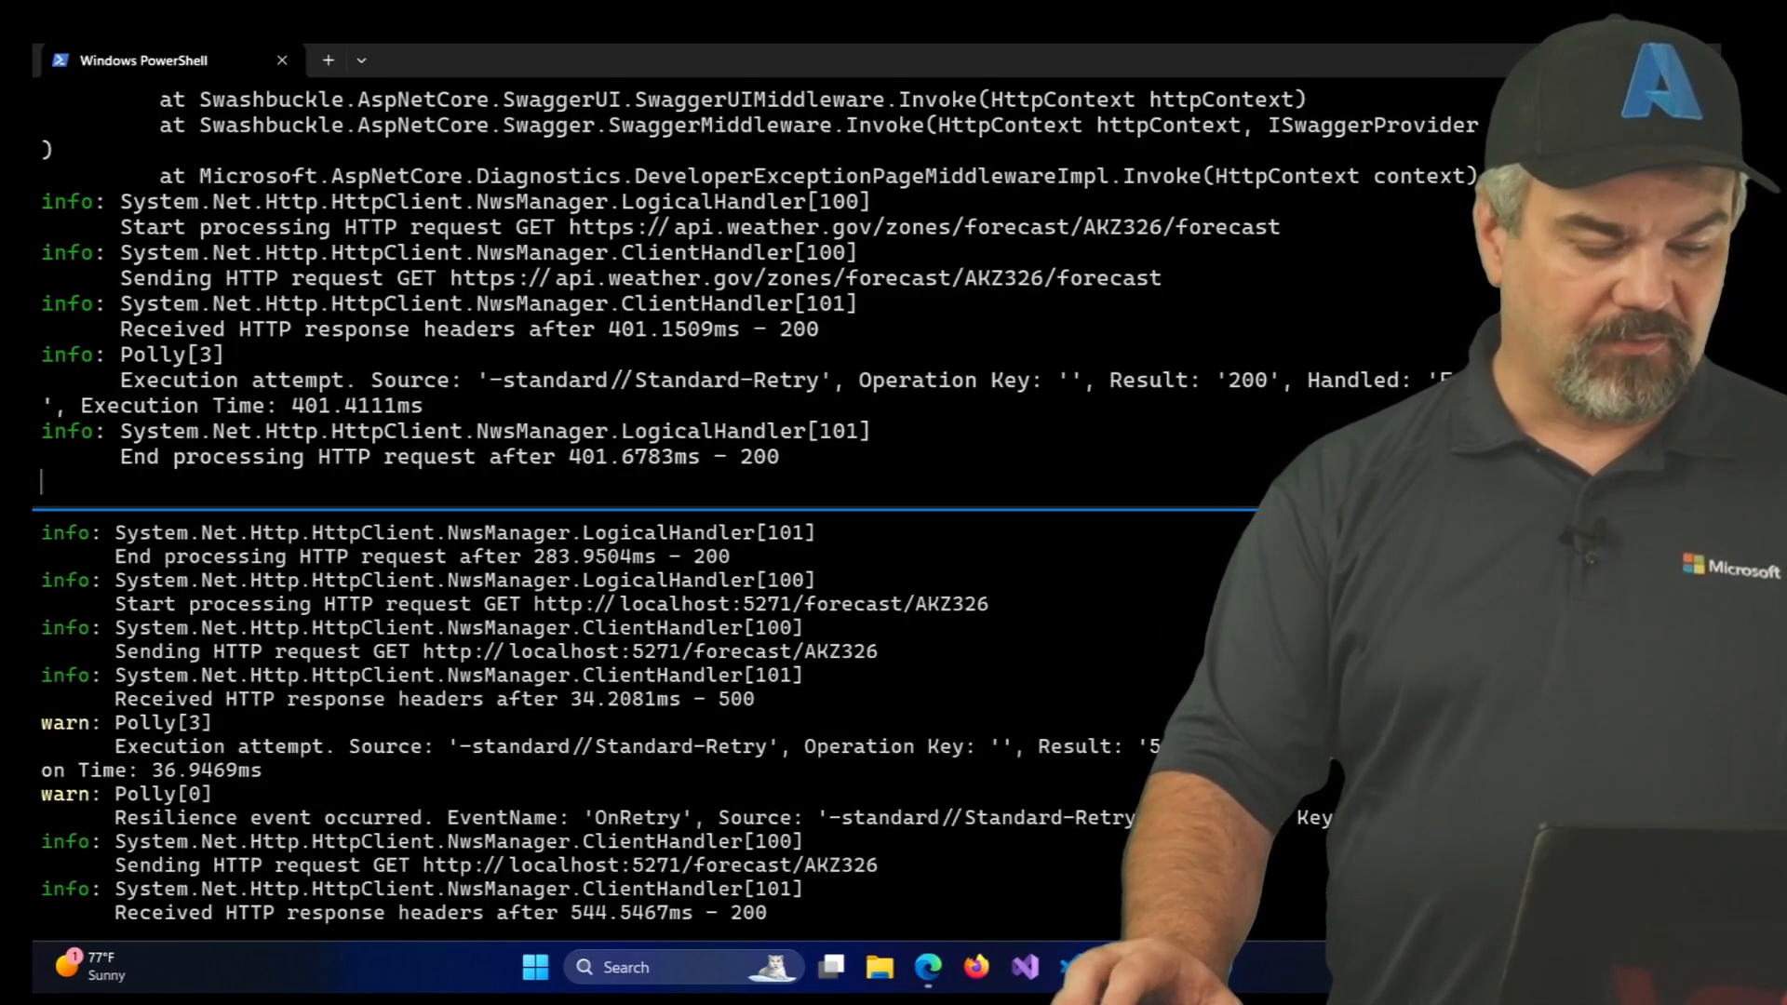
scroll("down", 3)
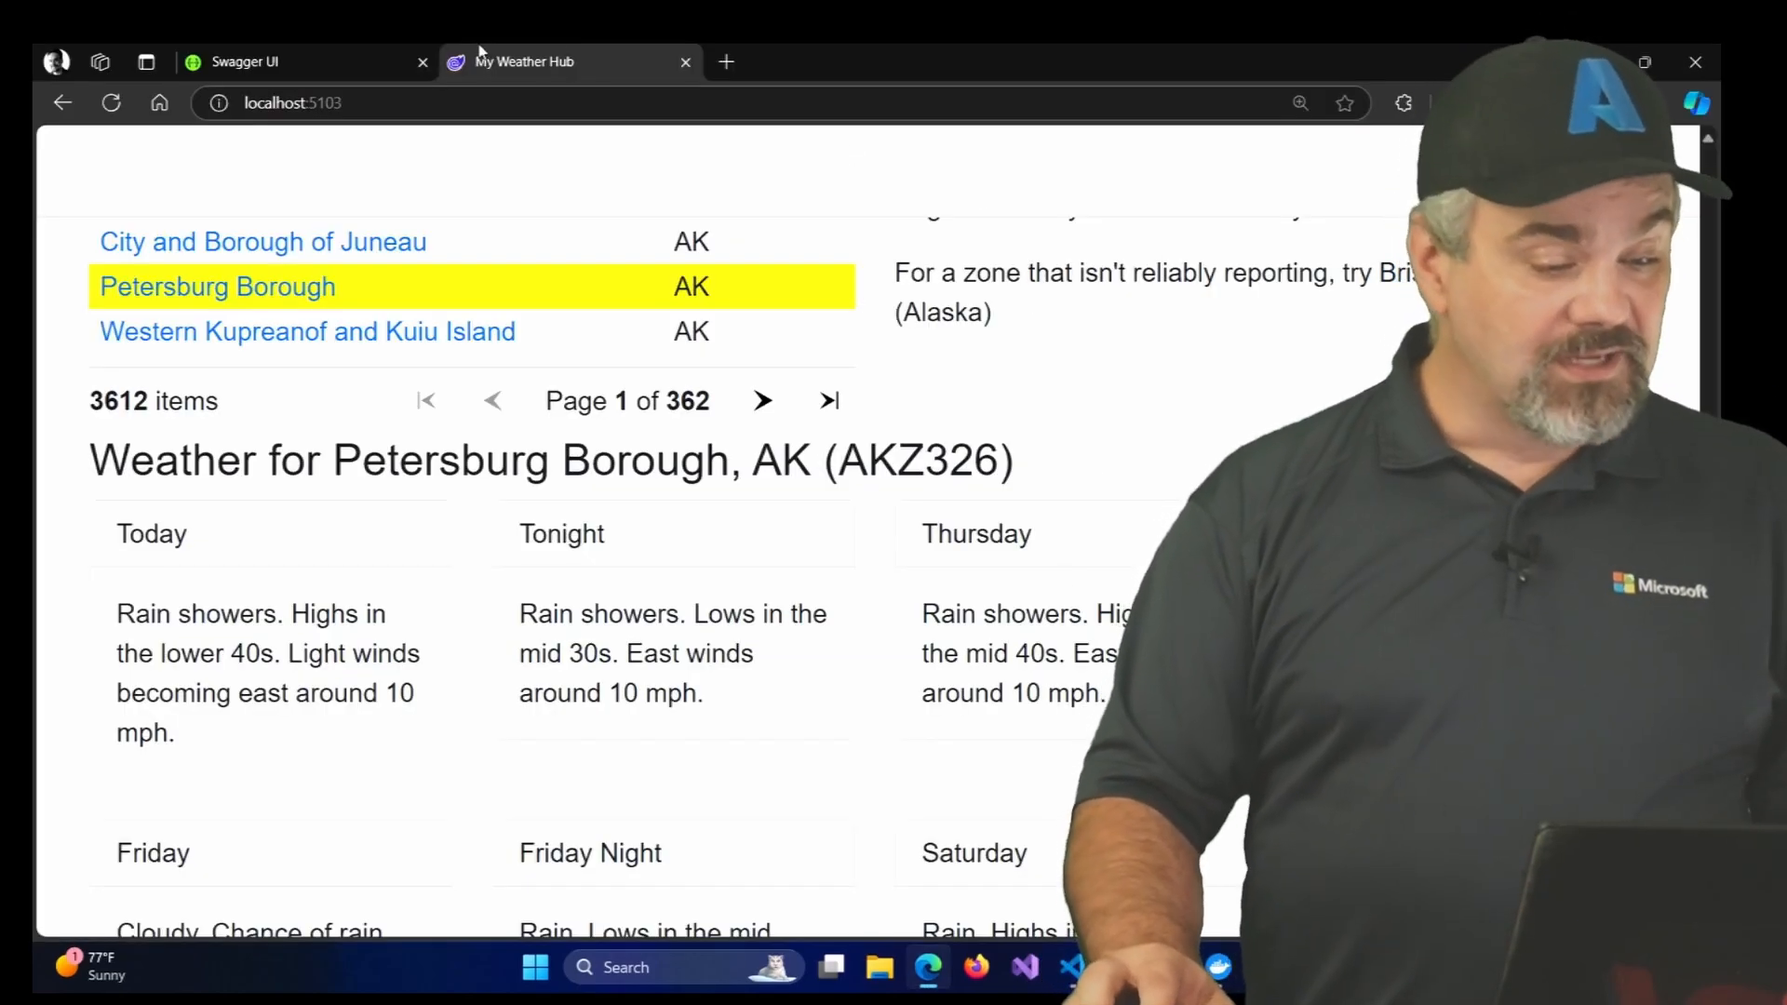
Load localhost:5103/health to see MyWeatherHub report Healthy, zoomed in
left_click(296, 103)
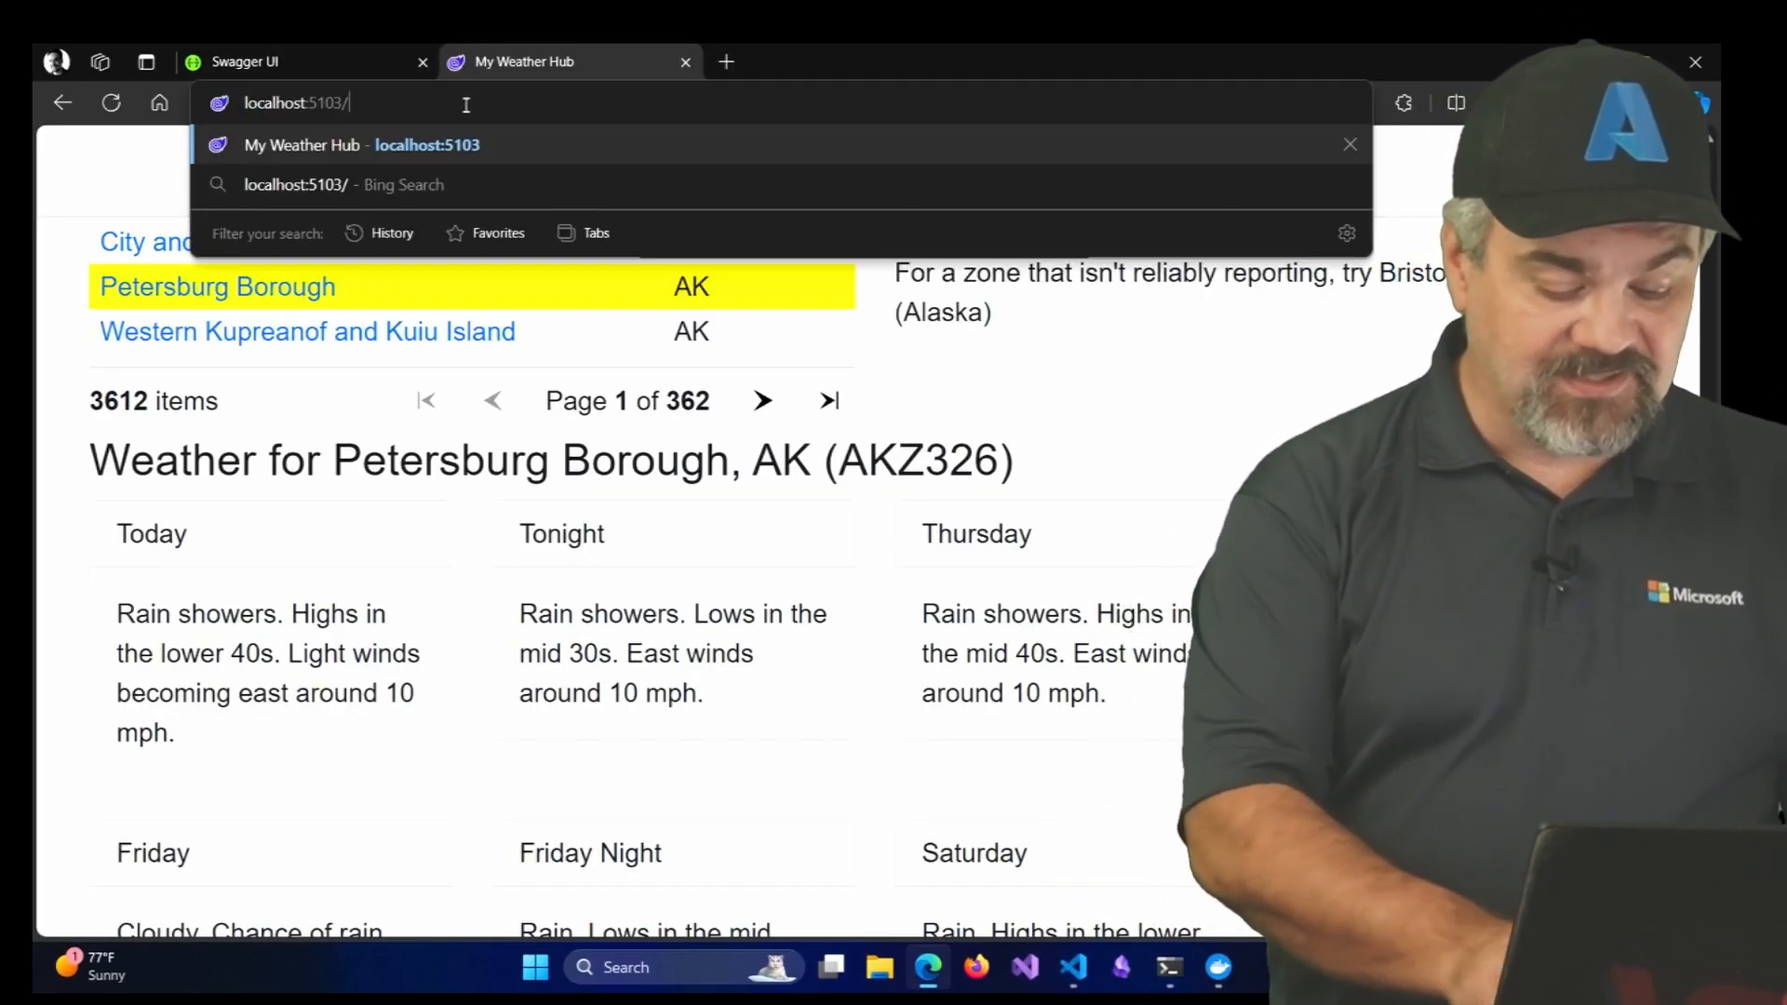
type("hea")
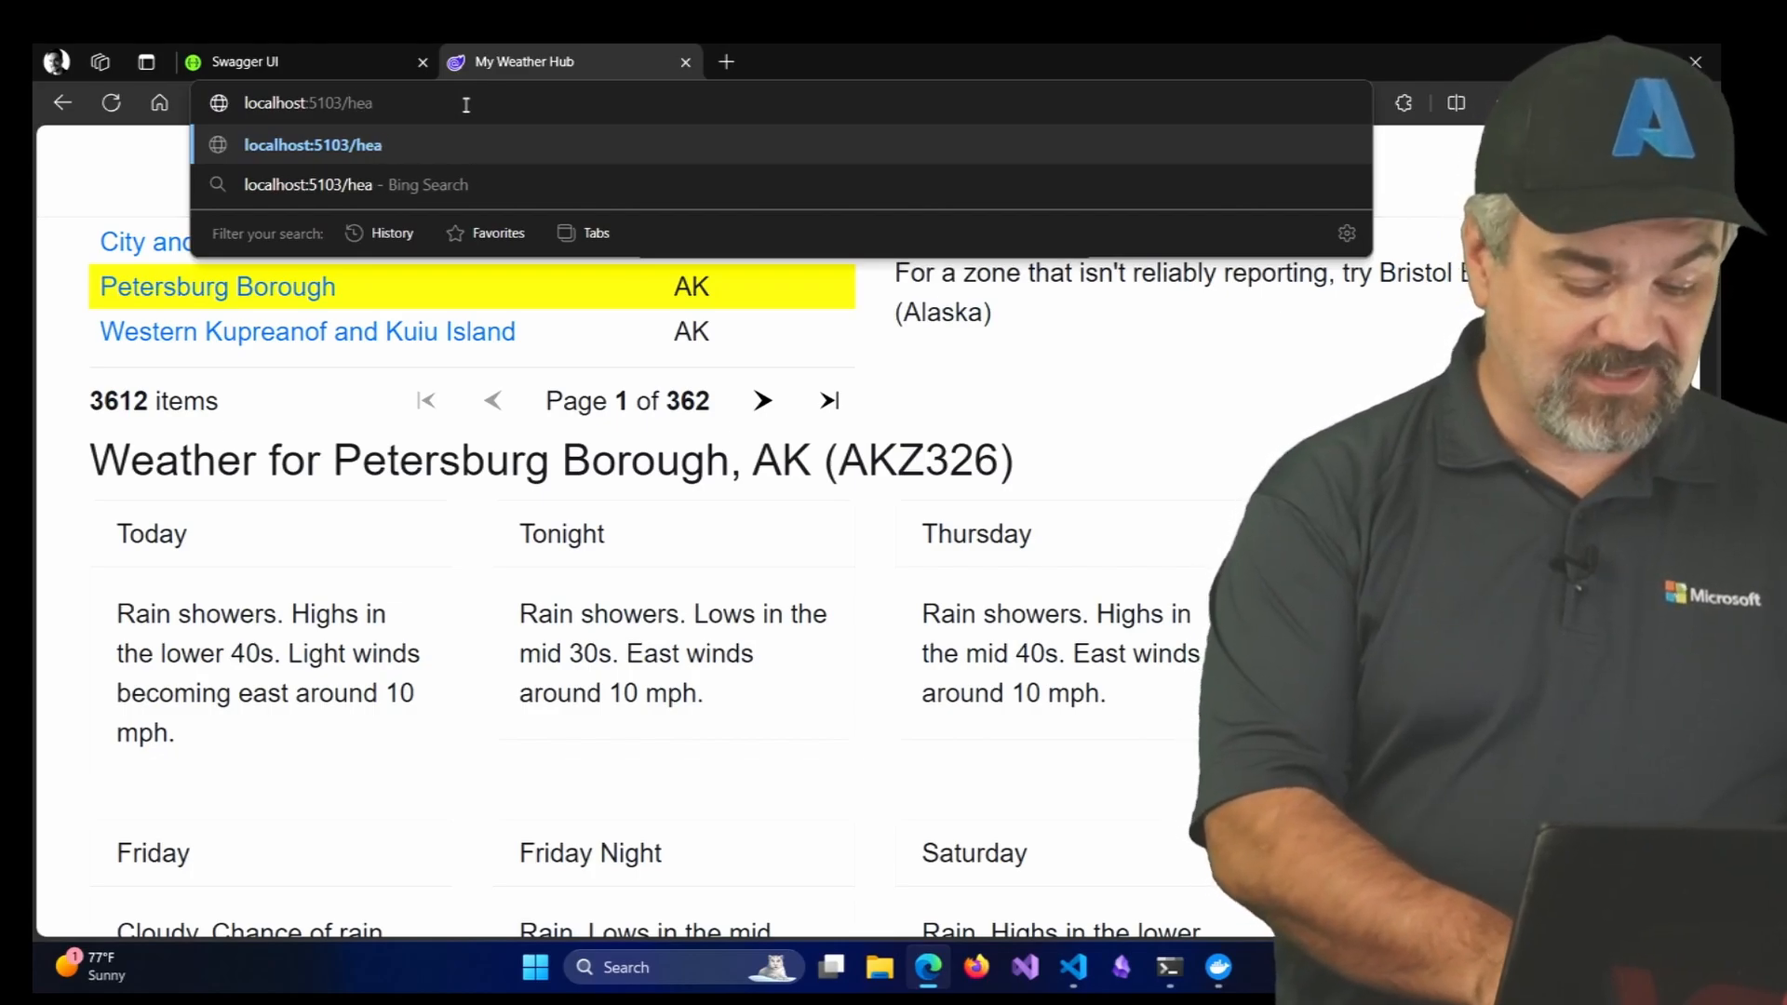
key("Enter")
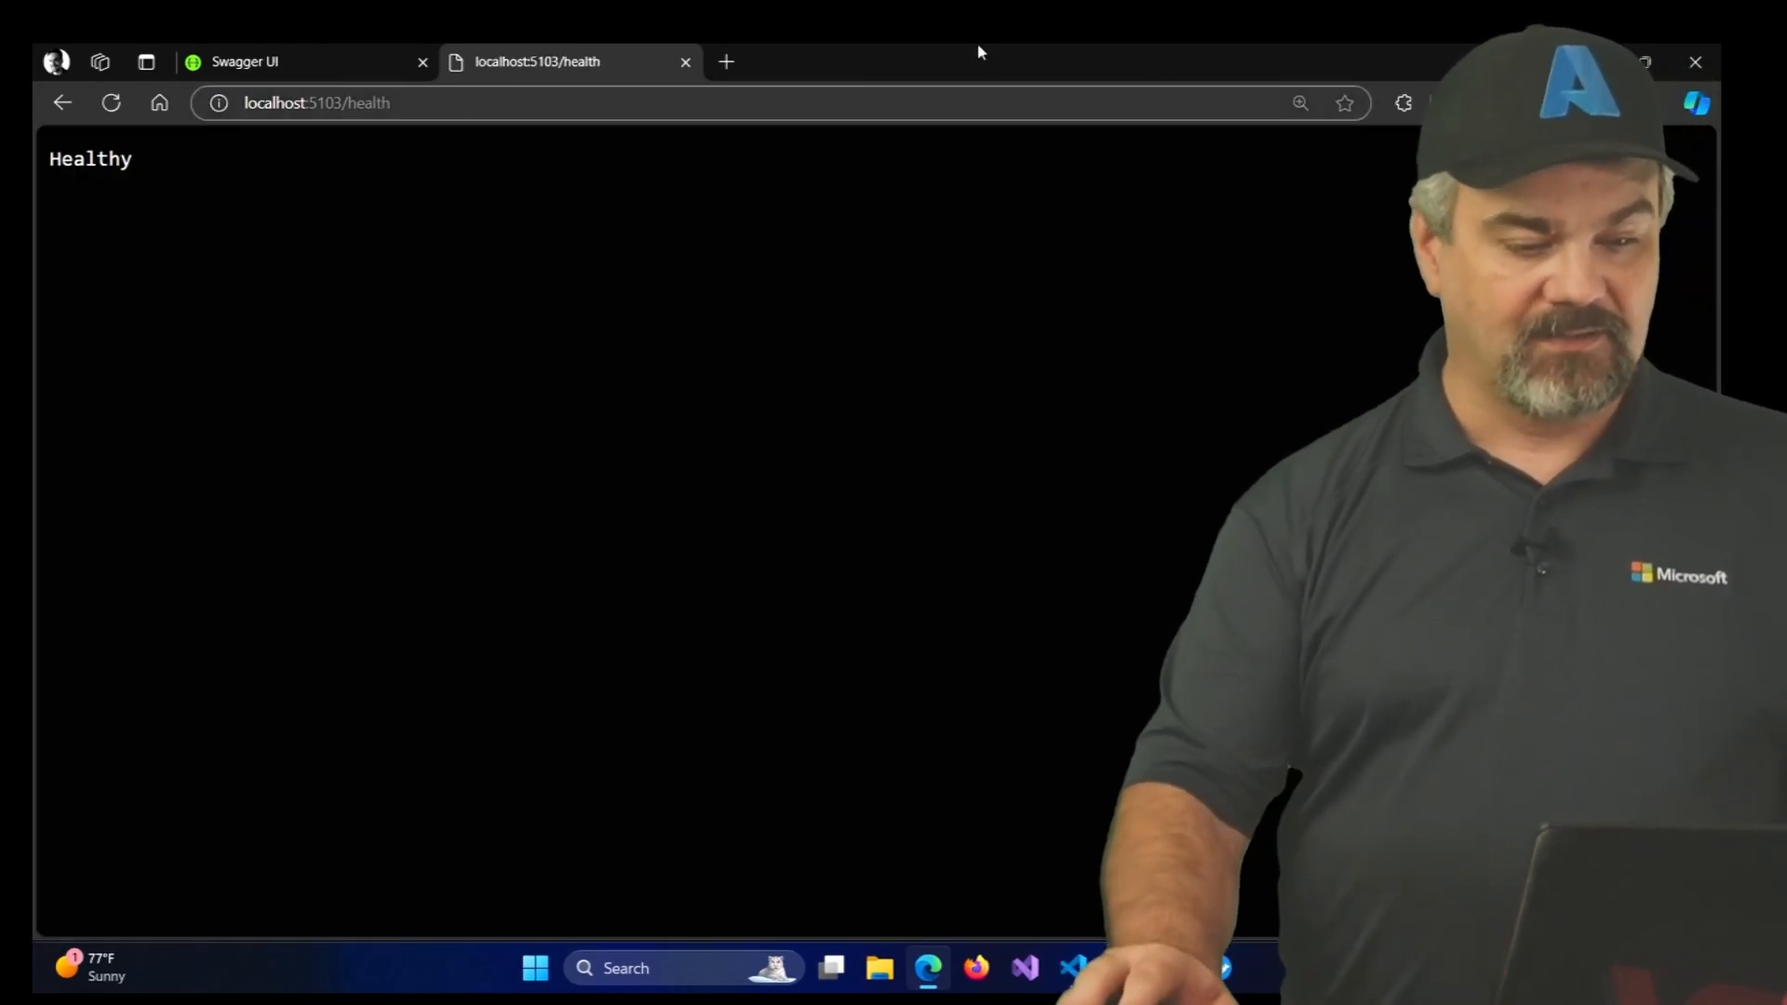
key("ctrl+plus")
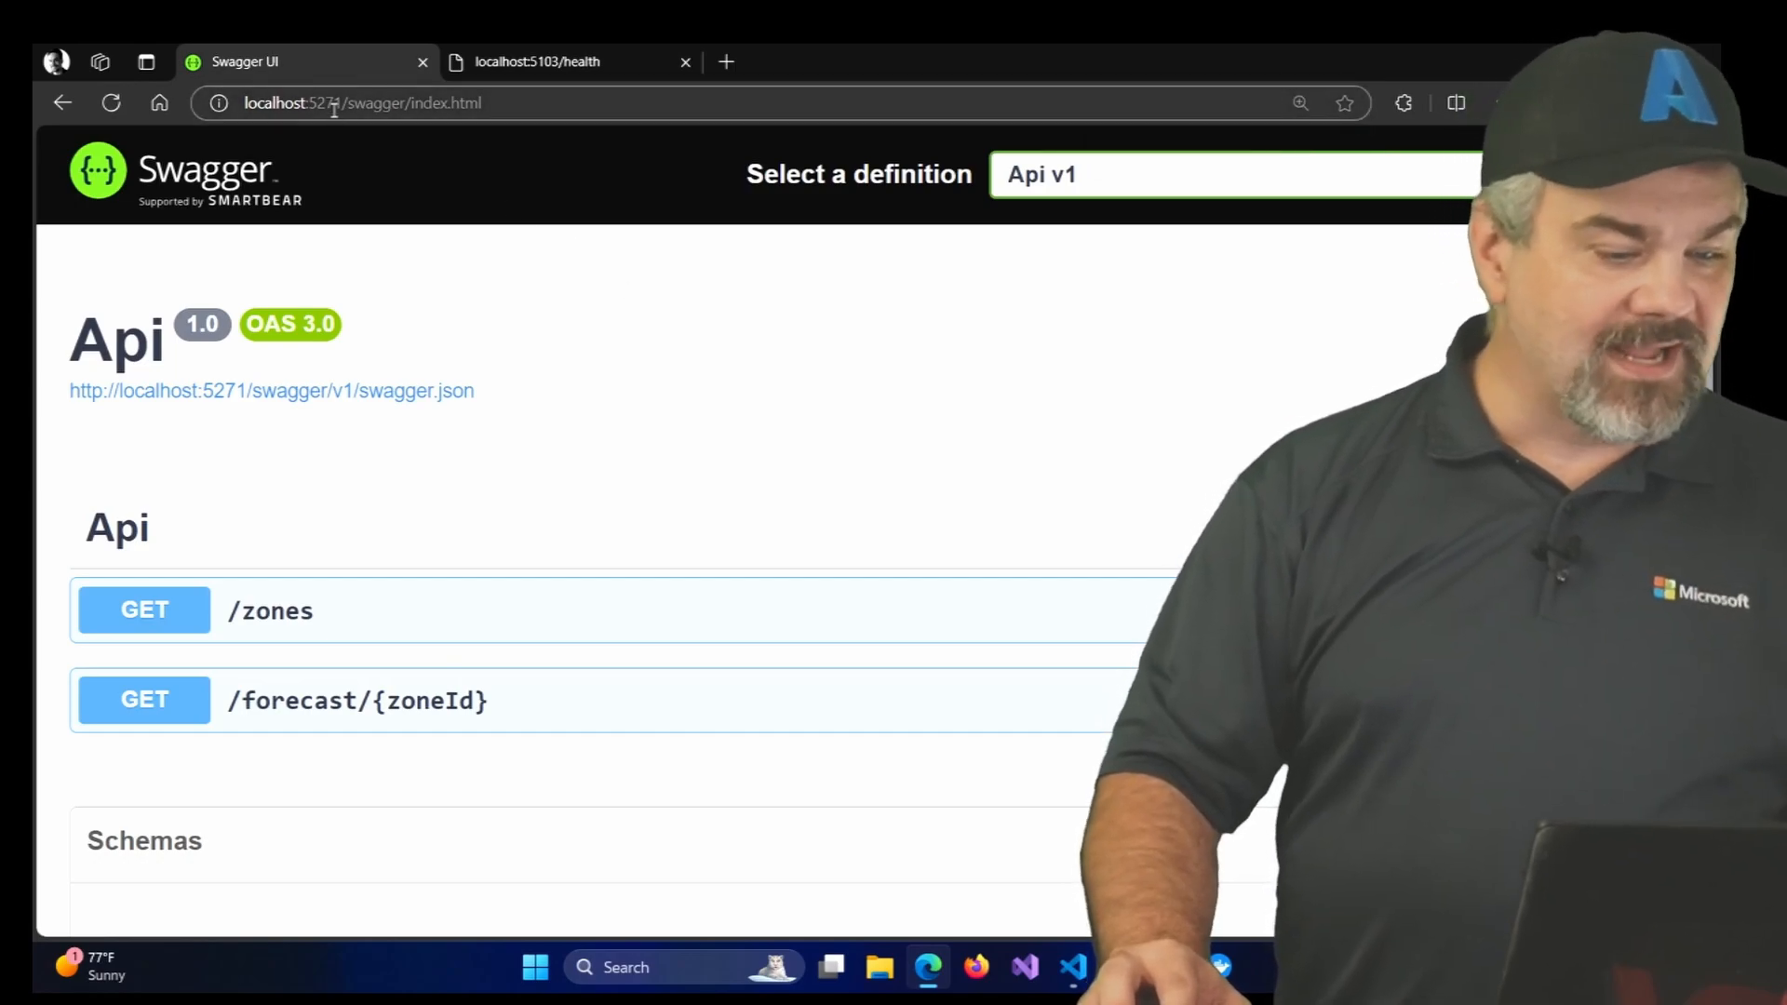
Load localhost:5271/health to see the Api report Healthy
type("localhost:5271/hea")
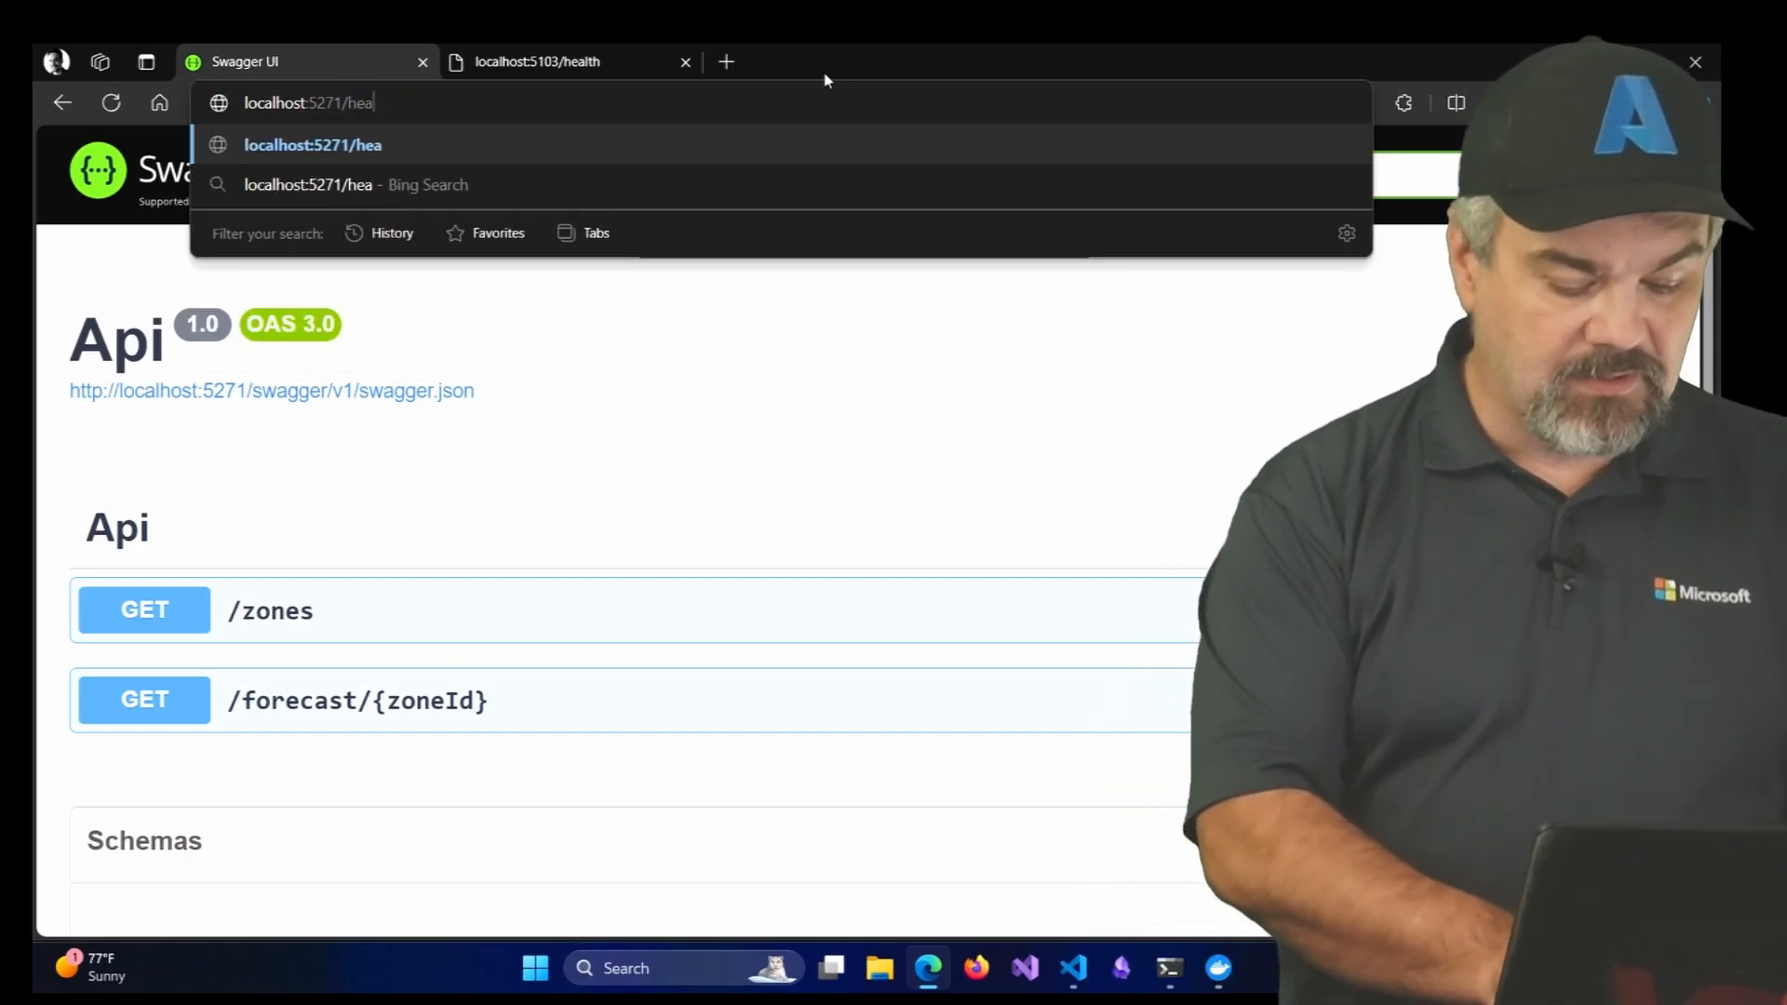
key("Enter")
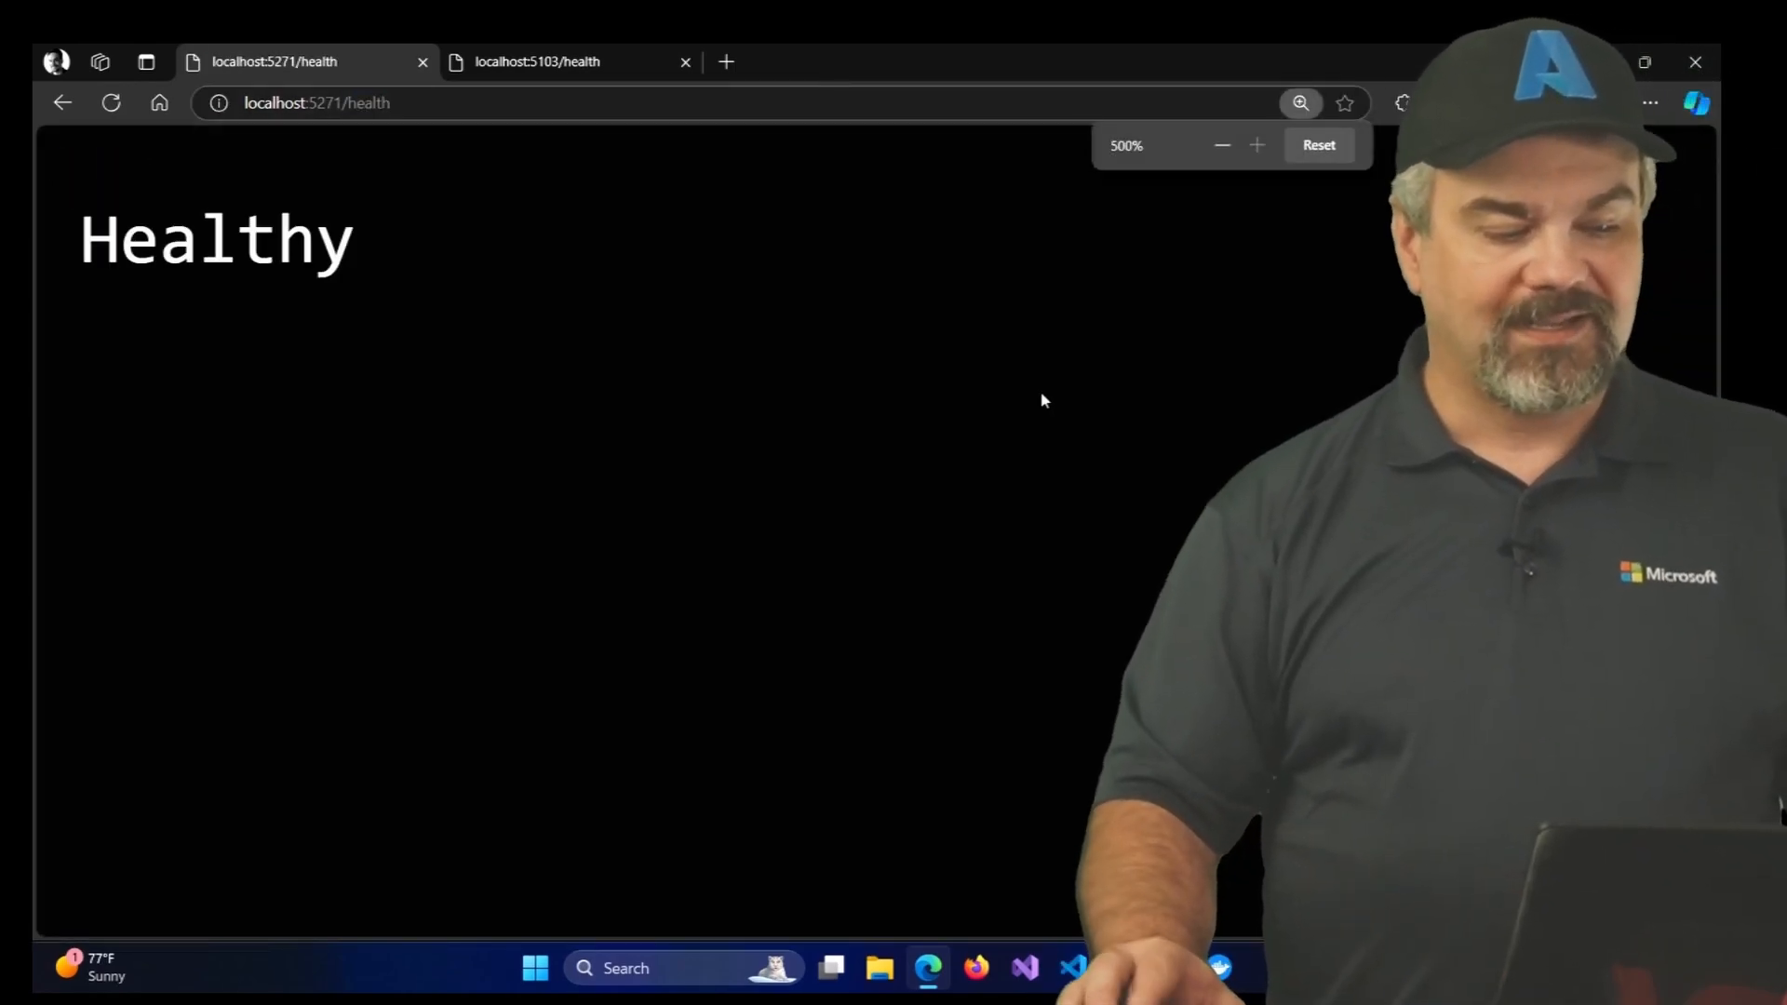